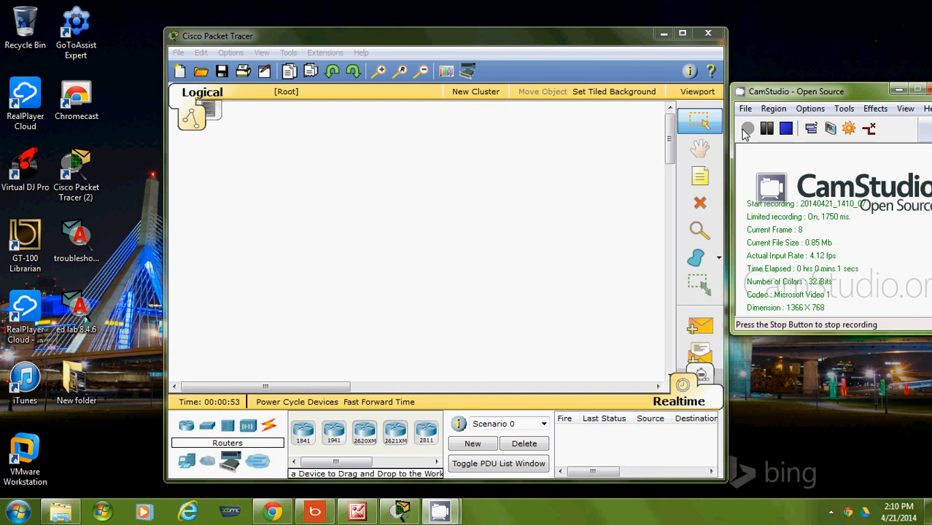
mouse_move(683, 35)
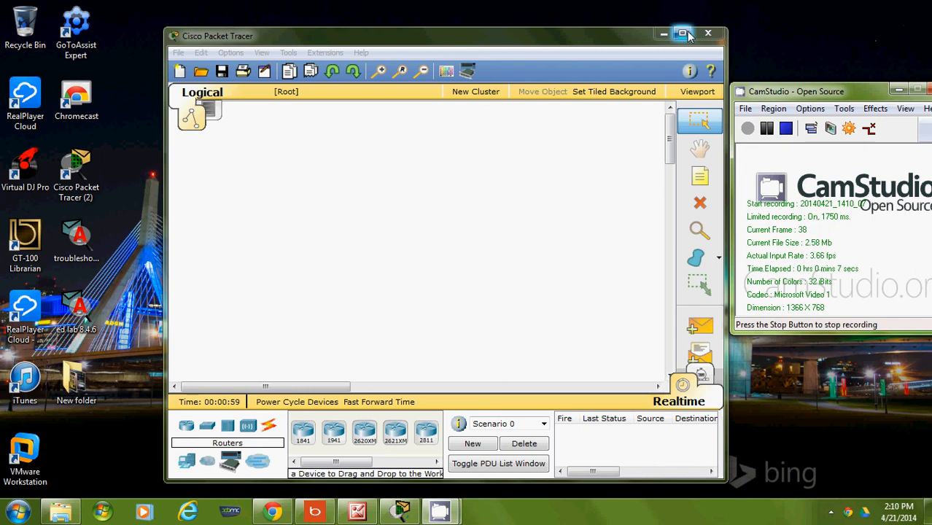
Step: Minimize the empty Packet Tracer workspace window to show the desktop
left_click(683, 35)
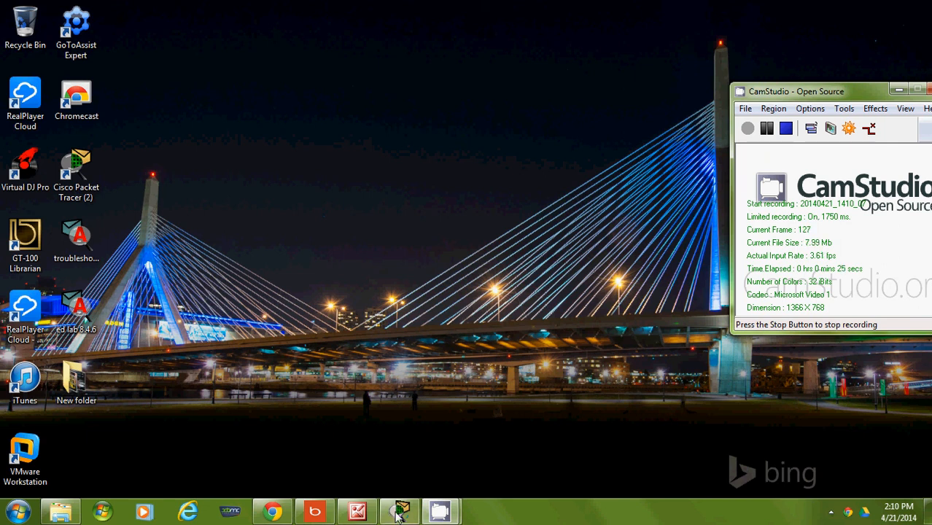
Step: Restore Packet Tracer and add subnet notes 192.168.1.0/24 and 192.168.2.0/24 near the top
left_click(398, 511)
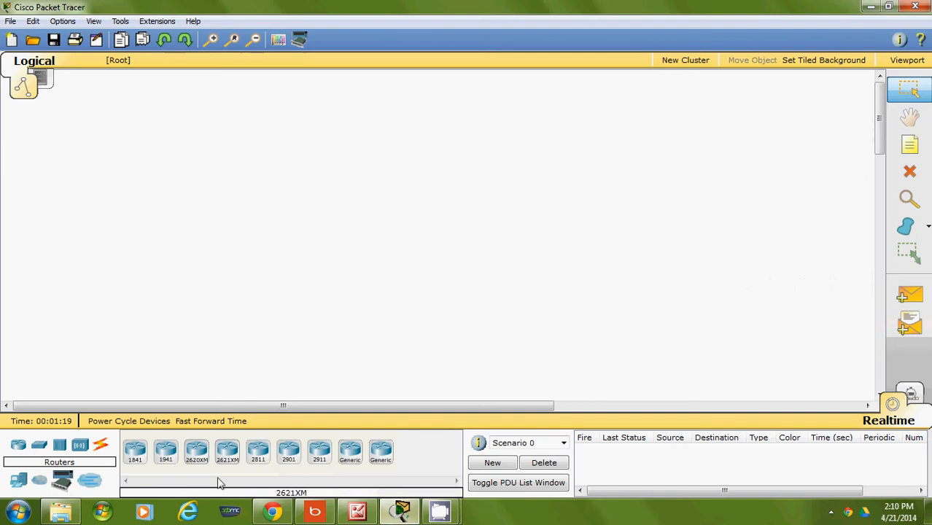
left_click(39, 445)
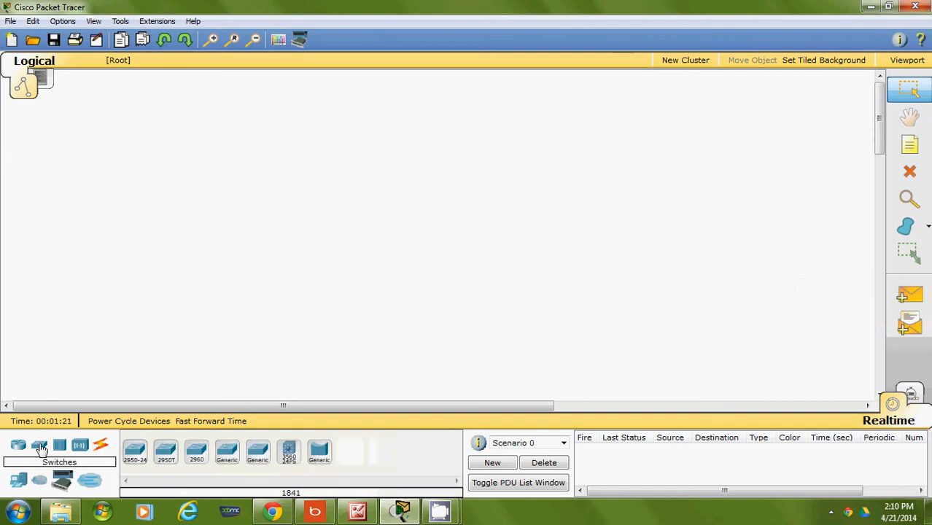
mouse_move(839, 178)
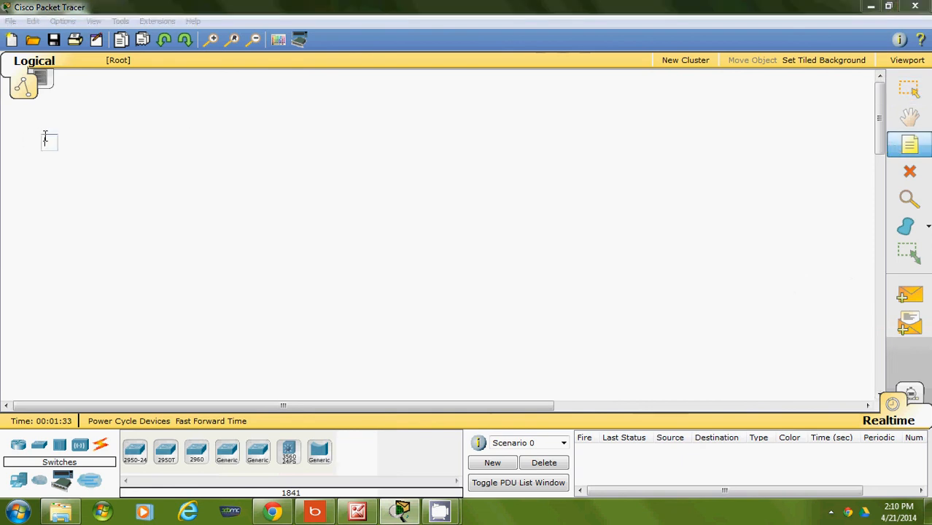
type("192.168")
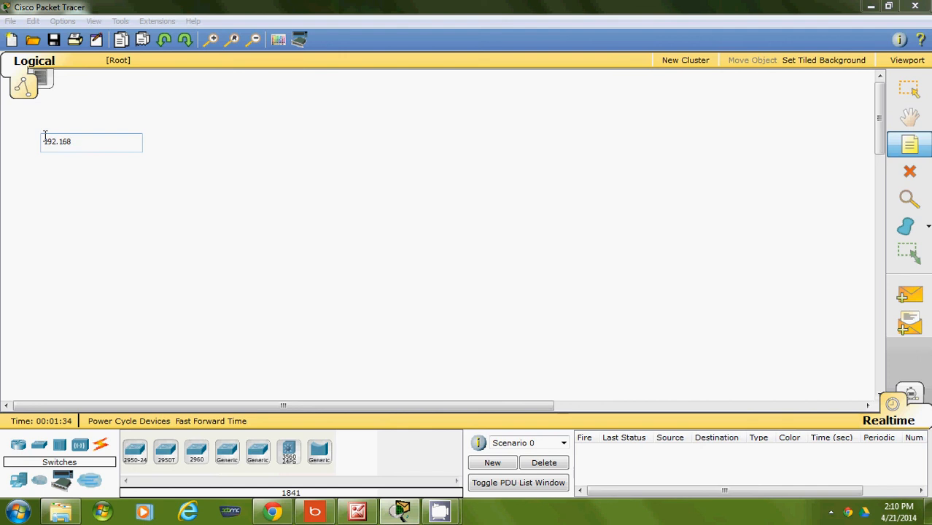
type(".1.0/24")
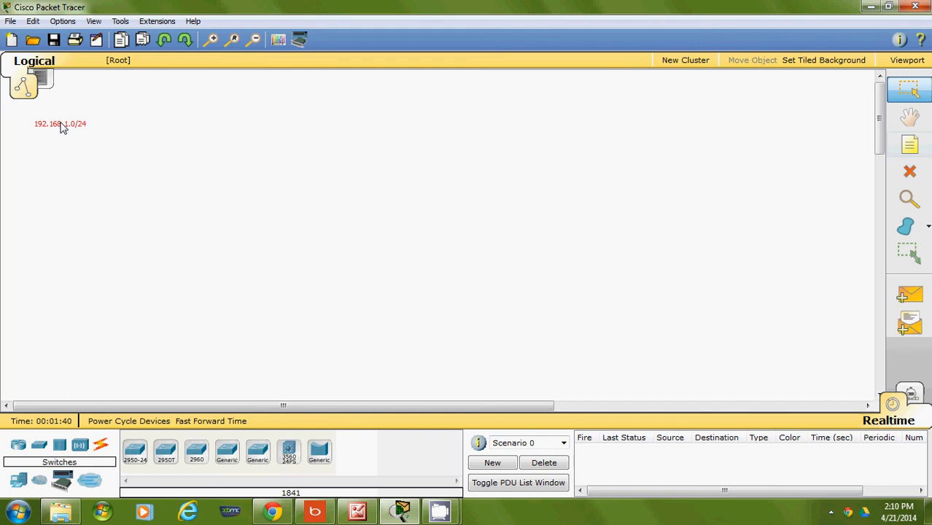
mouse_move(490, 169)
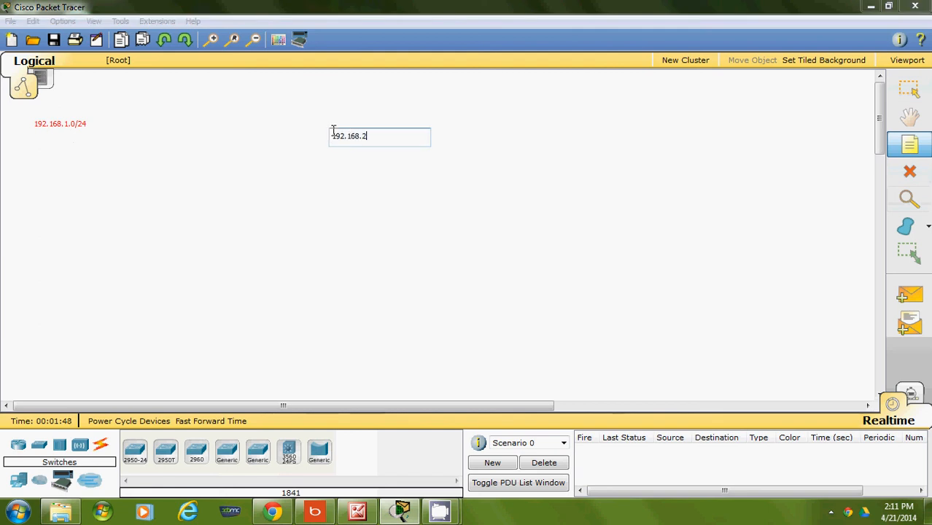
type(".0/24")
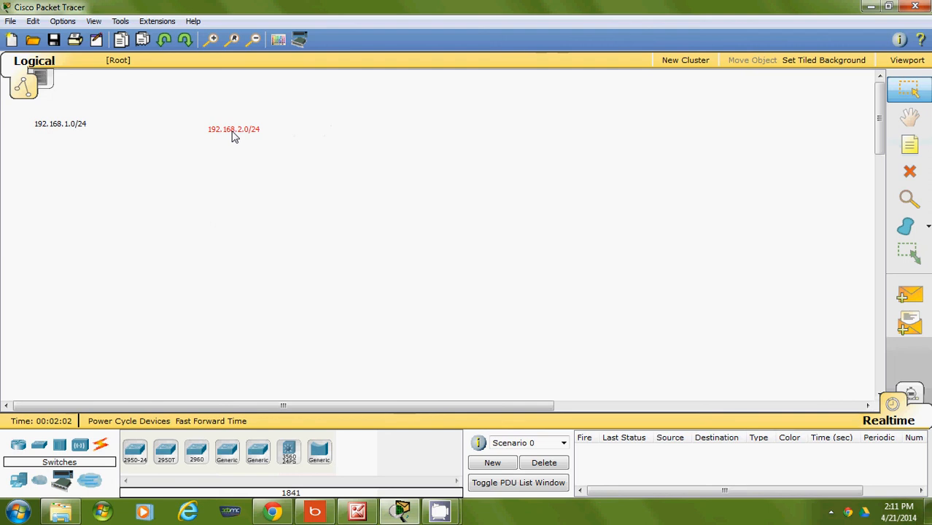
mouse_move(43, 342)
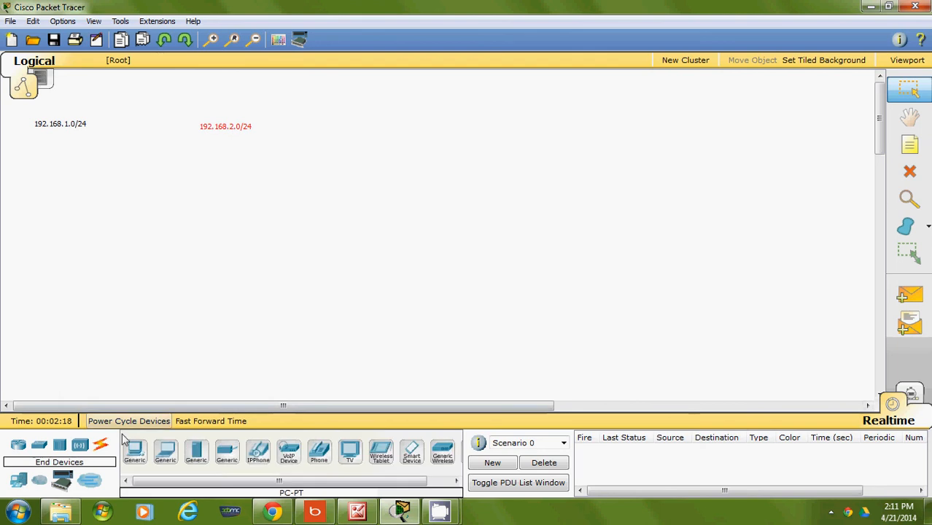
Step: Place a PC-PT under the 192.168.1.0/24 label and reach its Desktop IP Configuration
left_click(53, 178)
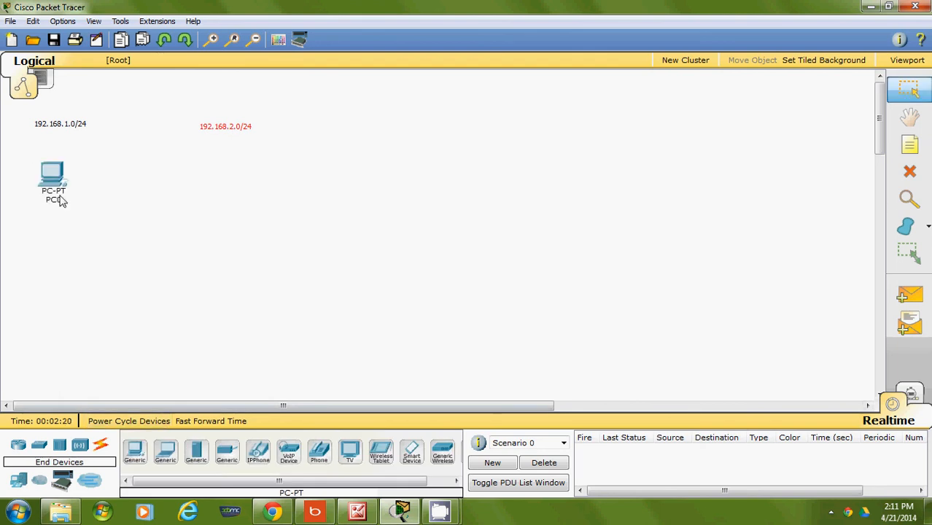
double_click(53, 199)
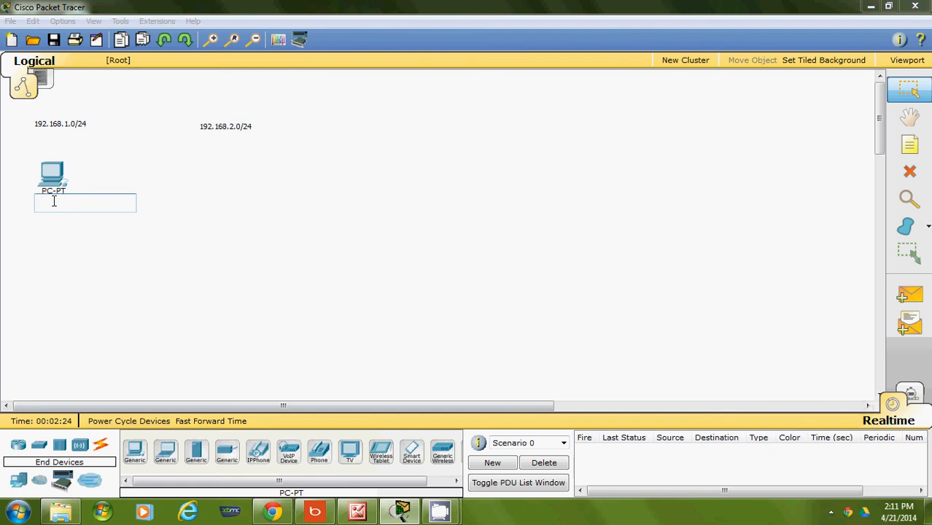
double_click(52, 175)
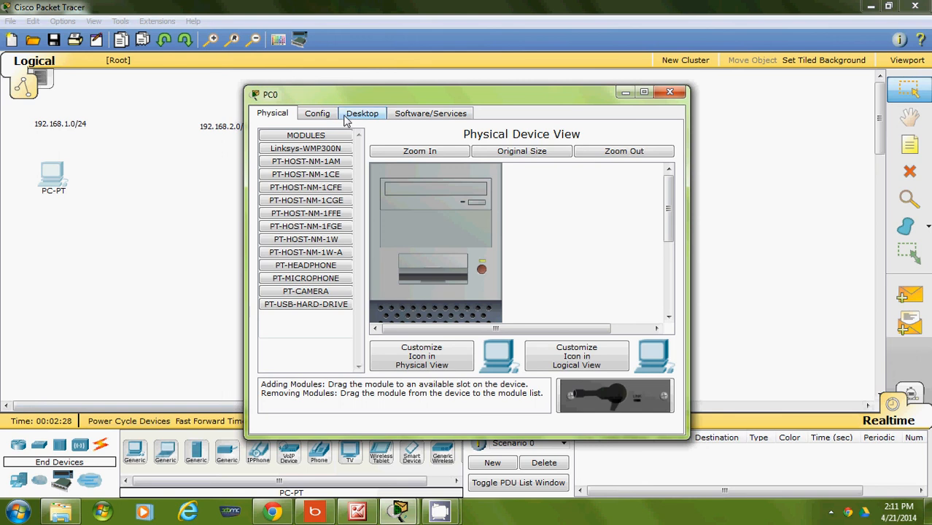
left_click(362, 114)
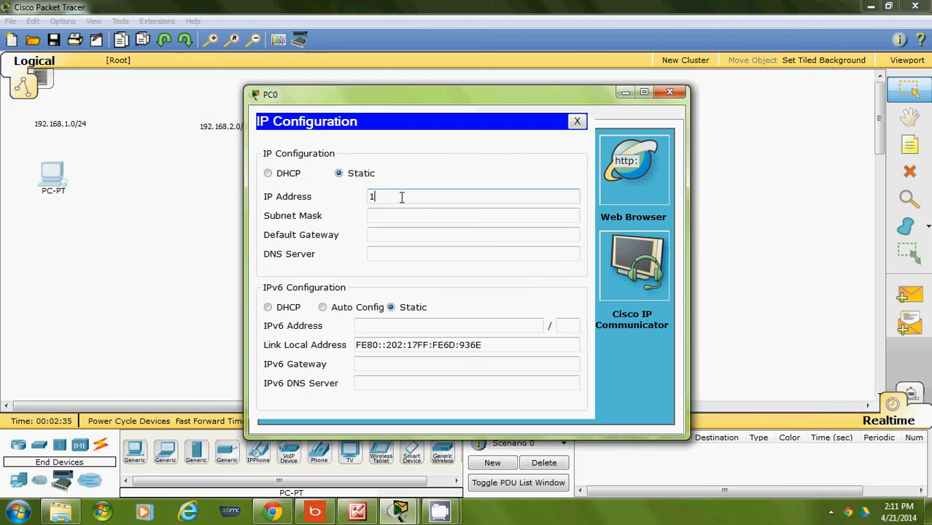
Step: Give the PC static IP 192.168.1.2, mask 255.255.255.0 and gateway 192.168.1.1
type("92.168.")
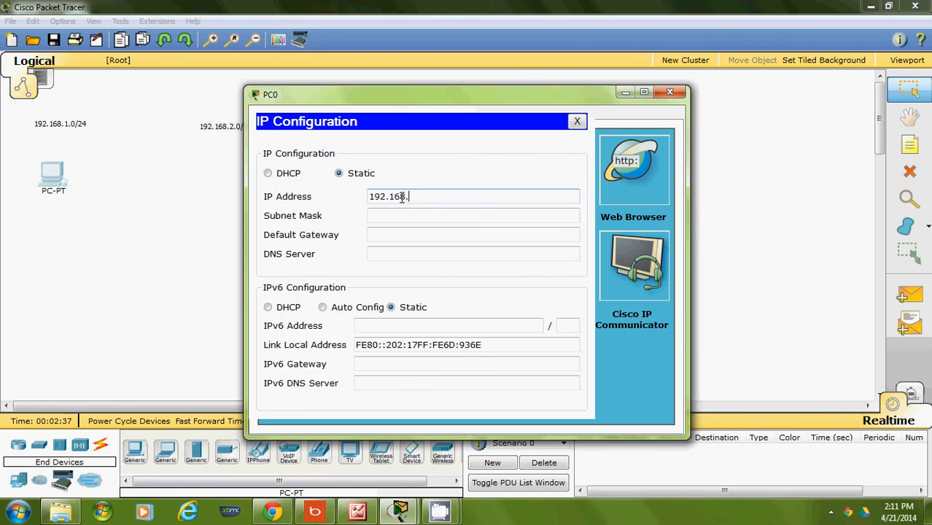
type("1.2")
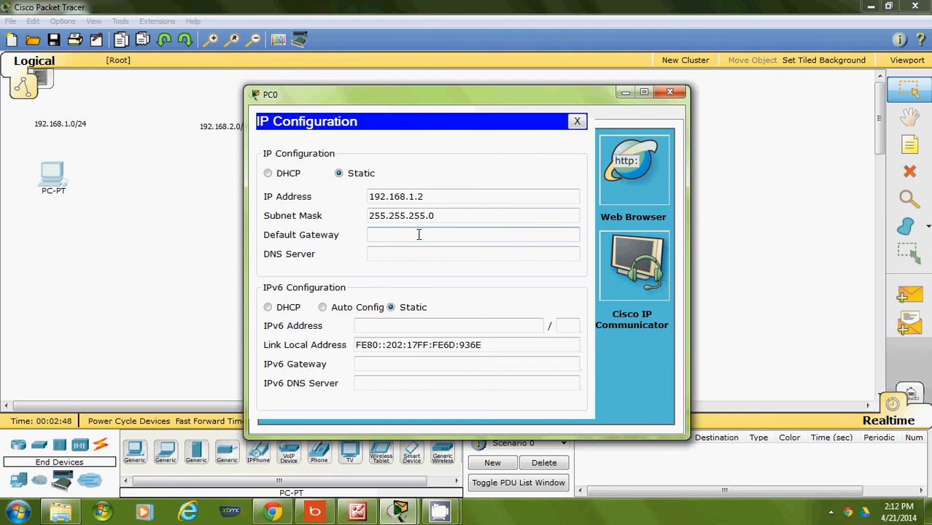
type("192.168")
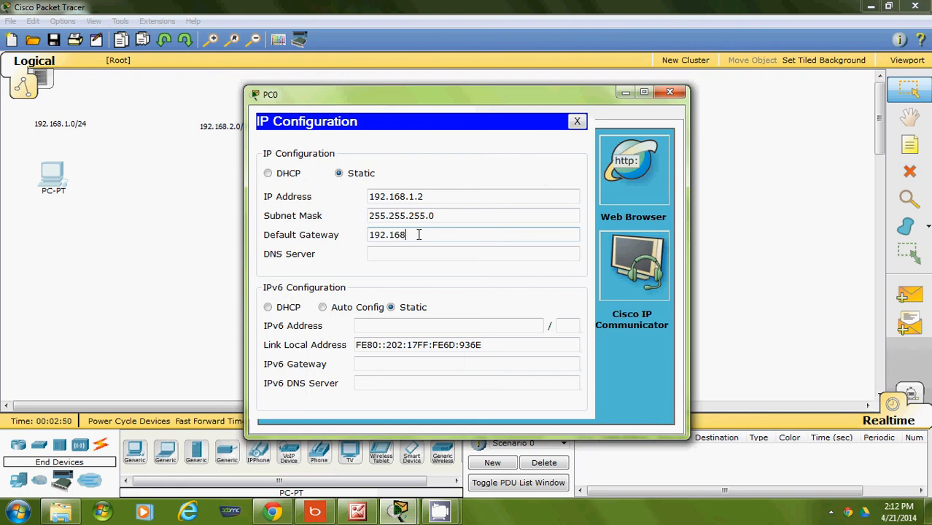
type(".1.1")
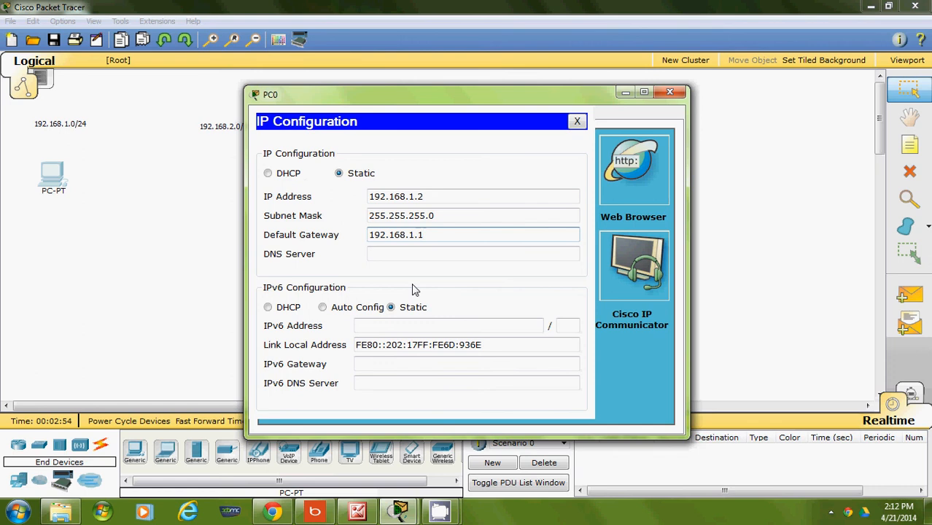
left_click(473, 233)
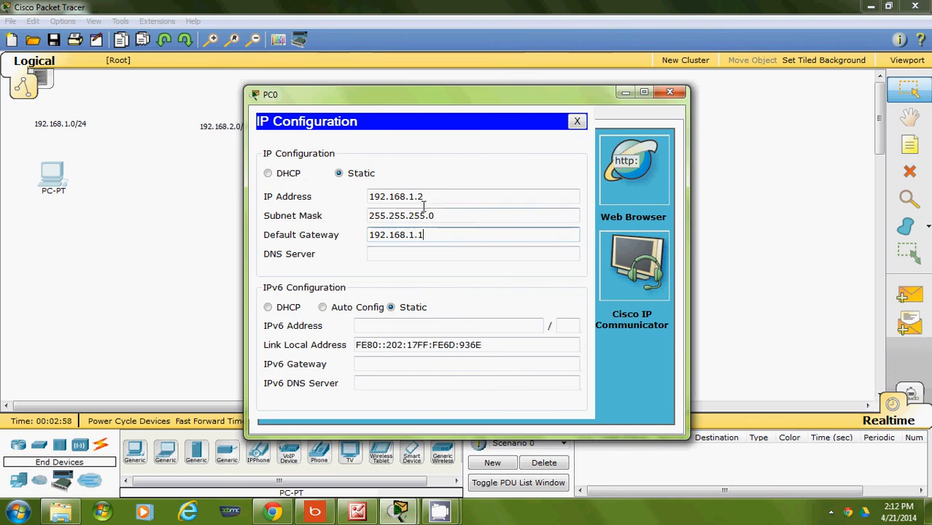
mouse_move(553, 153)
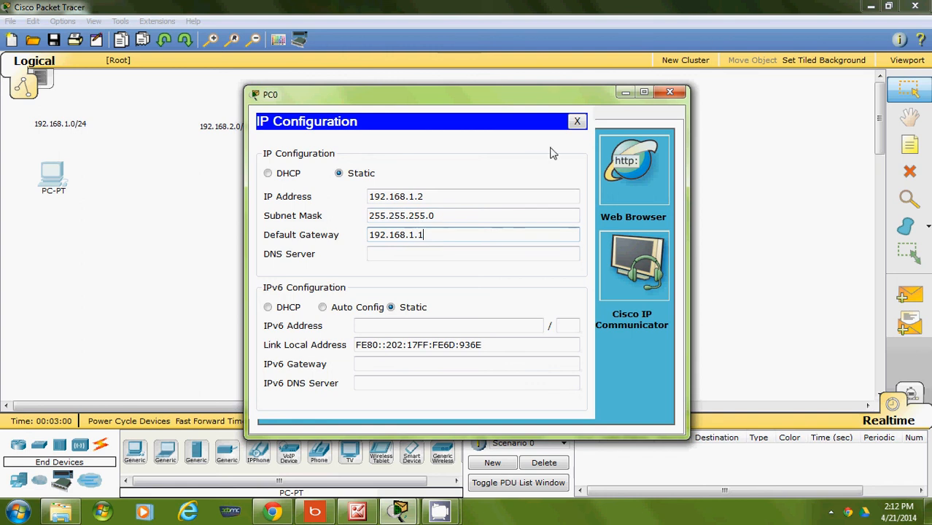
mouse_move(577, 121)
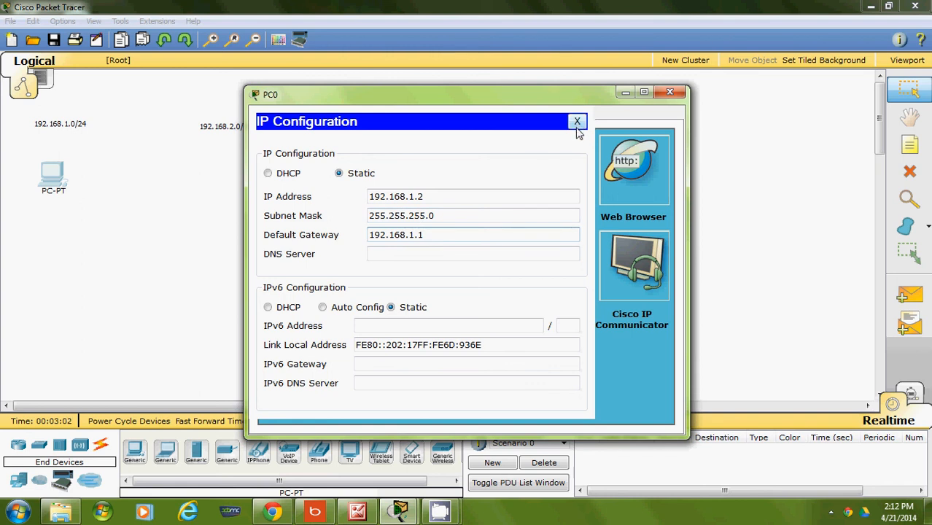
mouse_move(670, 91)
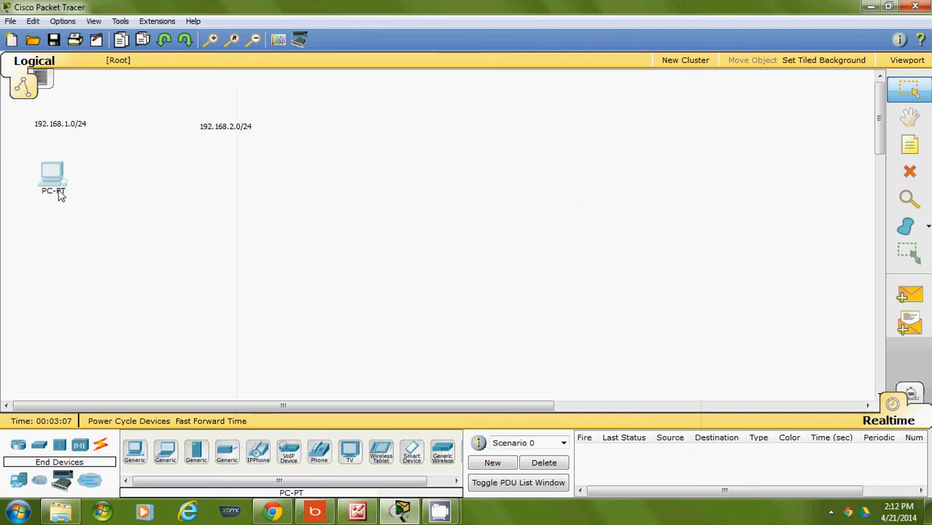
Step: Set the PC's display name to 192.168.1.2 in Config Global Settings
double_click(53, 175)
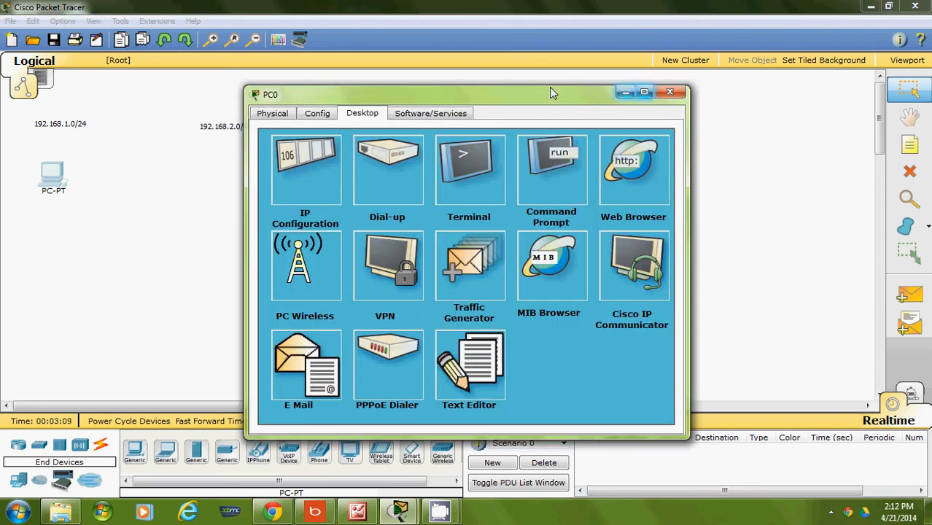
left_click(272, 114)
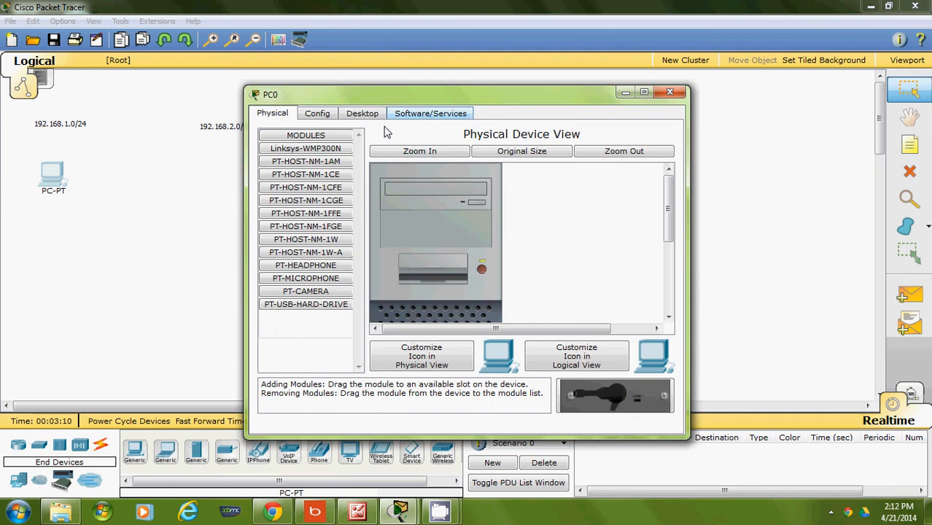
left_click(317, 113)
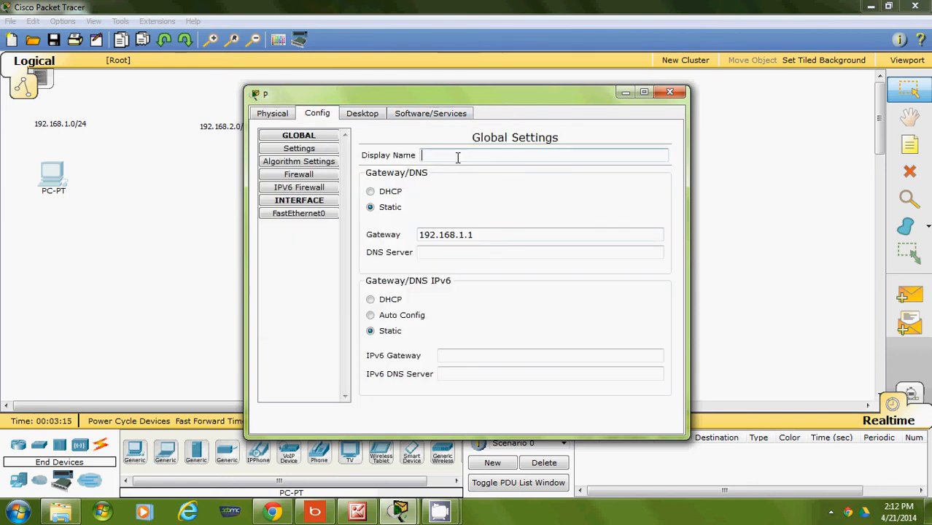
type("192.168")
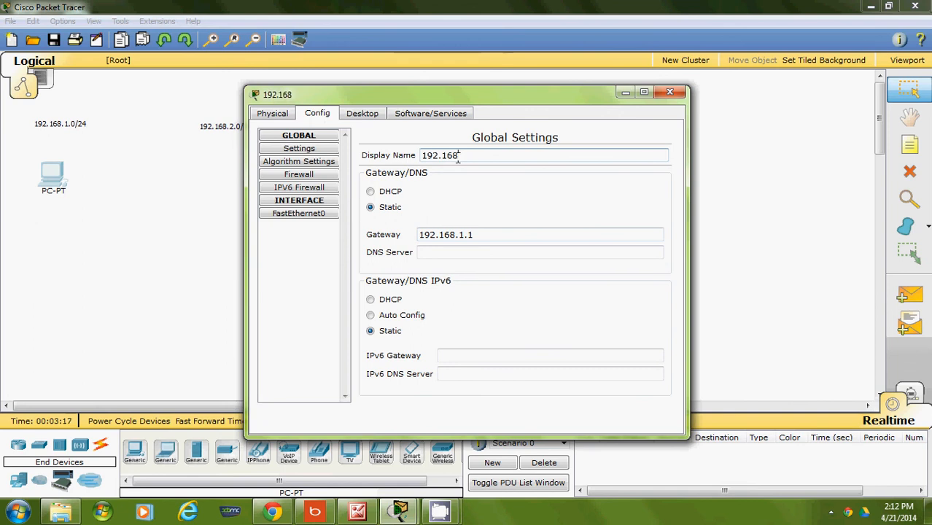
type(".1.2")
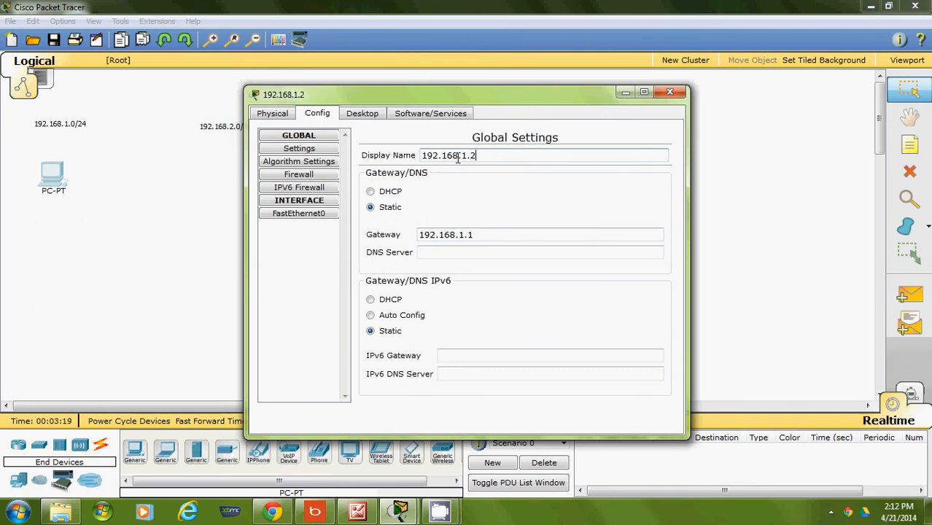
Step: Review the PC's IP Configuration and Global Settings, then close its window
left_click(362, 113)
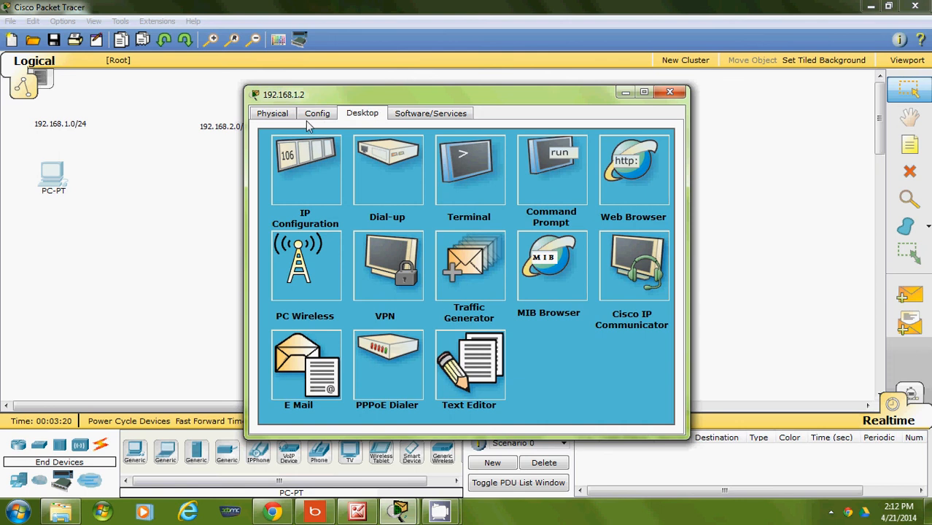
left_click(305, 170)
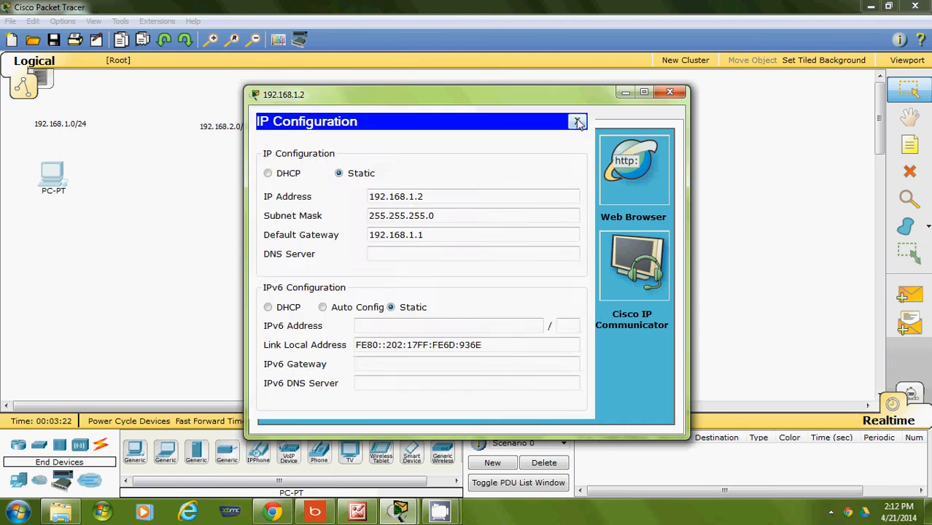
left_click(578, 121)
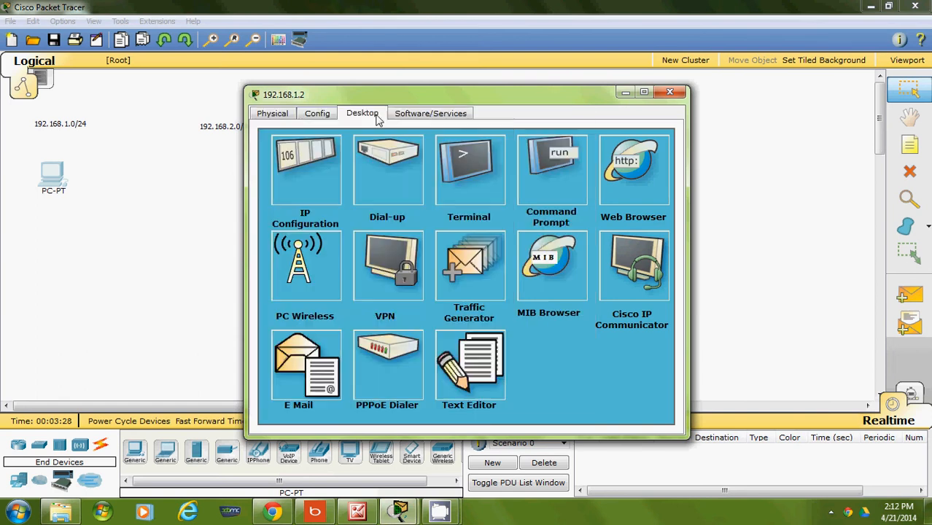
left_click(317, 114)
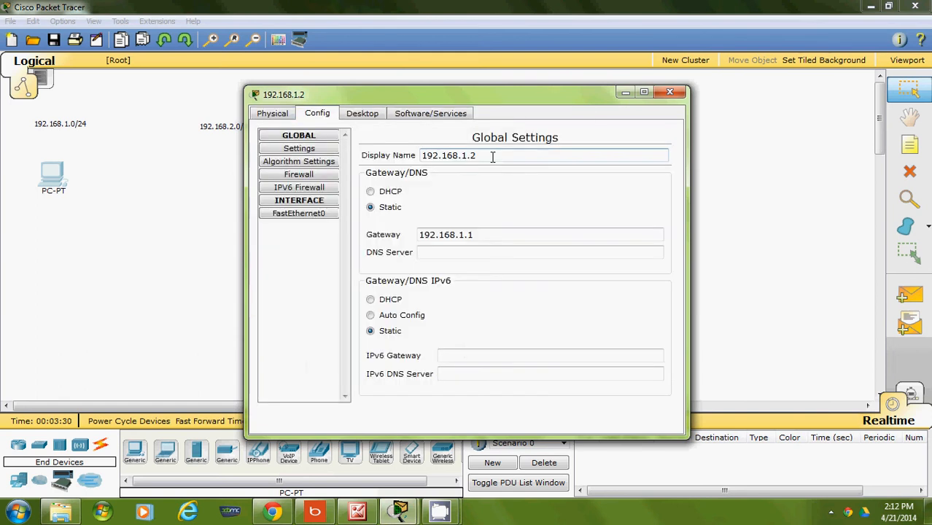
left_click(668, 90)
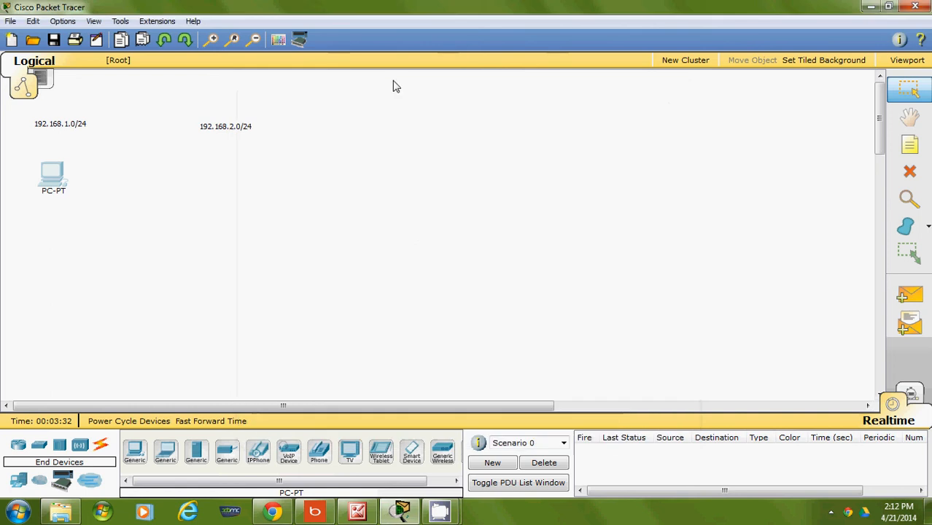
double_click(53, 175)
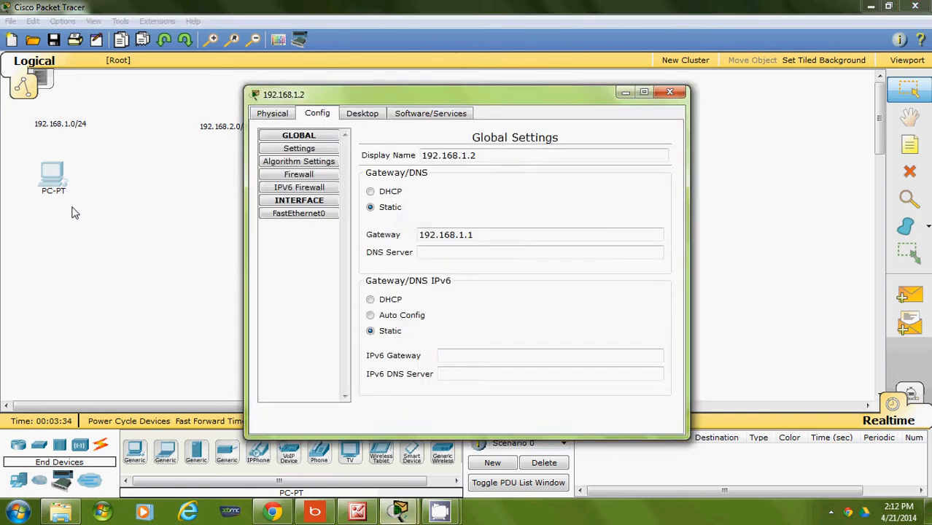
left_click(670, 91)
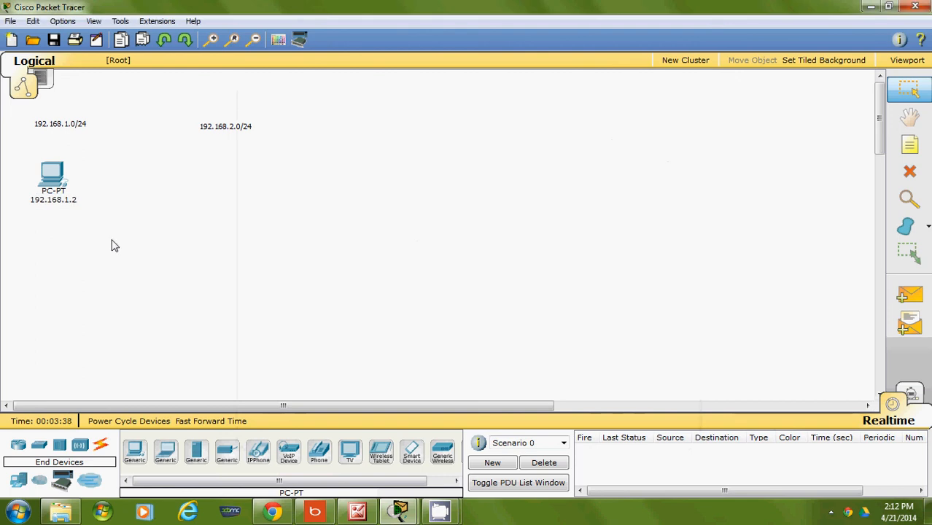
mouse_move(64, 208)
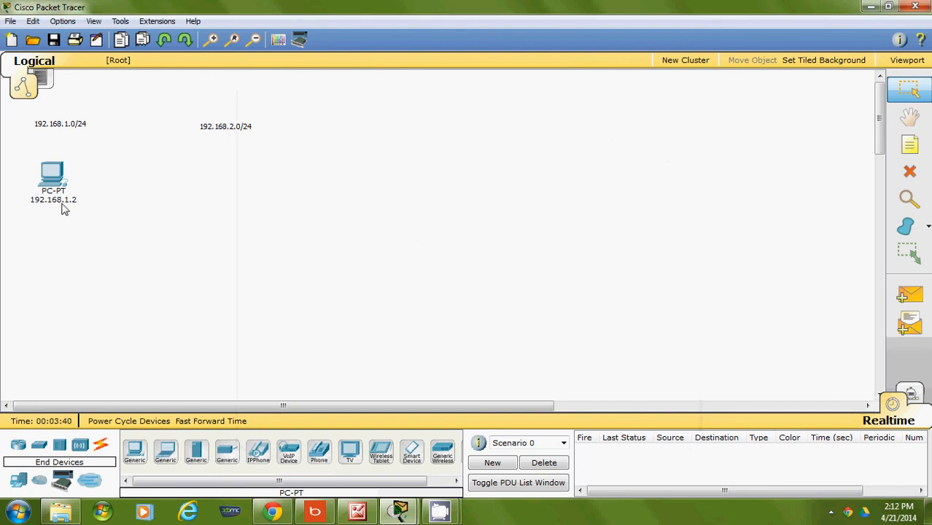
mouse_move(88, 265)
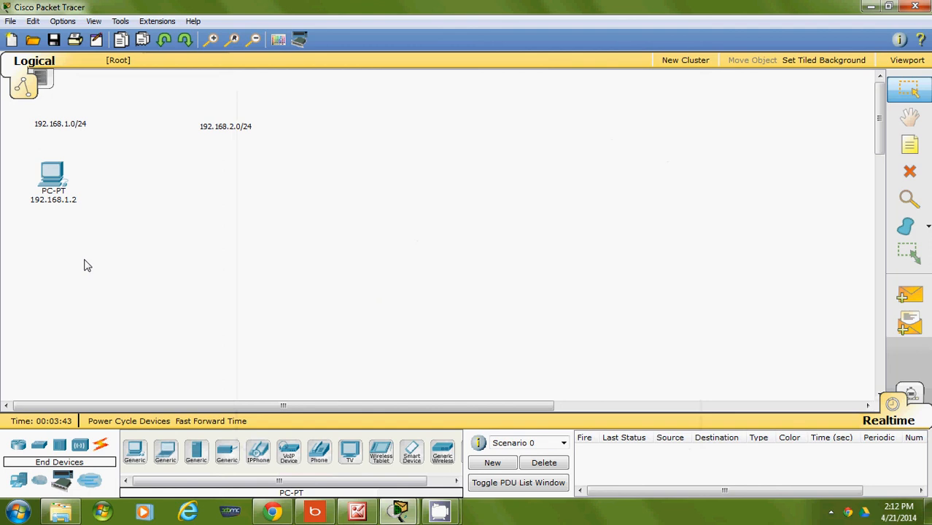
mouse_move(50, 432)
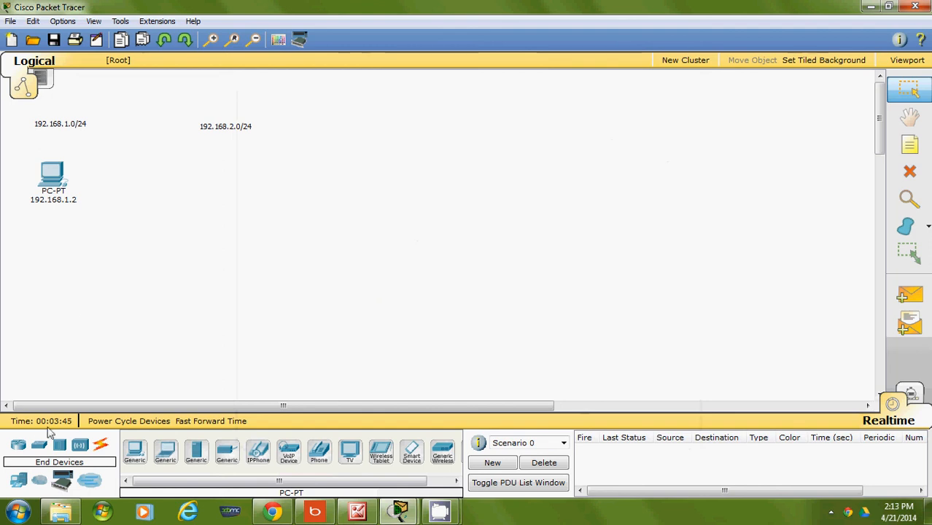
mouse_move(195, 452)
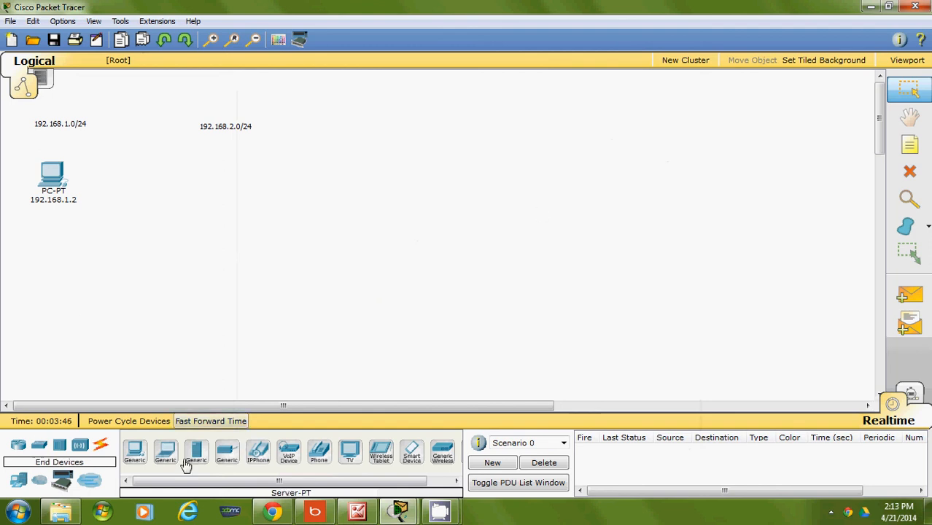
Step: Place a Generic PC in the 192.168.2.0/24 area, clear its label and view its IP Configuration
left_click(134, 452)
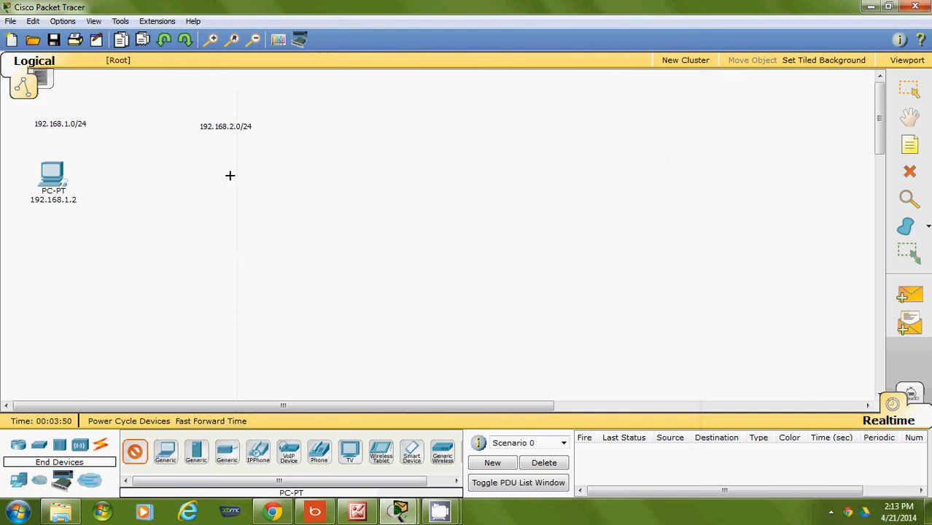
left_click(233, 175)
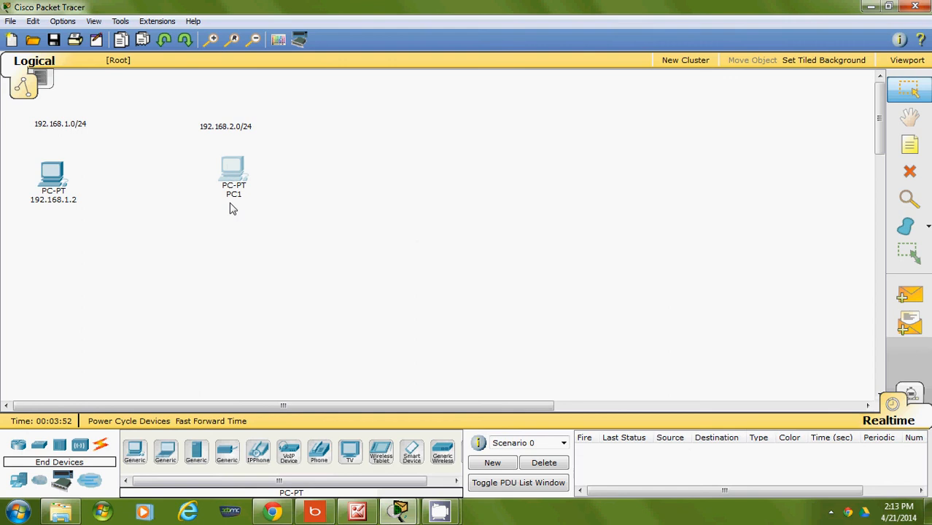
double_click(233, 194)
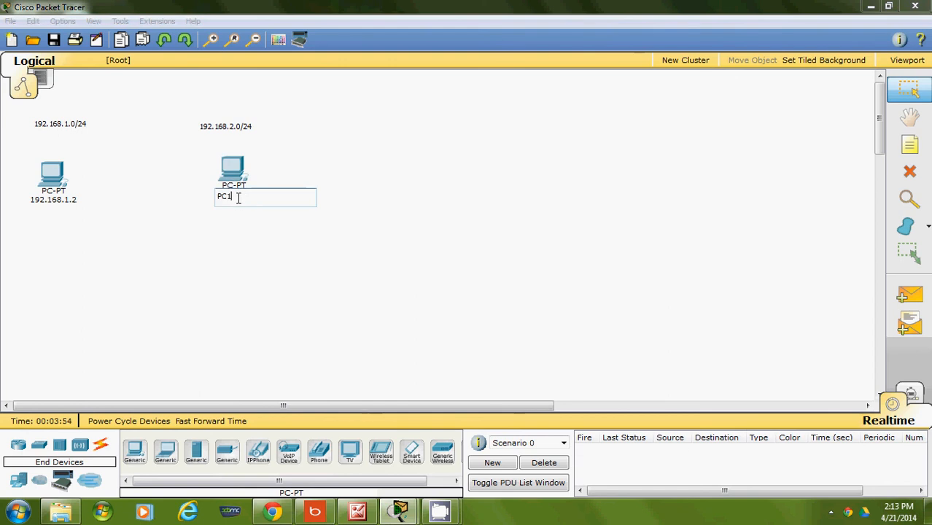
key("Backspace")
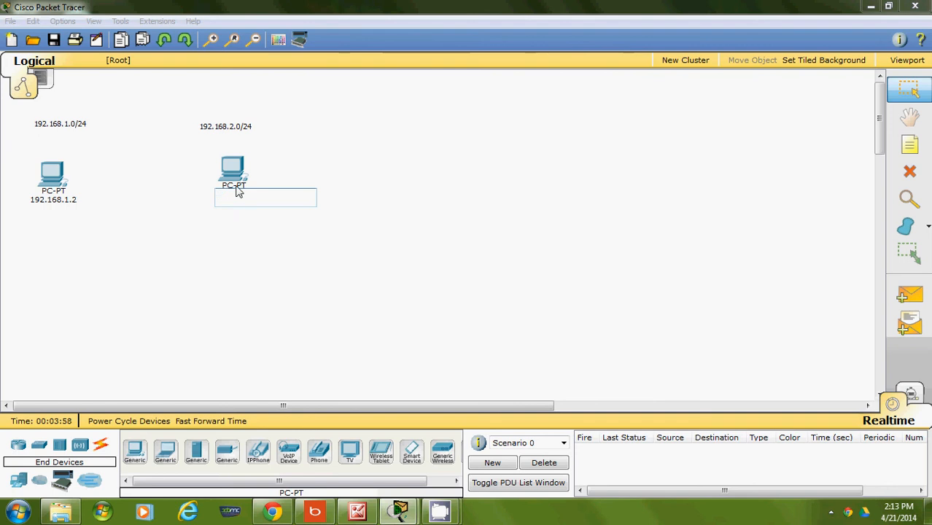
double_click(233, 172)
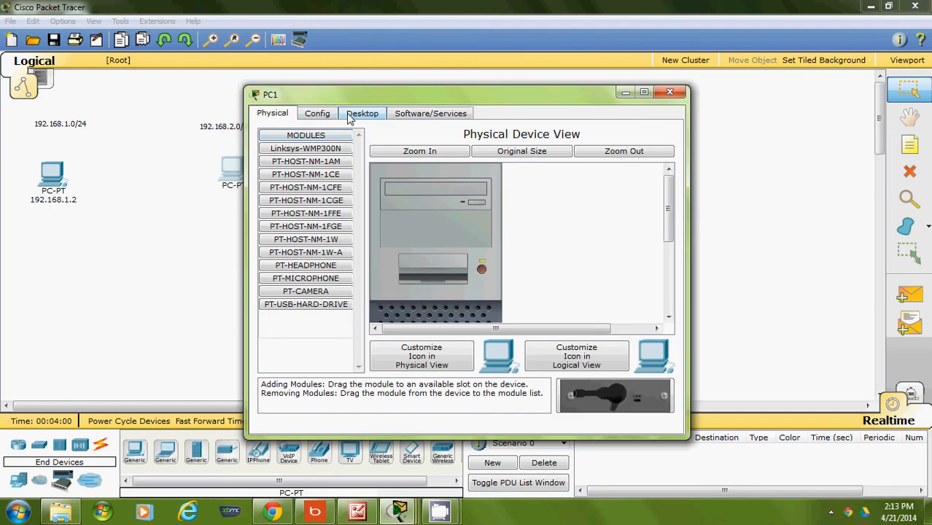
left_click(361, 114)
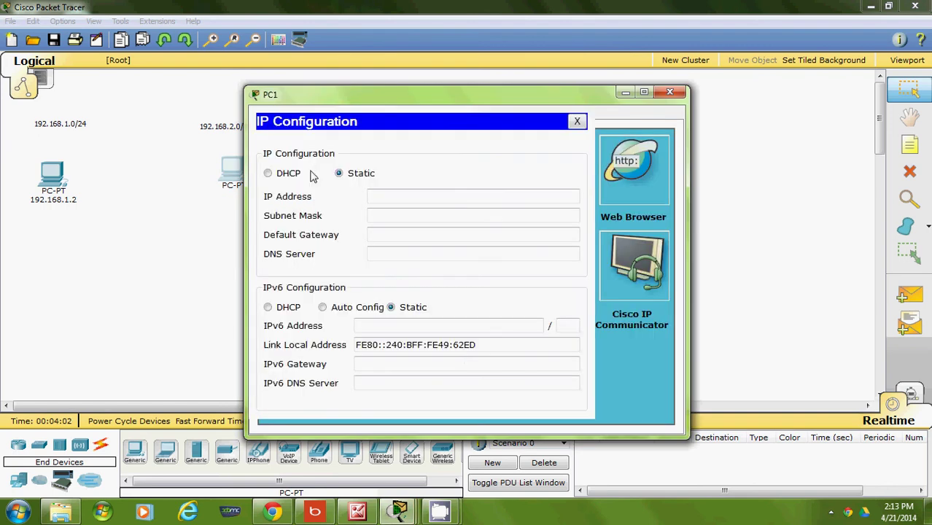
mouse_move(556, 144)
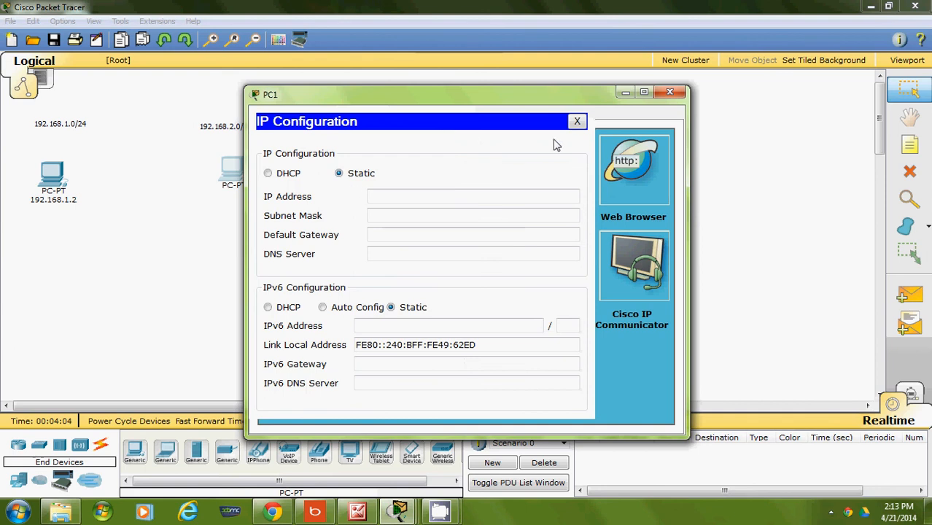
left_click(668, 90)
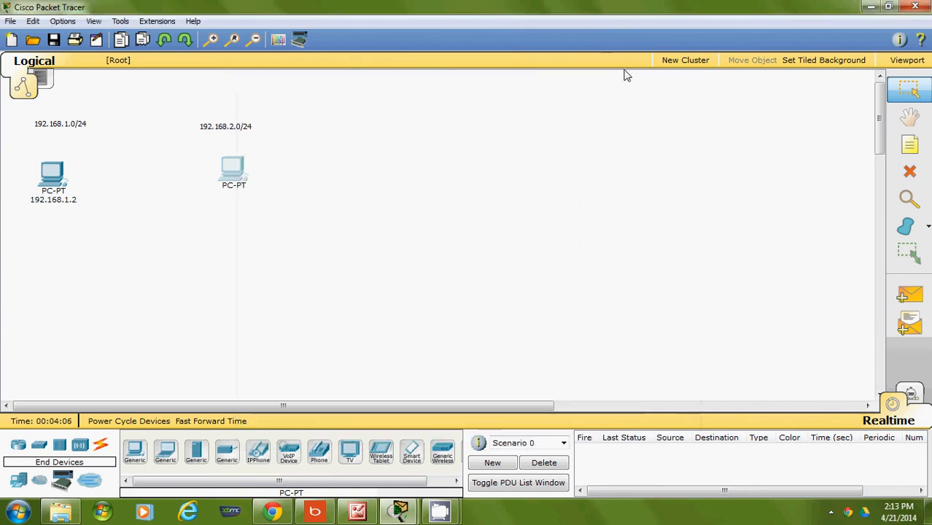
Step: Move the new PC below the first and give it static IP 192.168.1.3, gateway 192.168.1.1
left_click_drag(234, 172, 46, 232)
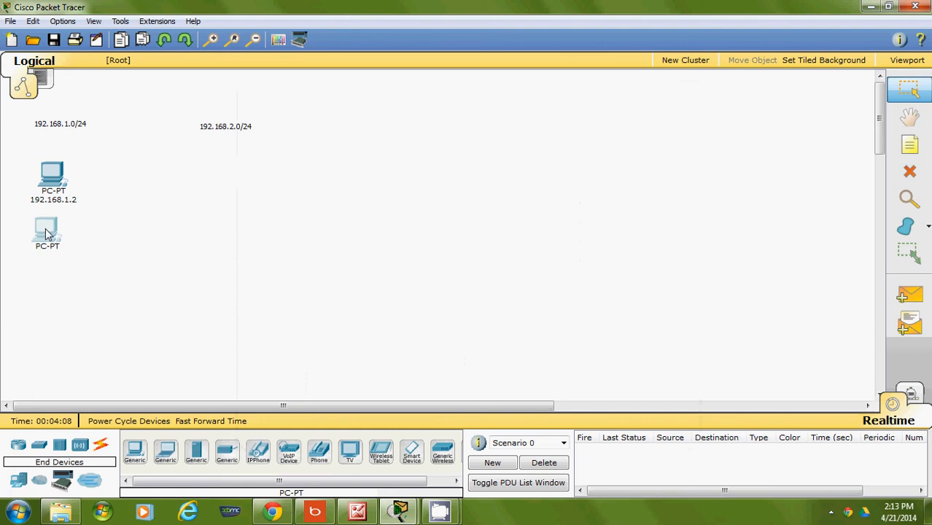
double_click(46, 228)
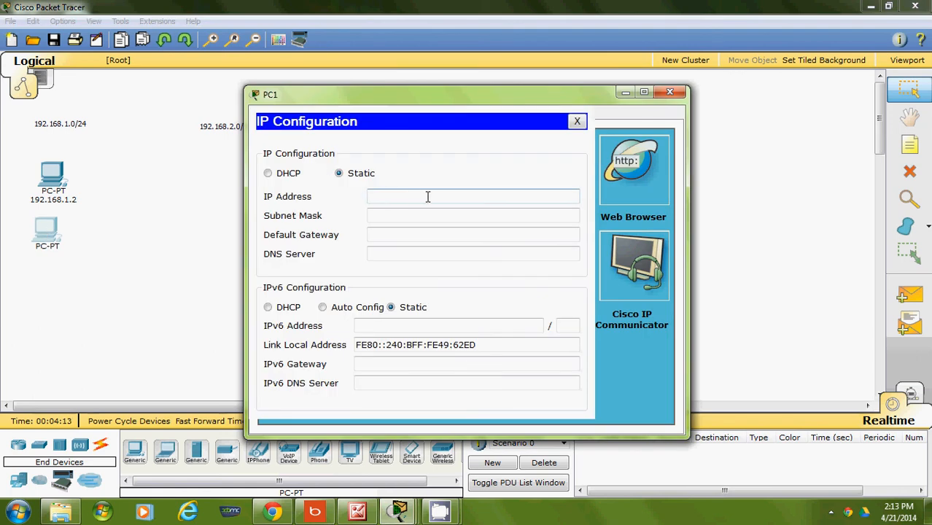
type("192.168.1")
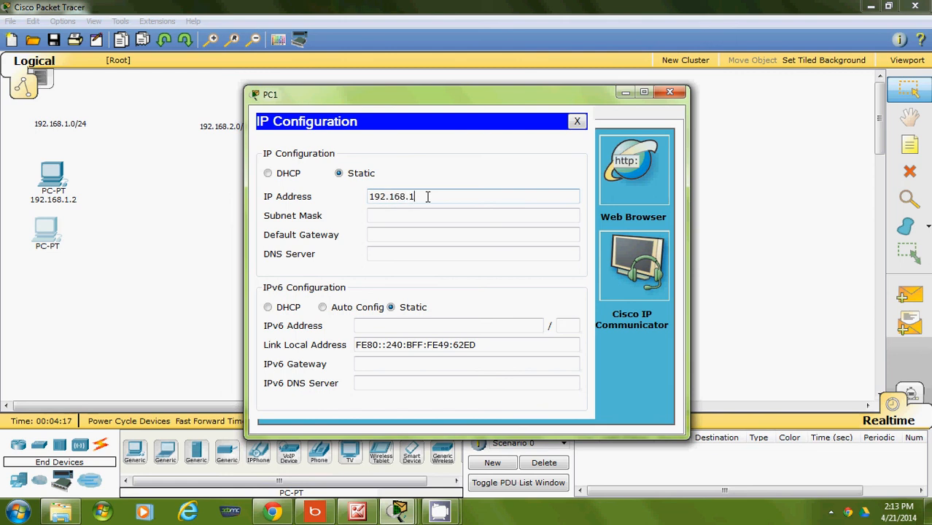
type(".3")
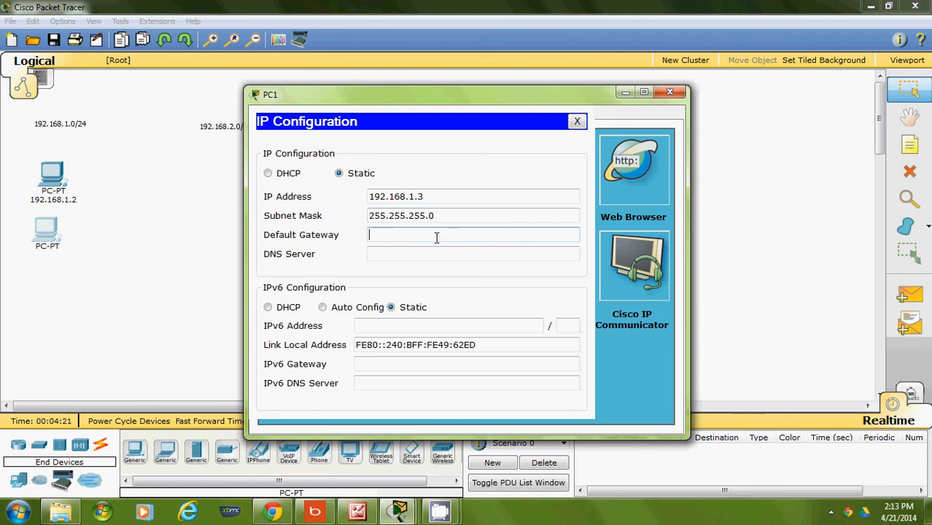
type("192.1")
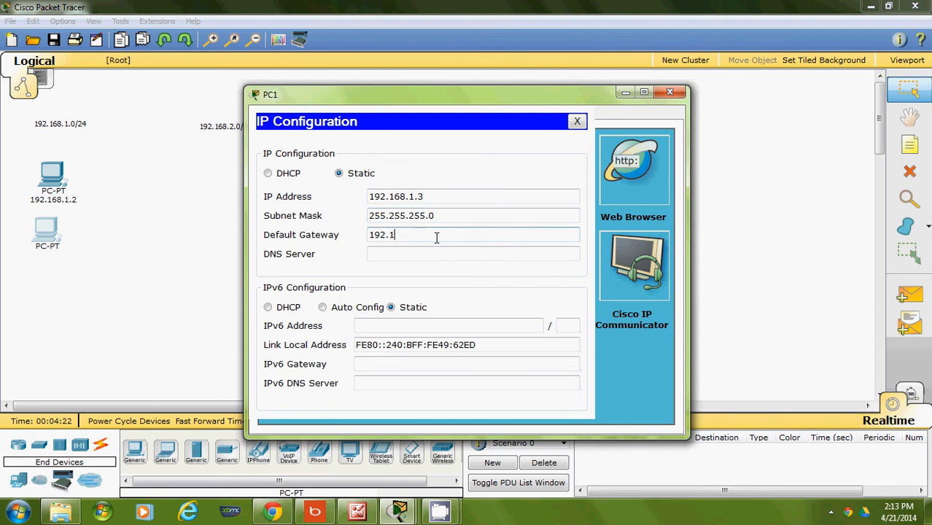
type("68.1.1")
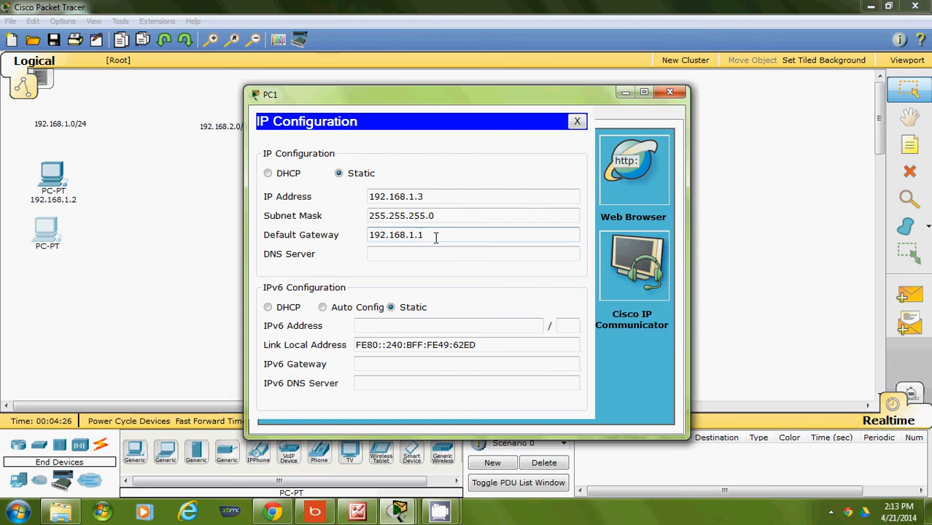
mouse_move(451, 169)
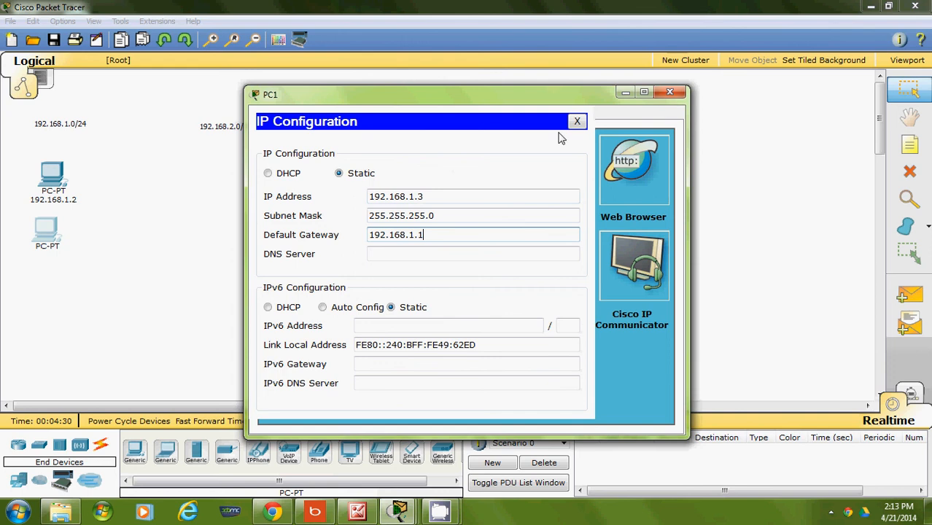
left_click(578, 122)
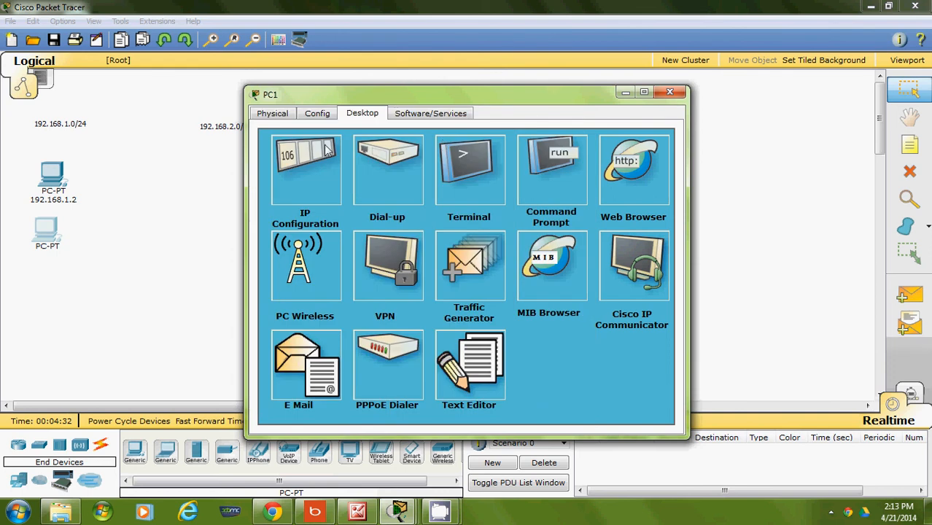
Step: Set the PC's display name to 192.168.1.3 in Global Settings and close its window
left_click(316, 114)
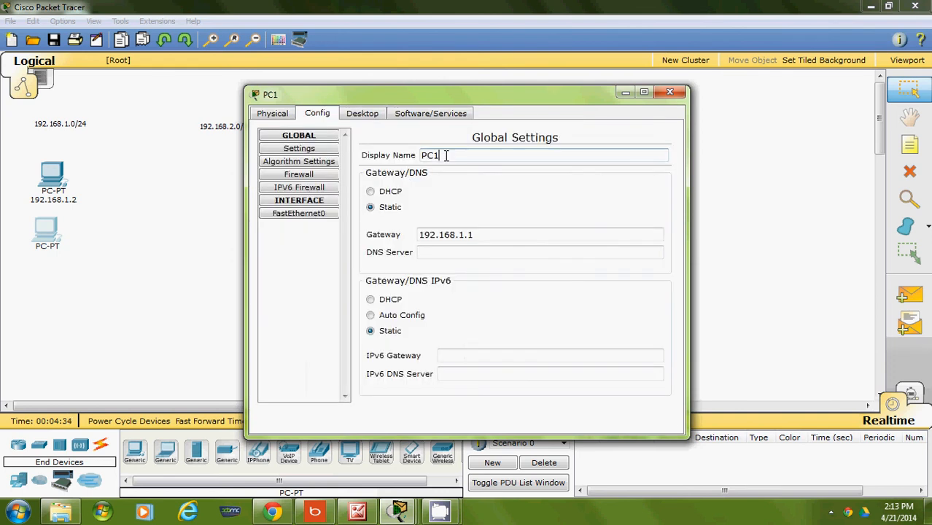
type("192.168.1.3")
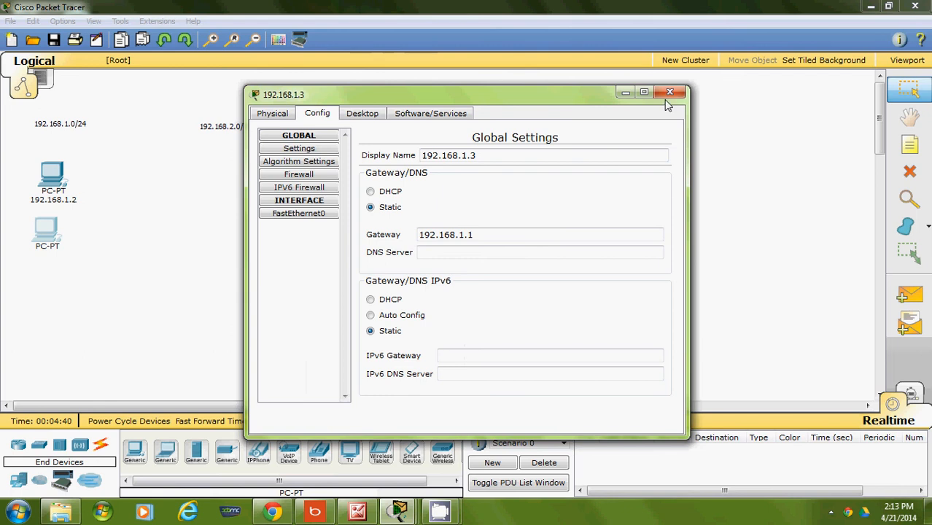
left_click(669, 92)
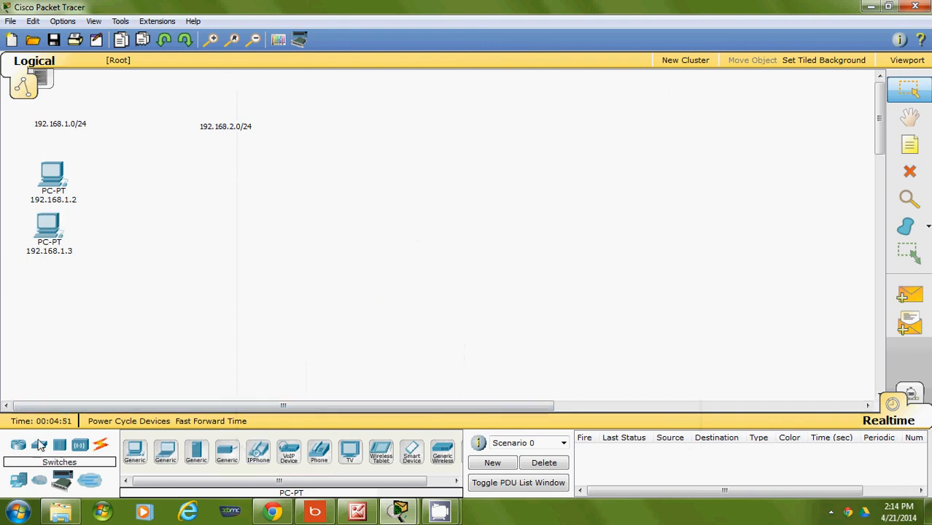
Step: Place a 2960-24TT switch beside the PCs, dismiss its booting message, and label it S1
left_click(38, 445)
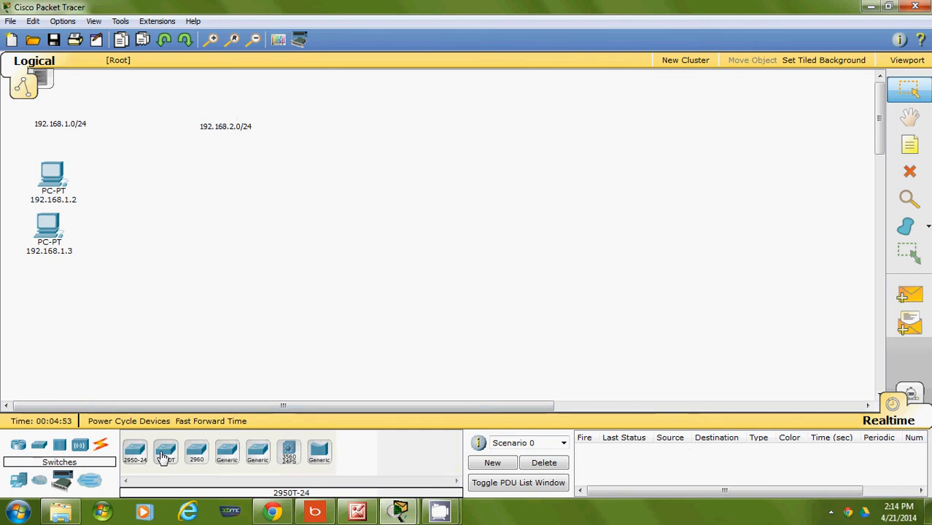
left_click(134, 207)
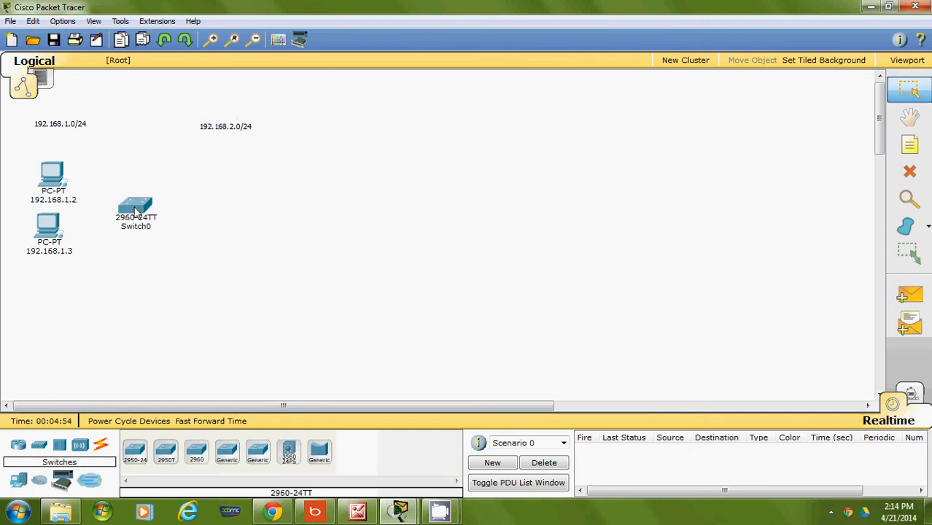
double_click(134, 207)
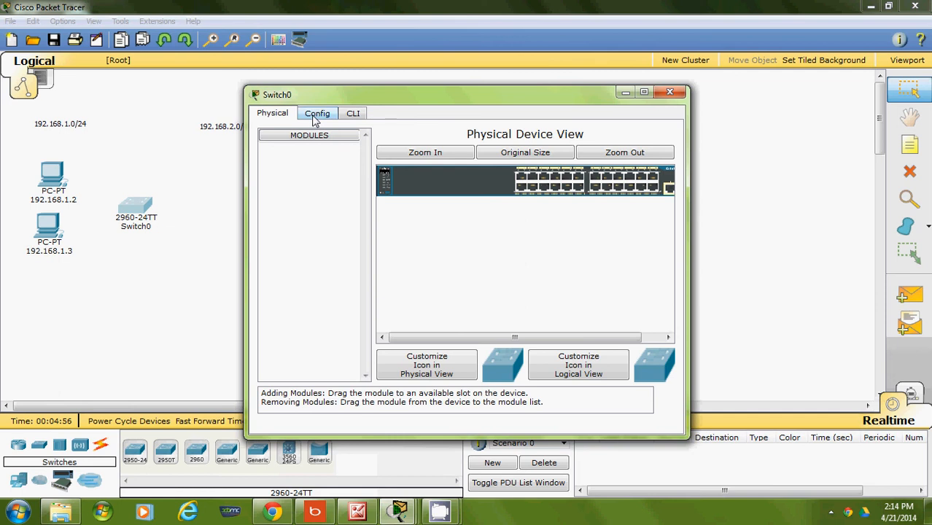
left_click(318, 114)
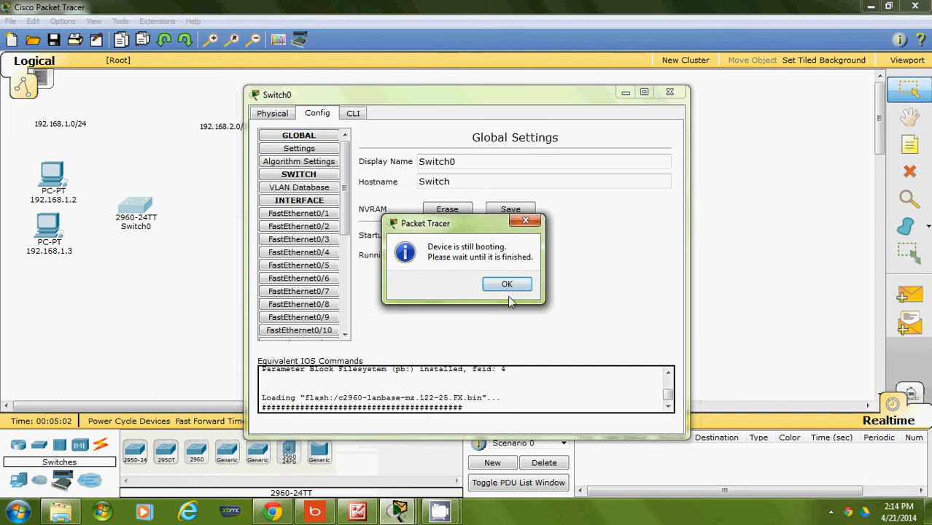
left_click(507, 283)
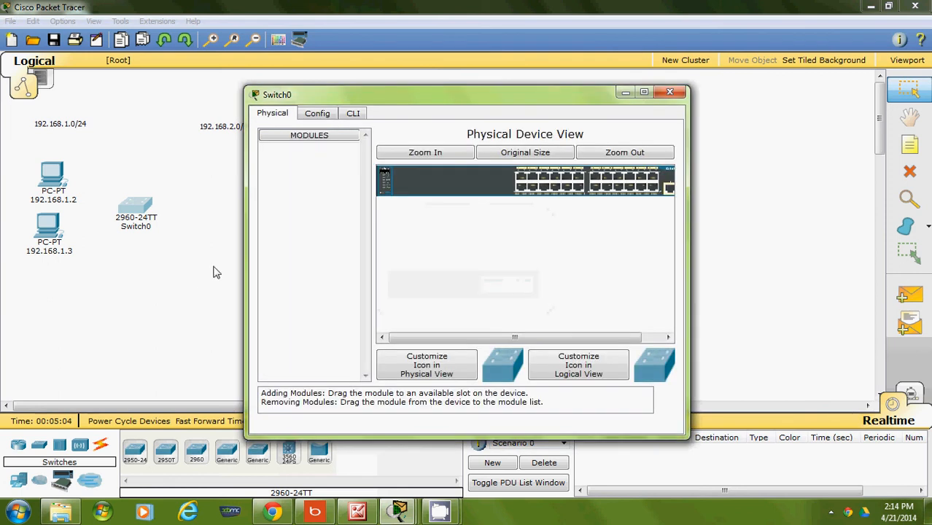
left_click(668, 91)
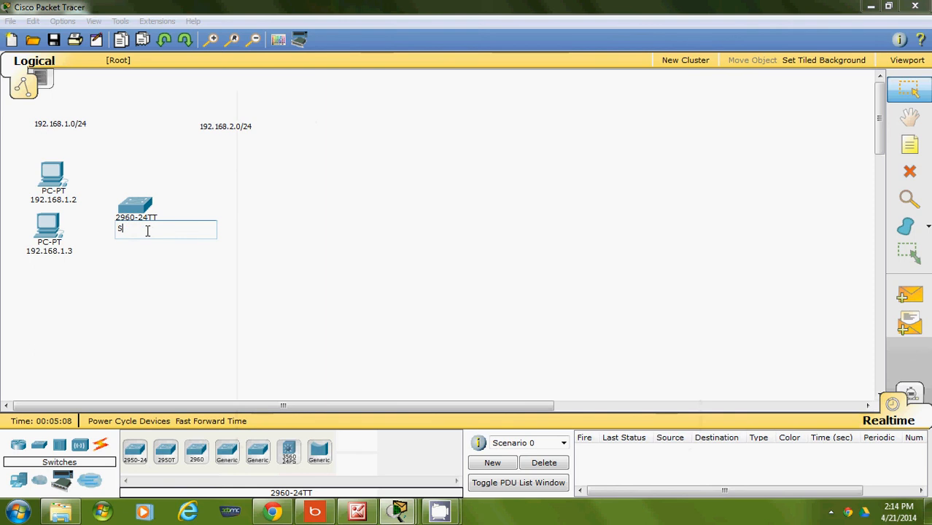
type("1")
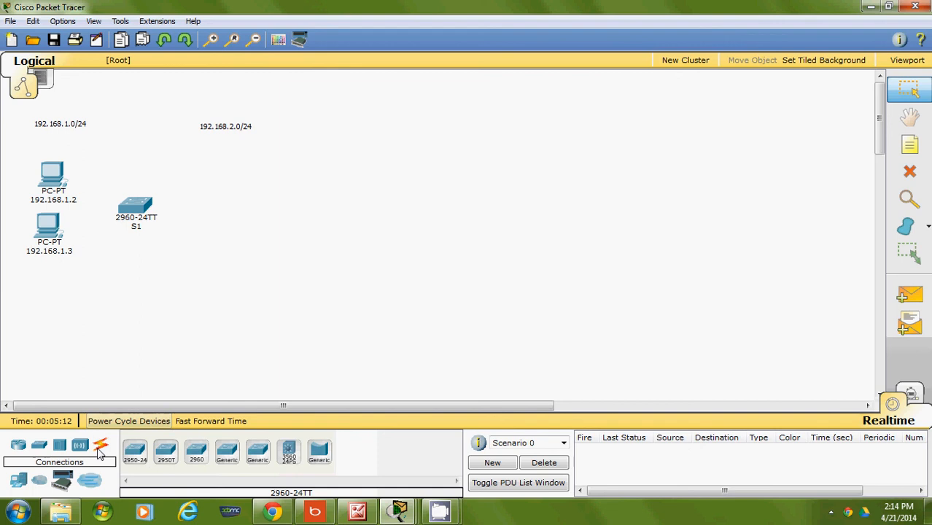
Step: Cable the PCs' FastEthernet0 ports to S1 Fa0/1 and Fa0/2 with copper straight-through
left_click(99, 445)
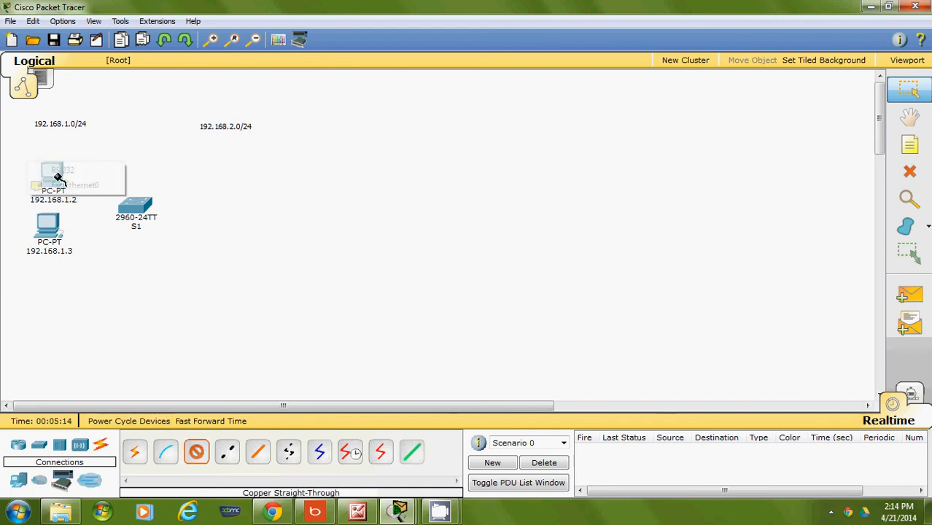
left_click(135, 204)
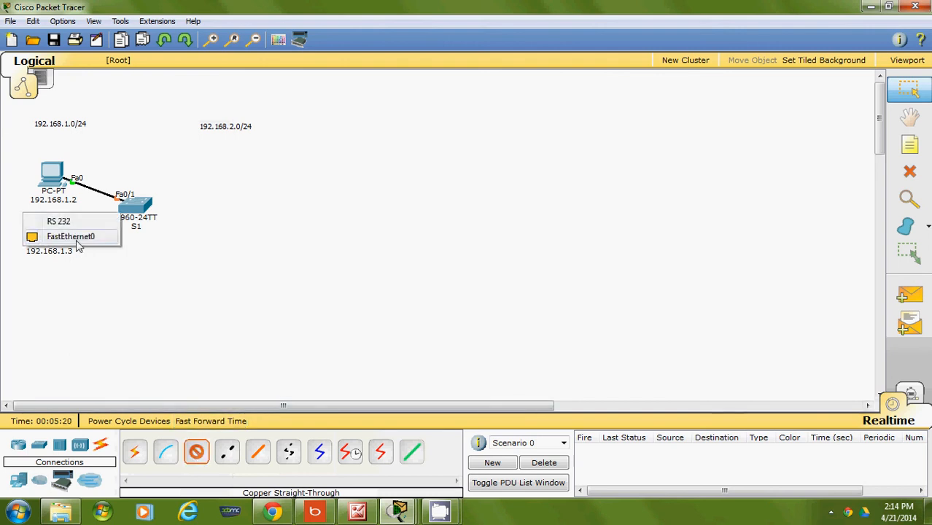
left_click(70, 237)
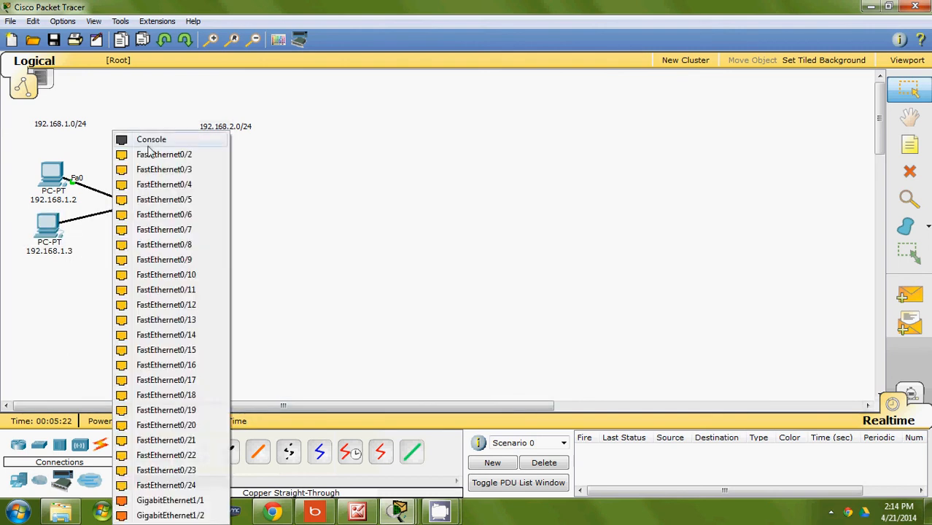
left_click(164, 155)
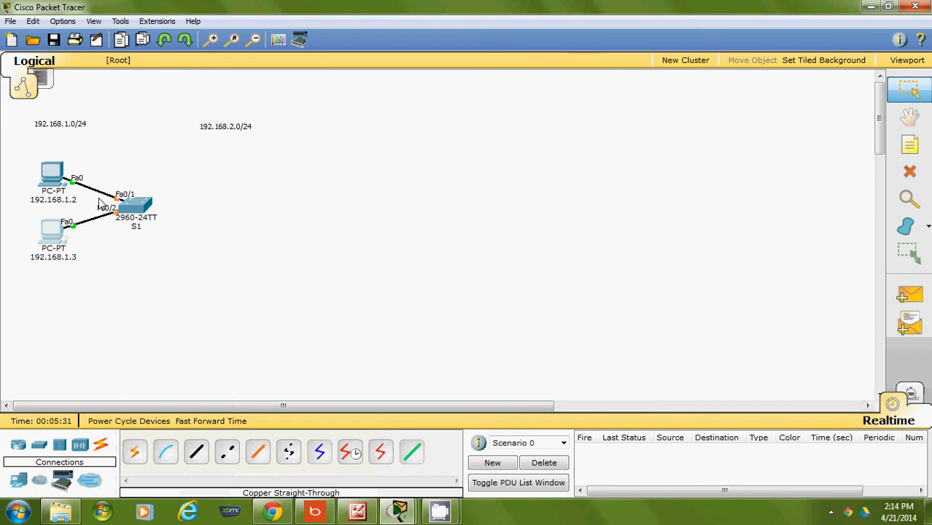
mouse_move(130, 255)
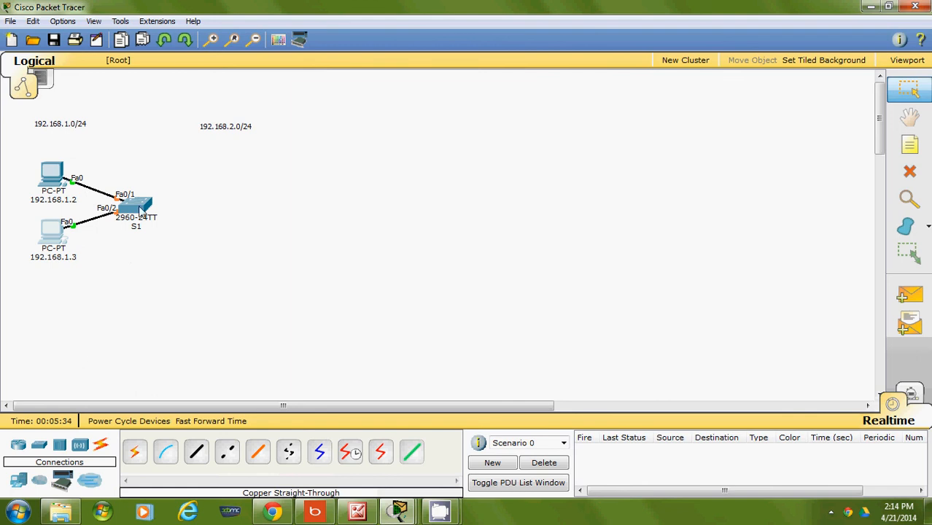
mouse_move(134, 207)
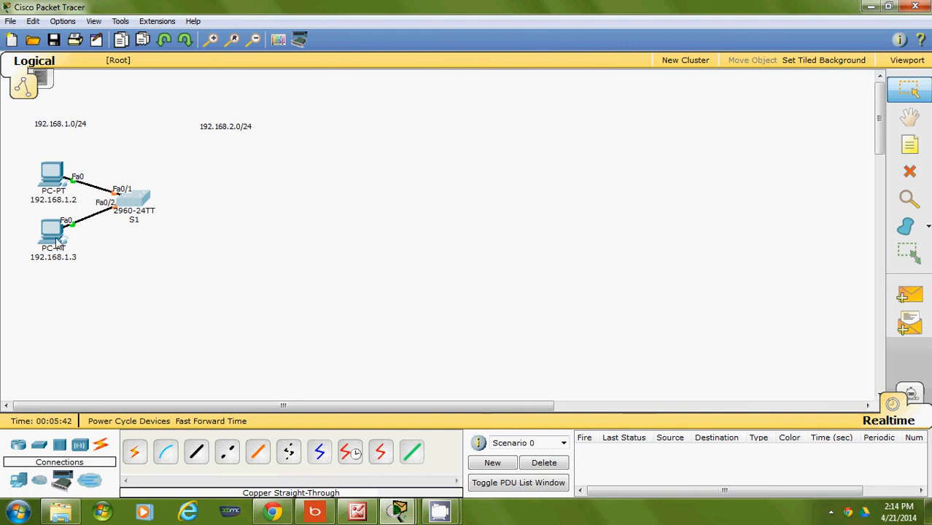
Step: From PC 192.168.1.3's Command Prompt, ping 192.168.1.2 with 0% loss and close the window
double_click(51, 232)
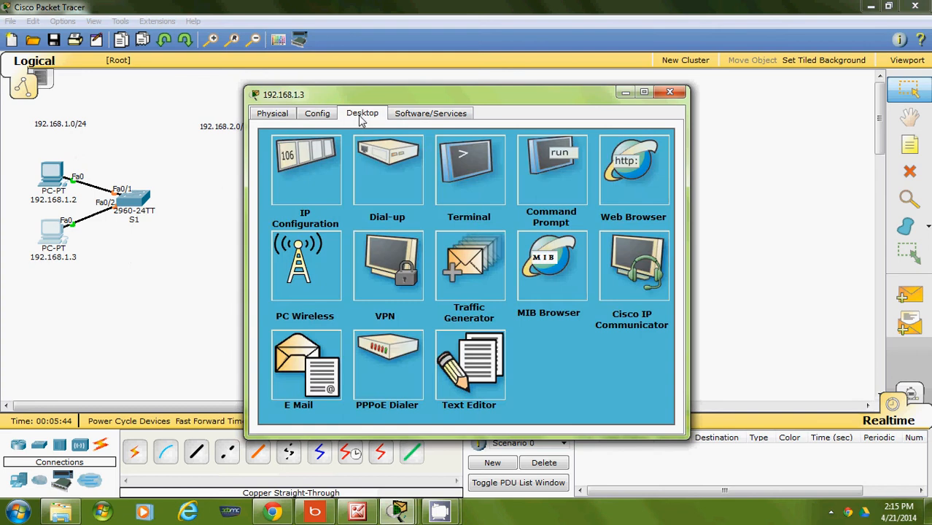
left_click(552, 169)
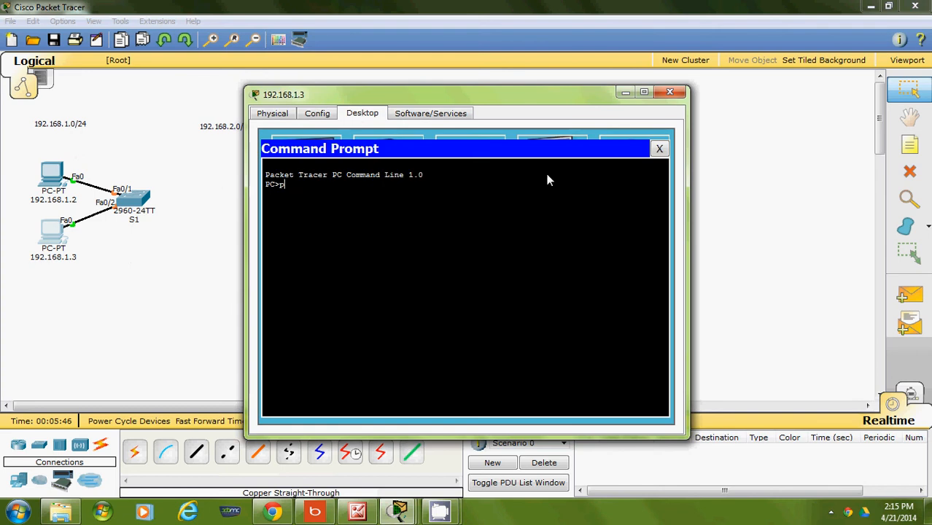
type("ing")
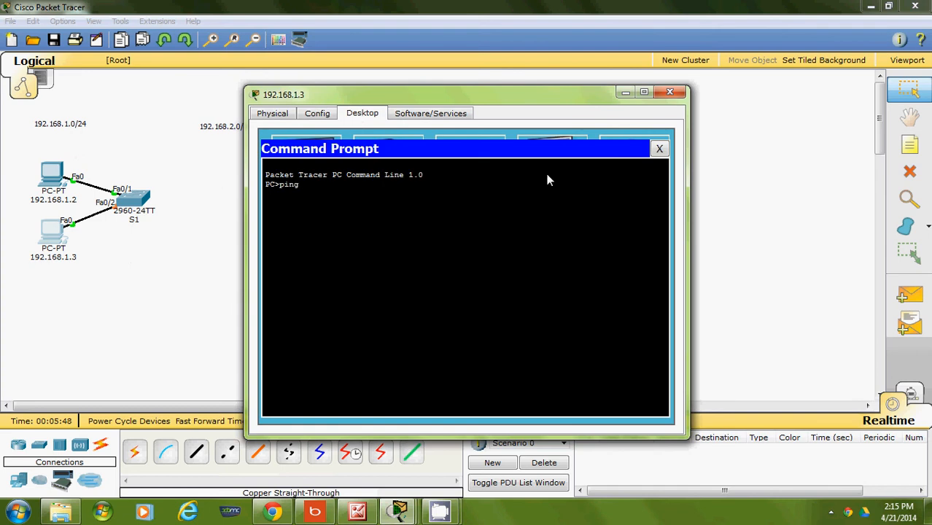
type("192.168")
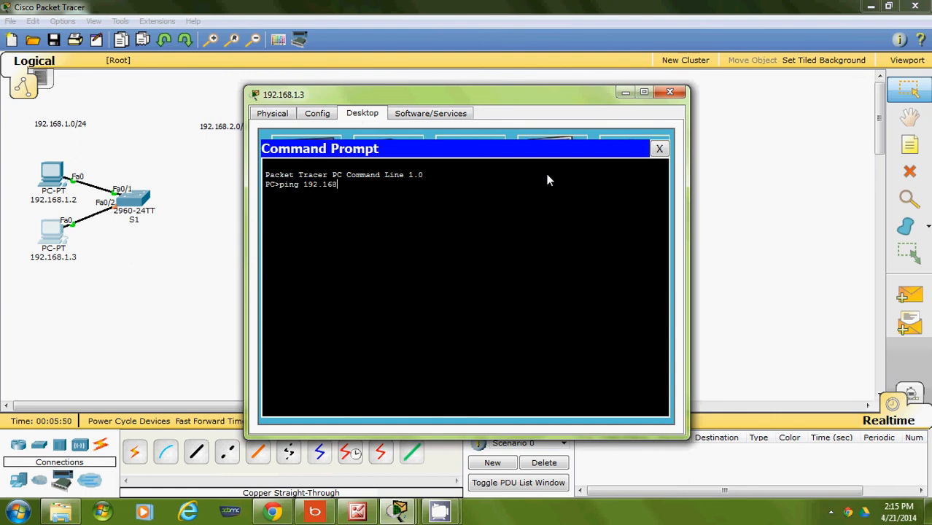
type(".1.2")
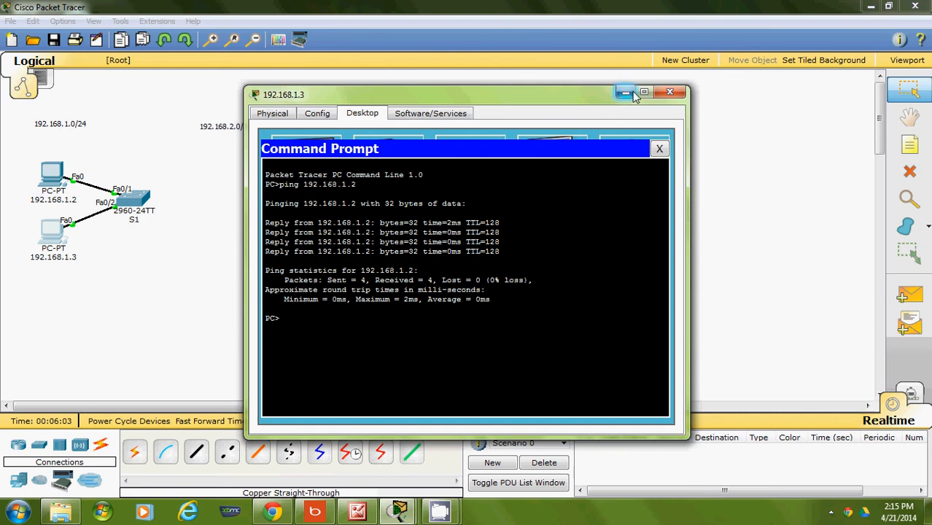
left_click(668, 90)
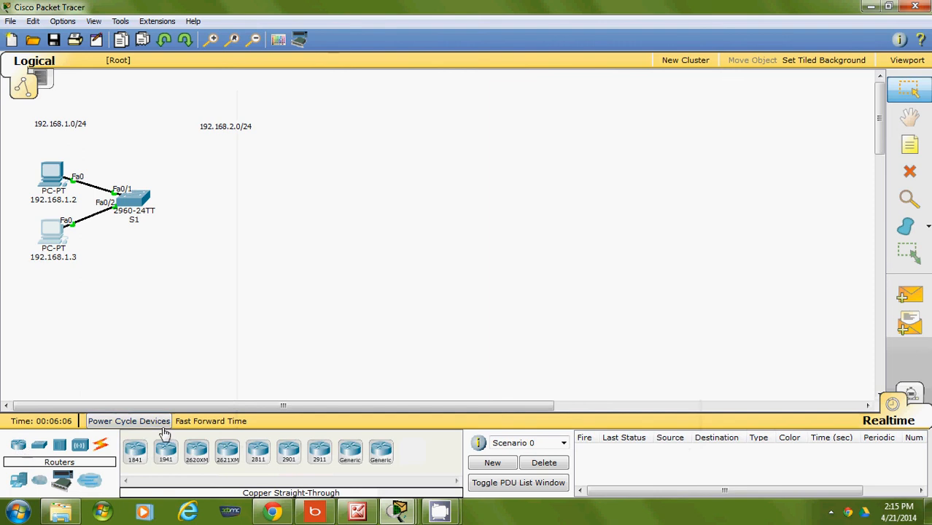
Step: Place an 1841 router near the top of the canvas and rename it R1
left_click(201, 189)
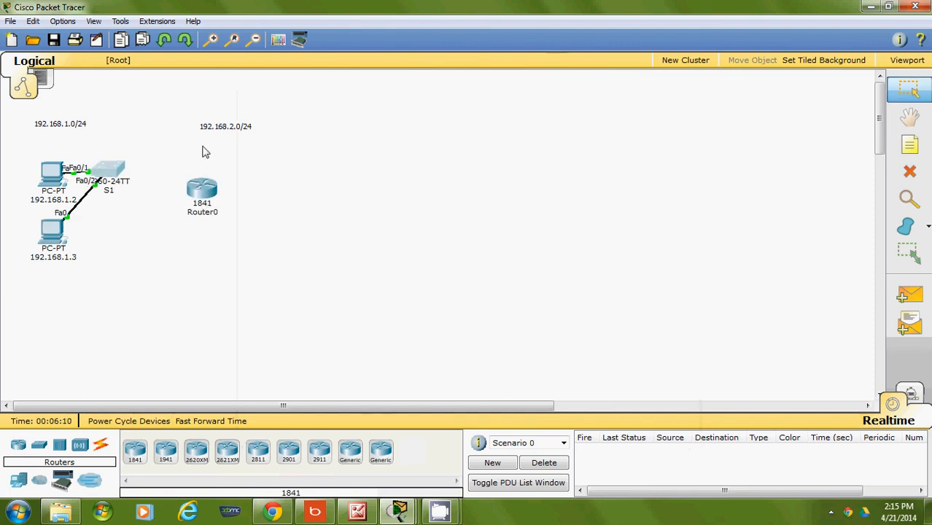
left_click_drag(201, 188, 187, 105)
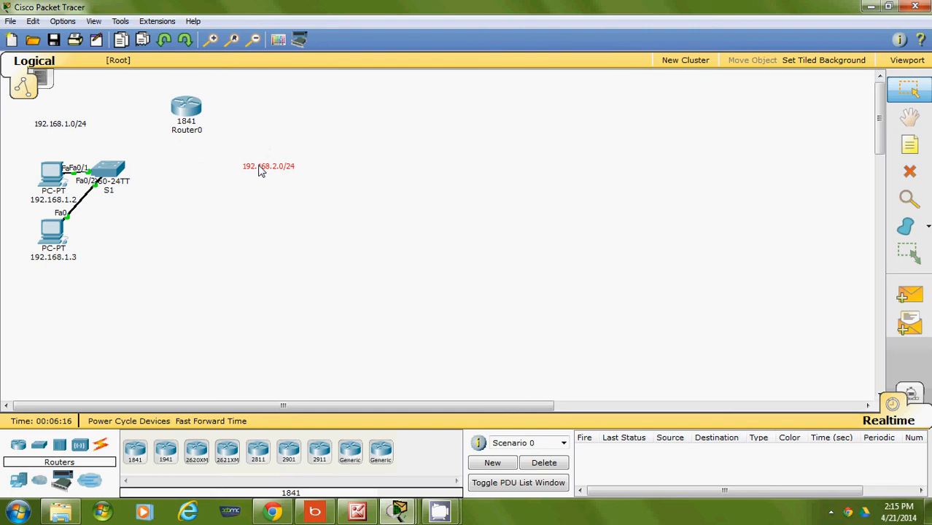
double_click(187, 130)
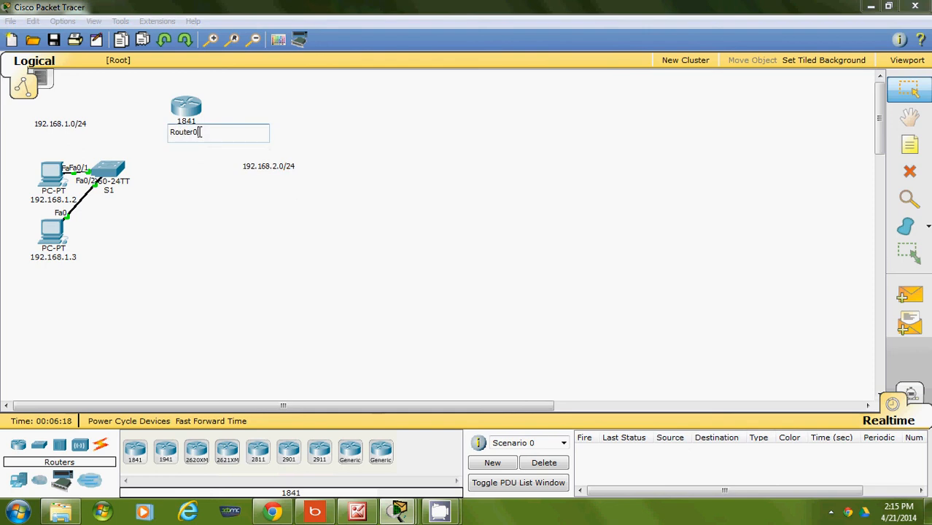
type("R1")
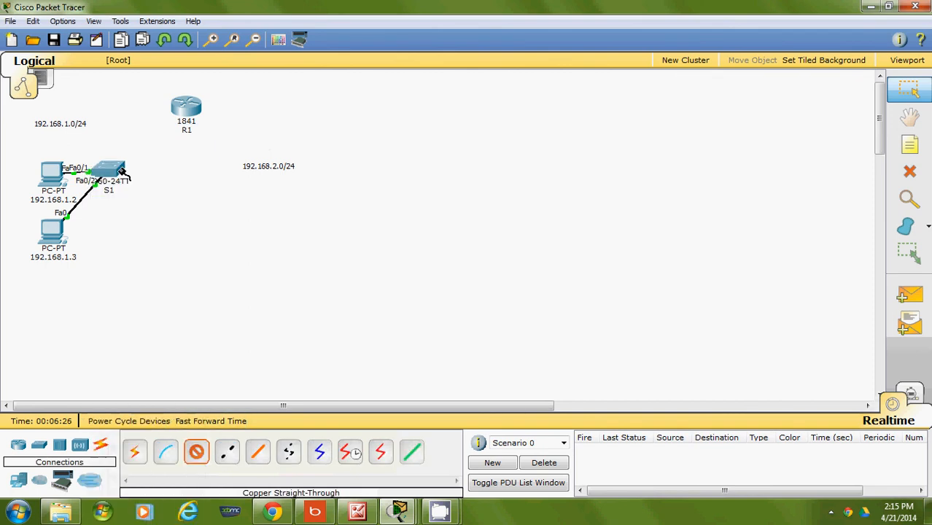
Step: Cable S1 to R1 Fa0/0 and add a 2950T-24 Switch1 for the 192.168.2.0/24 side on Fa0/1
left_click(186, 105)
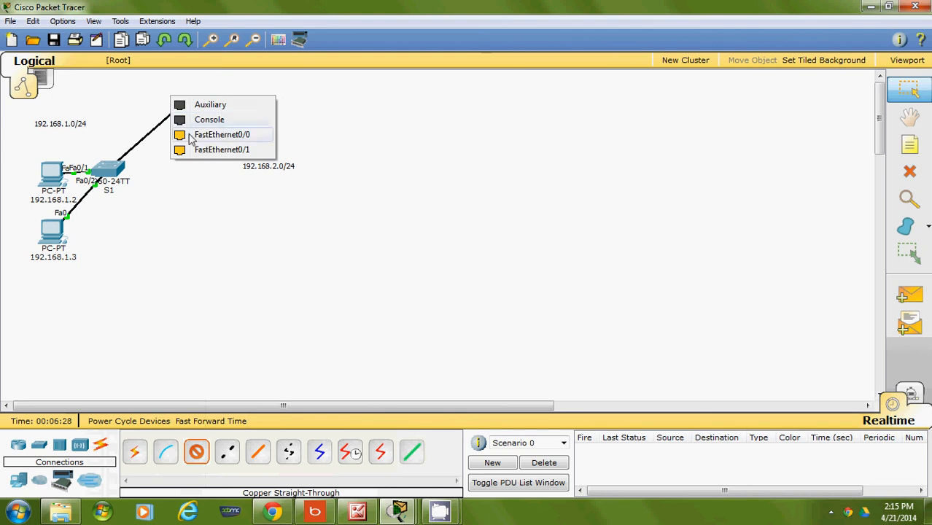
left_click(222, 135)
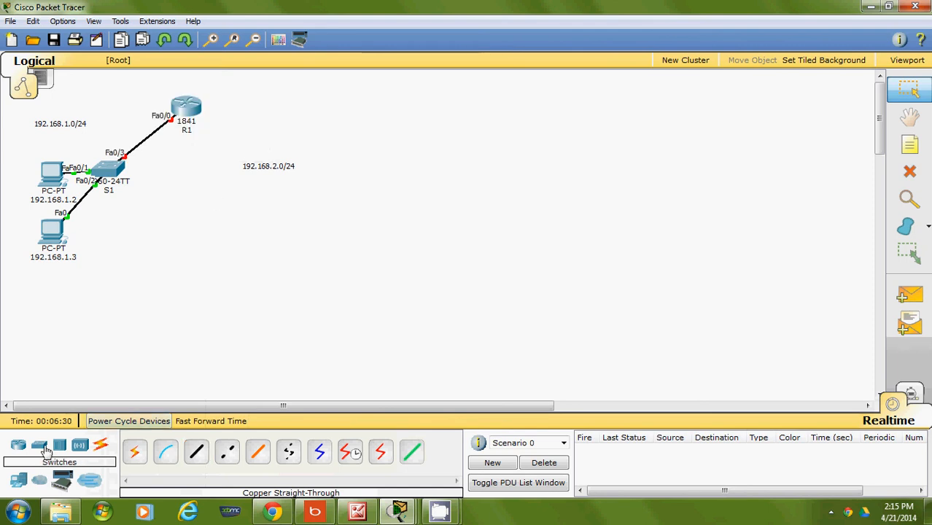
left_click(38, 445)
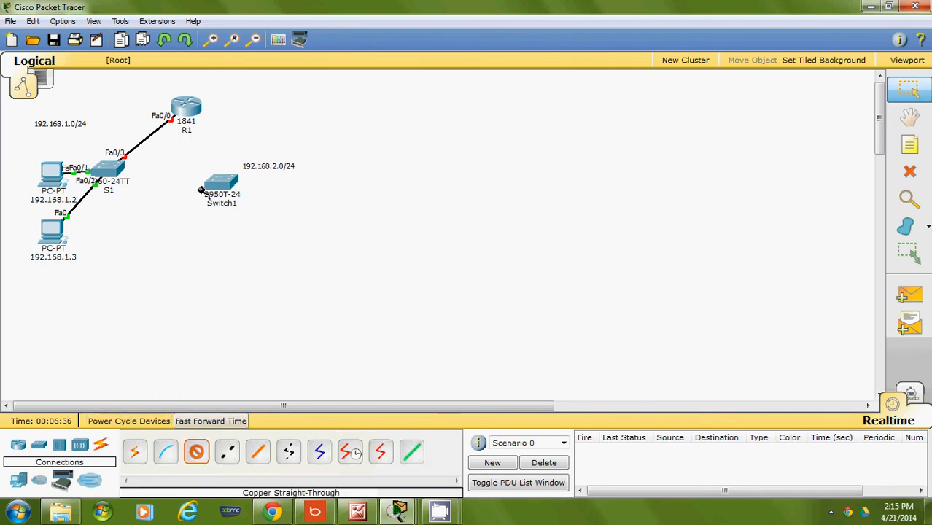
left_click(186, 109)
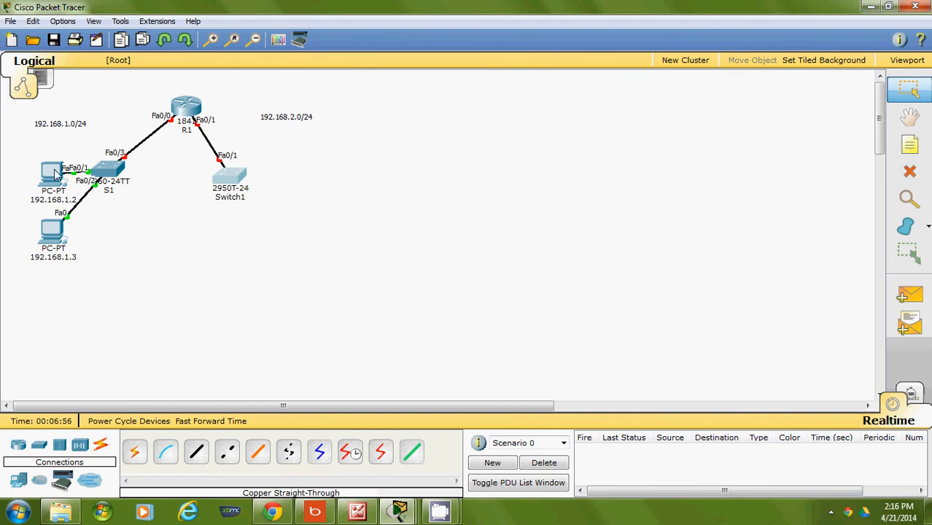
mouse_move(59, 234)
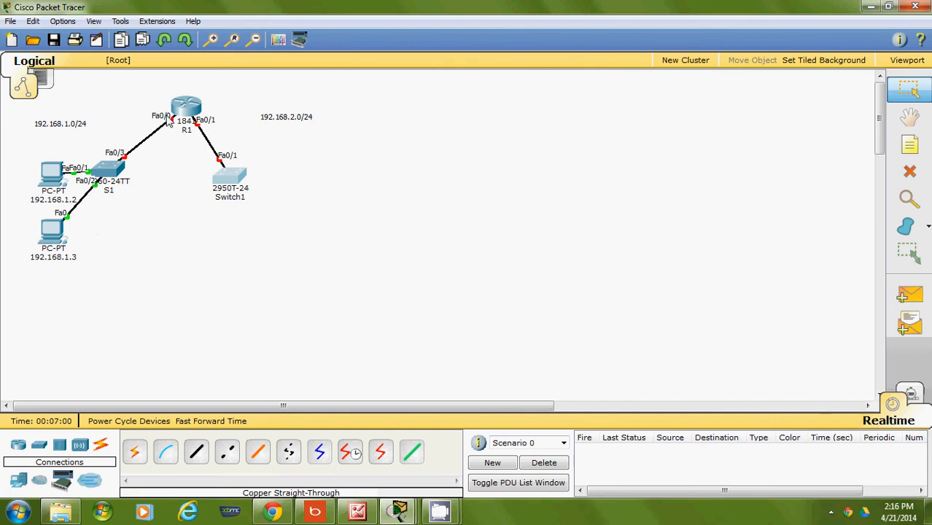
Step: Review PC 192.168.1.3's static IP configuration, confirming gateway 192.168.1.1, and close its window
double_click(52, 231)
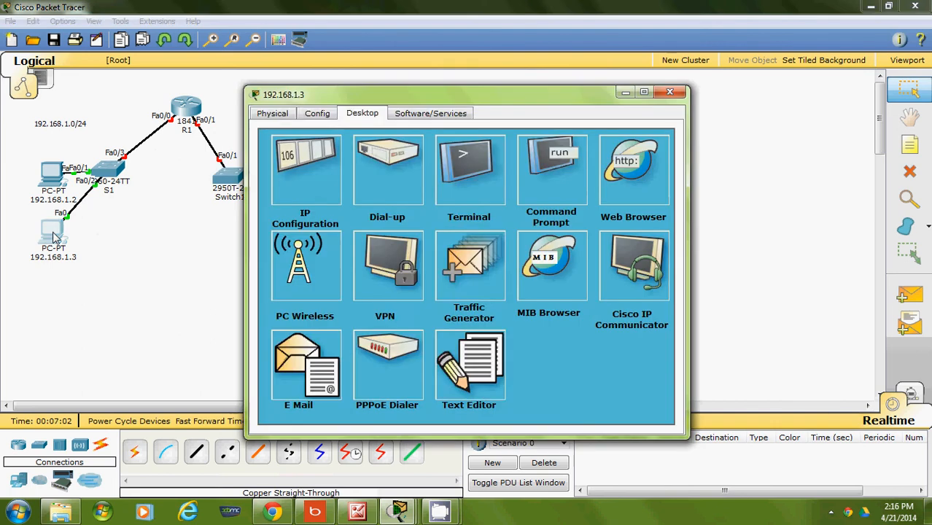
left_click(305, 169)
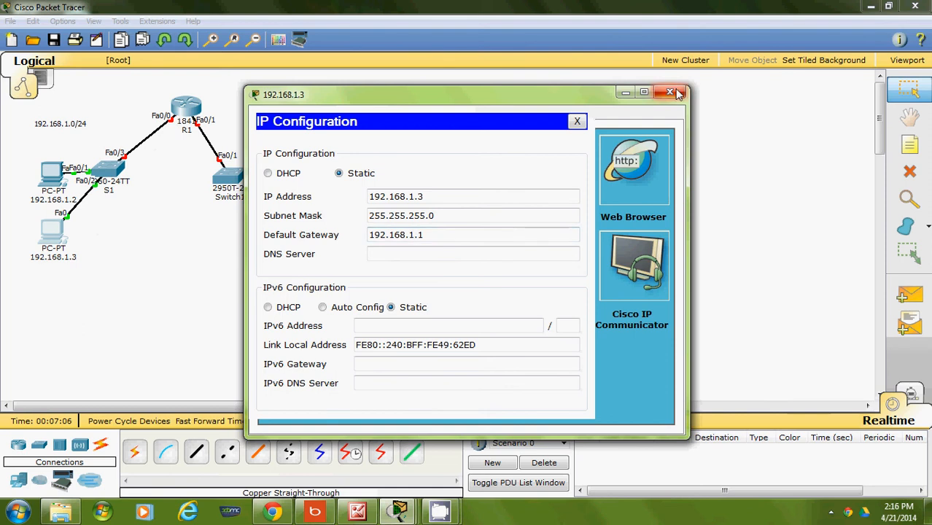
left_click(670, 92)
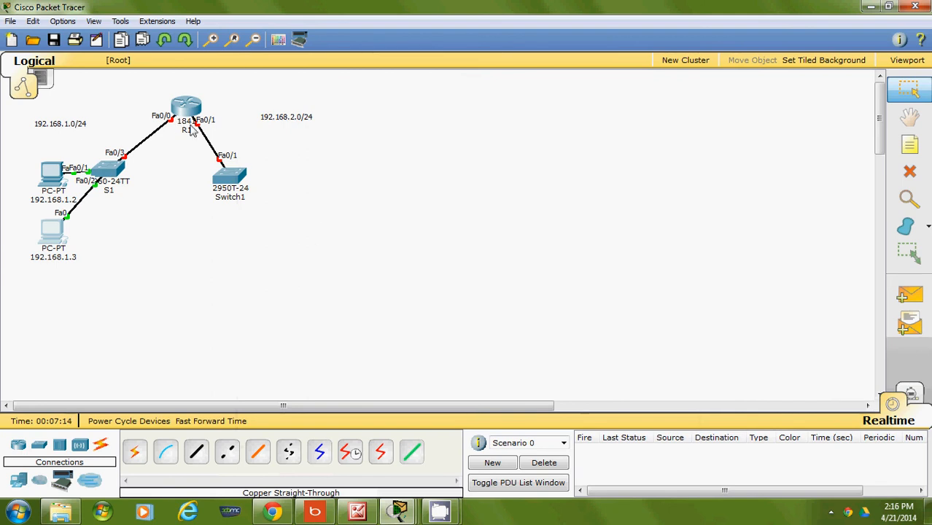
mouse_move(180, 143)
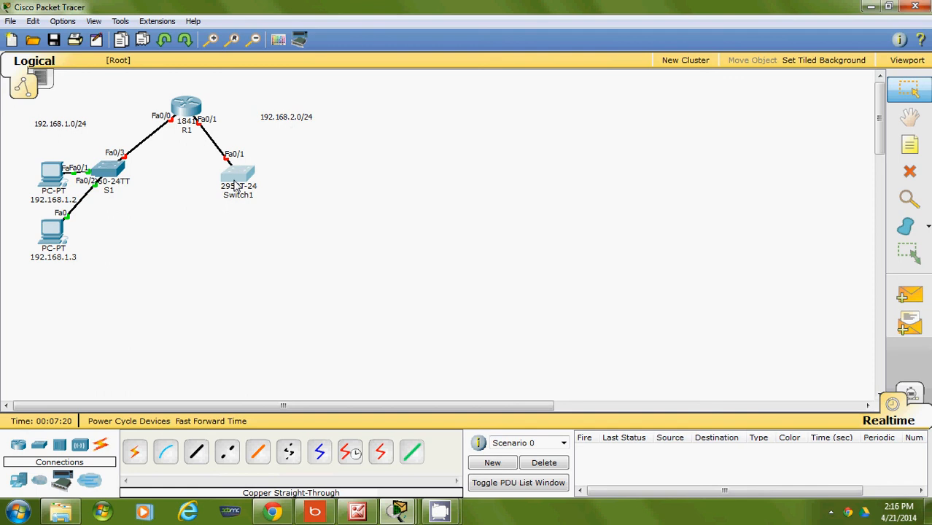
mouse_move(208, 135)
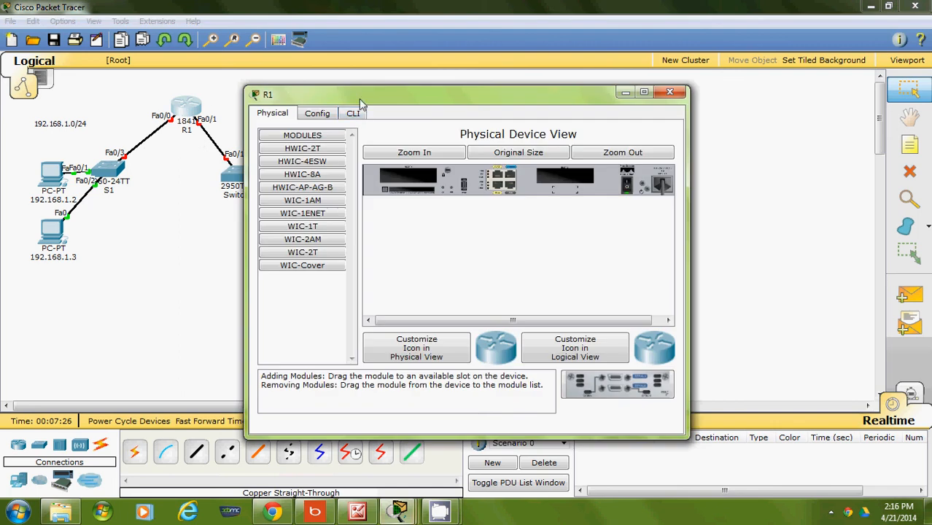
Step: Close R1's window and place a new Laptop0 from End Devices to the right of Switch1
left_click(353, 114)
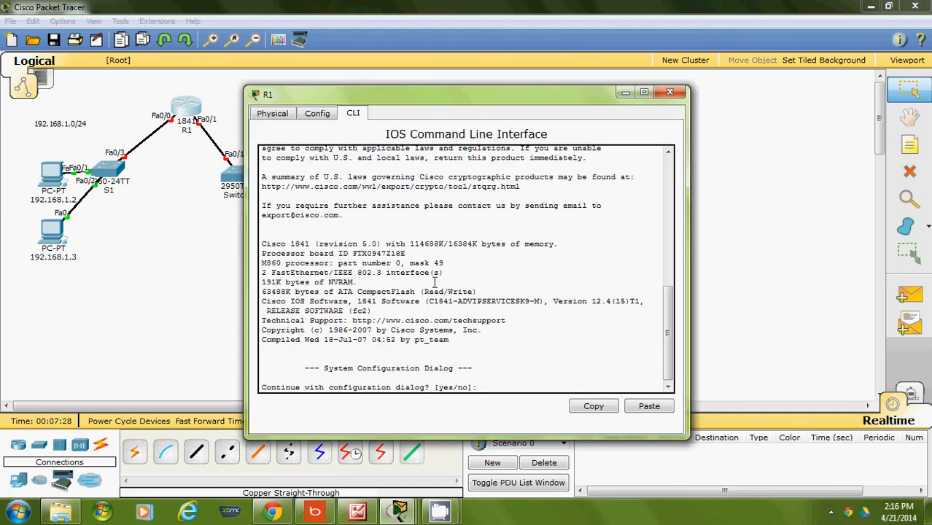
left_click(670, 92)
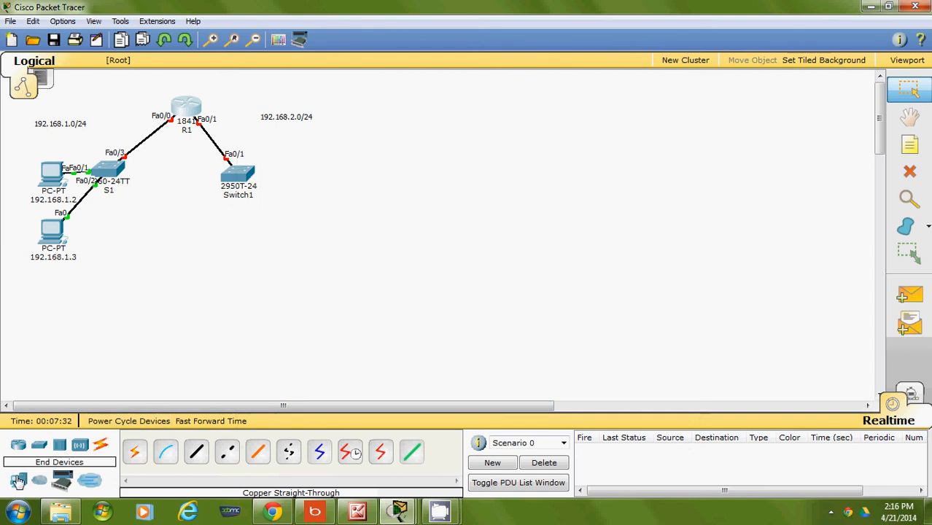
left_click(18, 480)
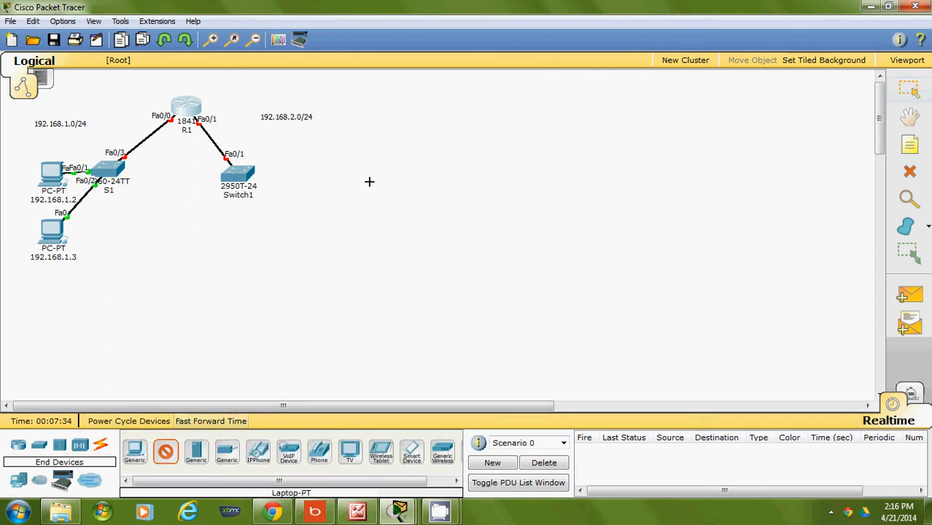
left_click(338, 175)
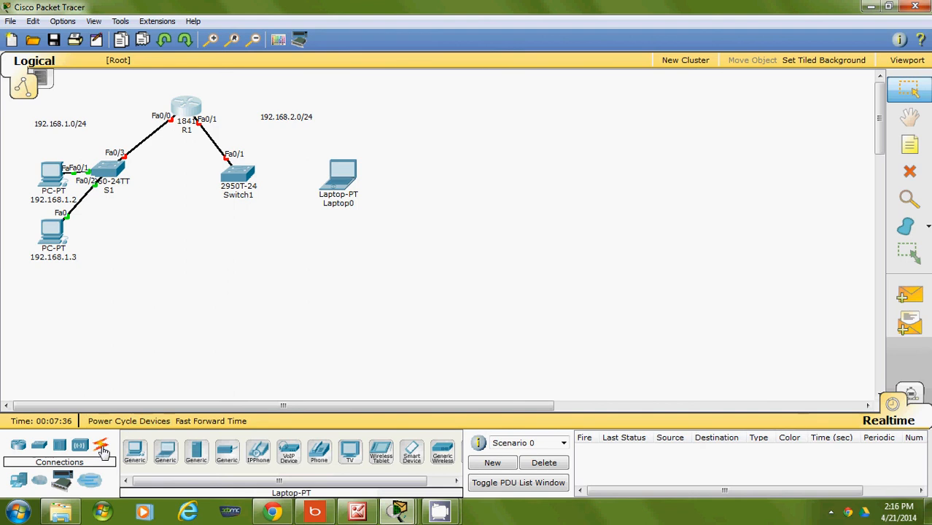
left_click(101, 445)
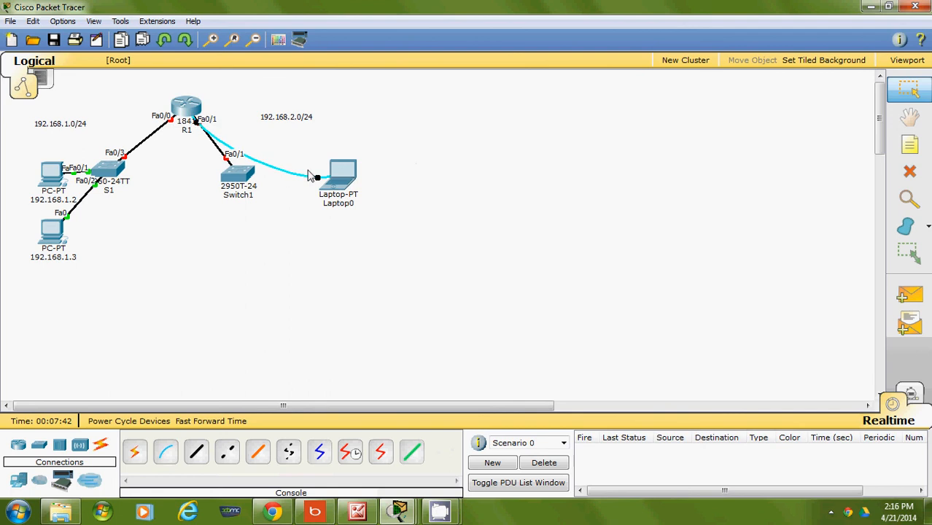
Step: Start a console Terminal session from Laptop0's Desktop to router R1
double_click(338, 175)
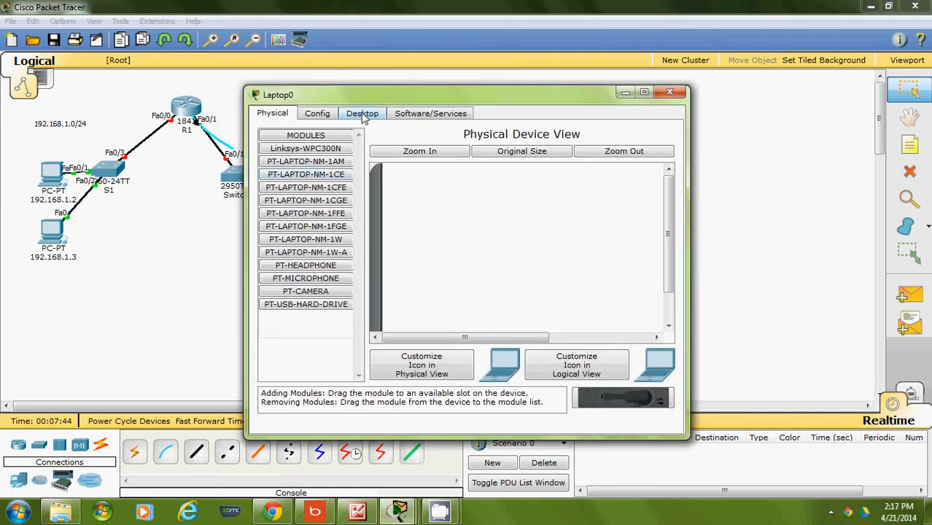
left_click(362, 113)
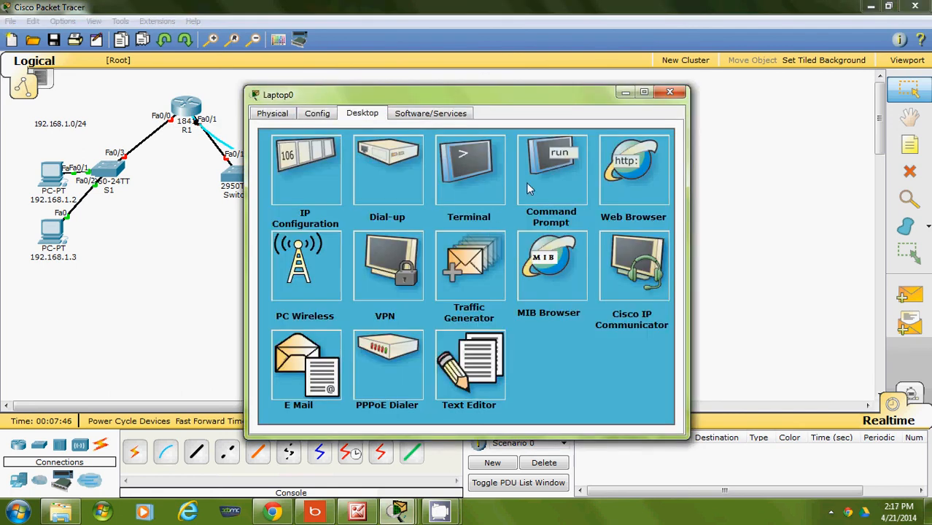
left_click(469, 169)
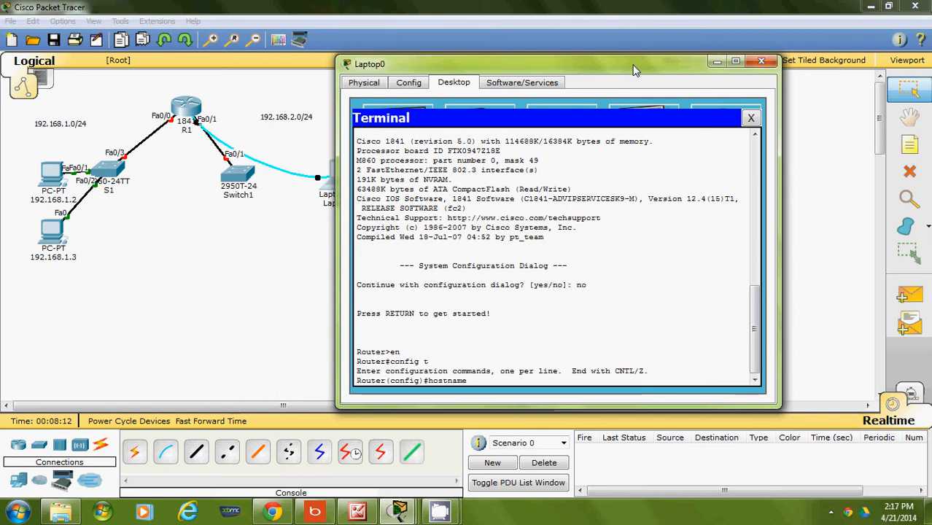
Step: Set hostname R1, enable secret class and disable IP domain lookup on the router
type("R1")
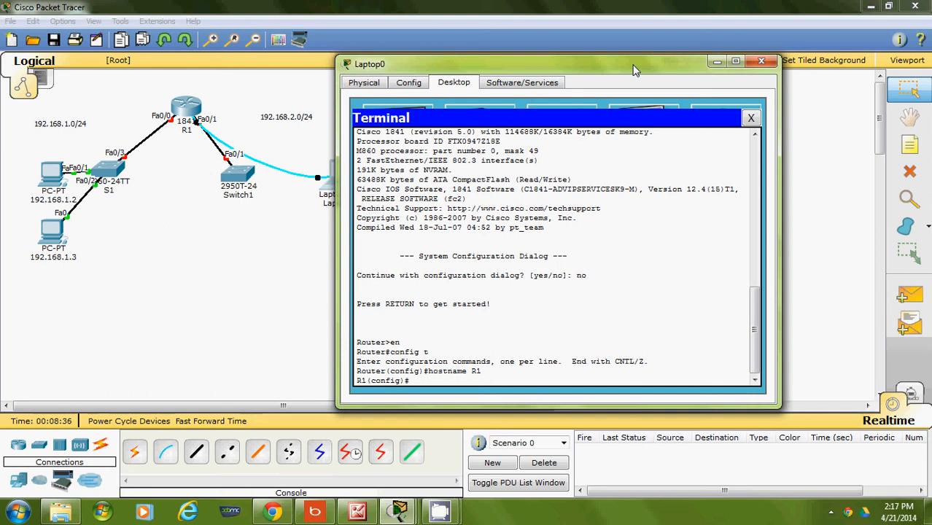
type("ena")
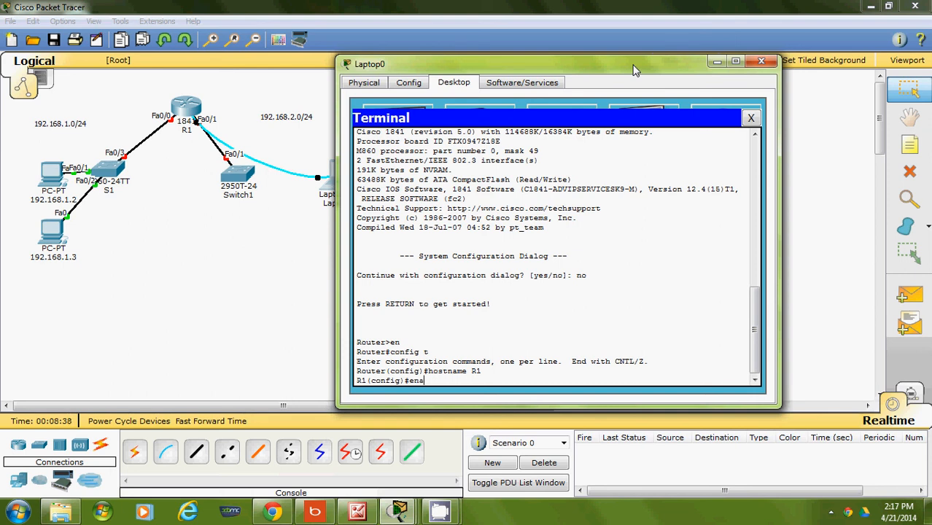
type("ble ssecret clas")
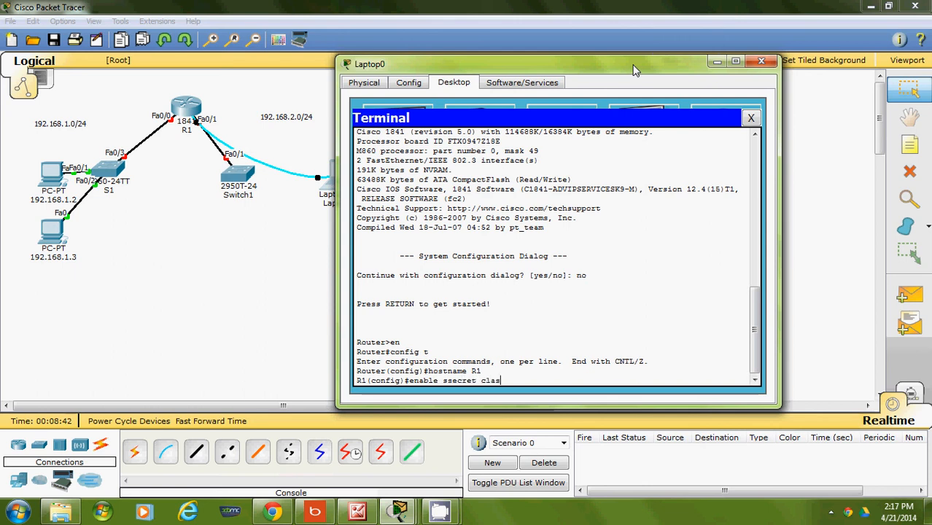
key("Return")
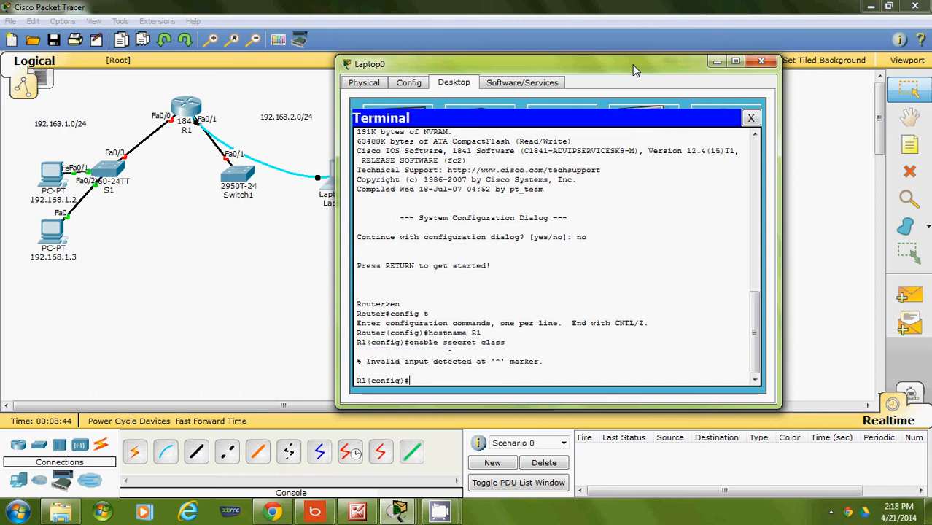
type("enable")
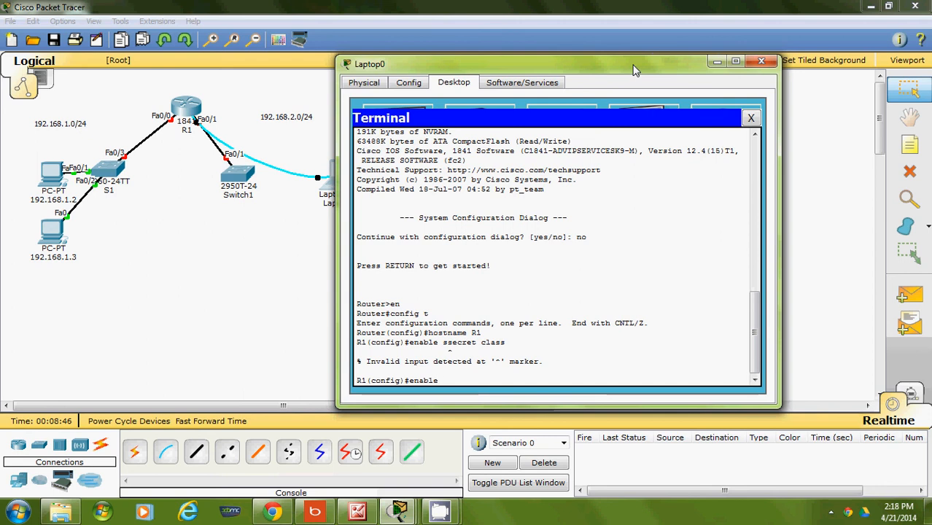
type("secret class")
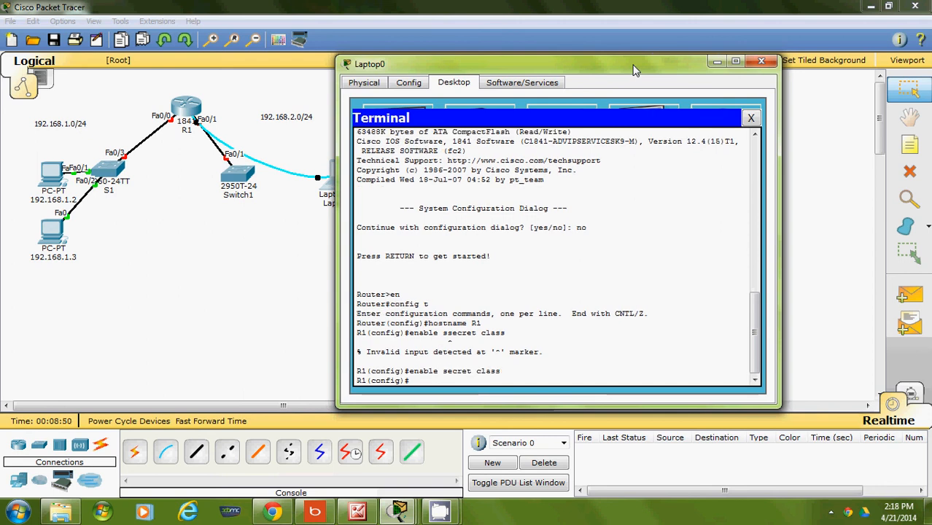
type("no ip domain-lookup")
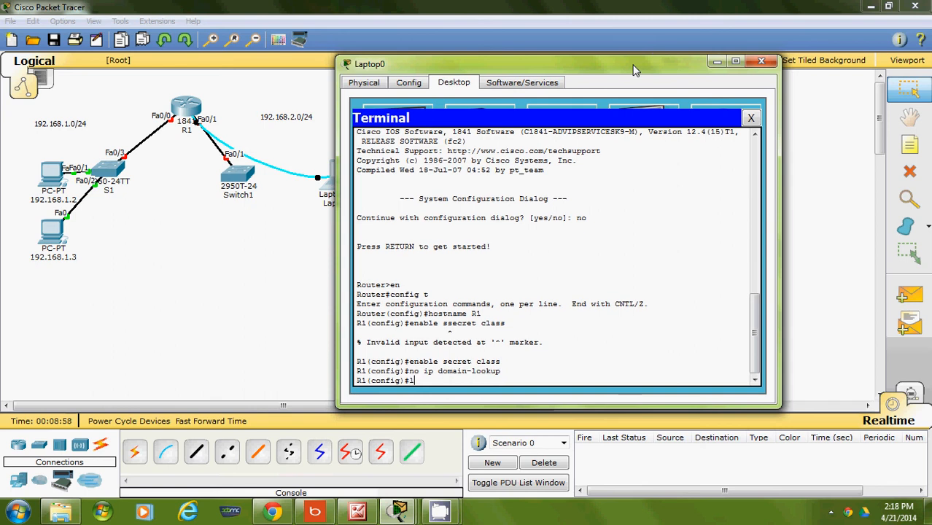
type("line console 0")
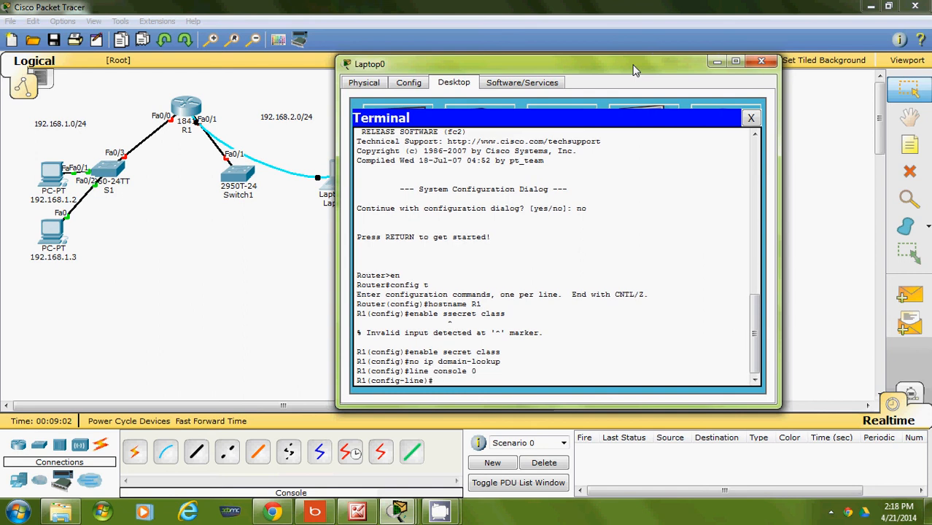
type("password")
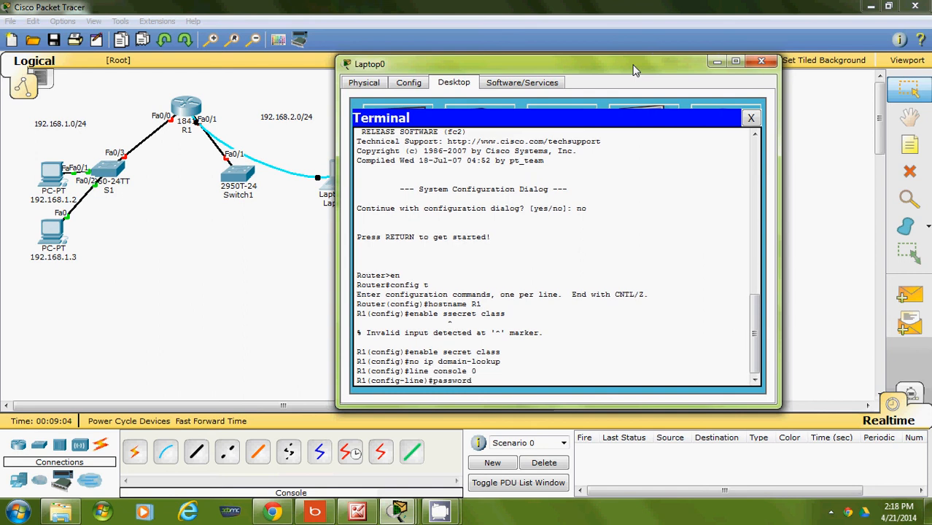
type("cisco")
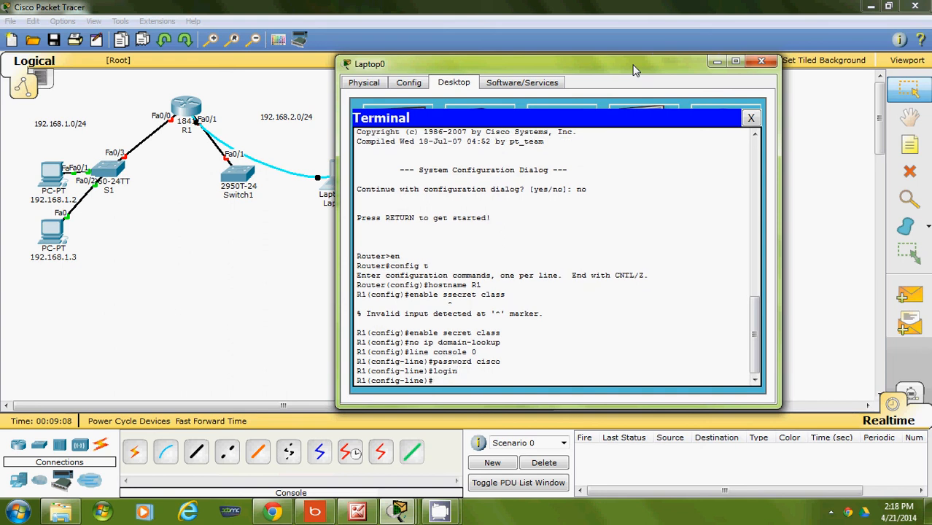
type("line vty 0 4")
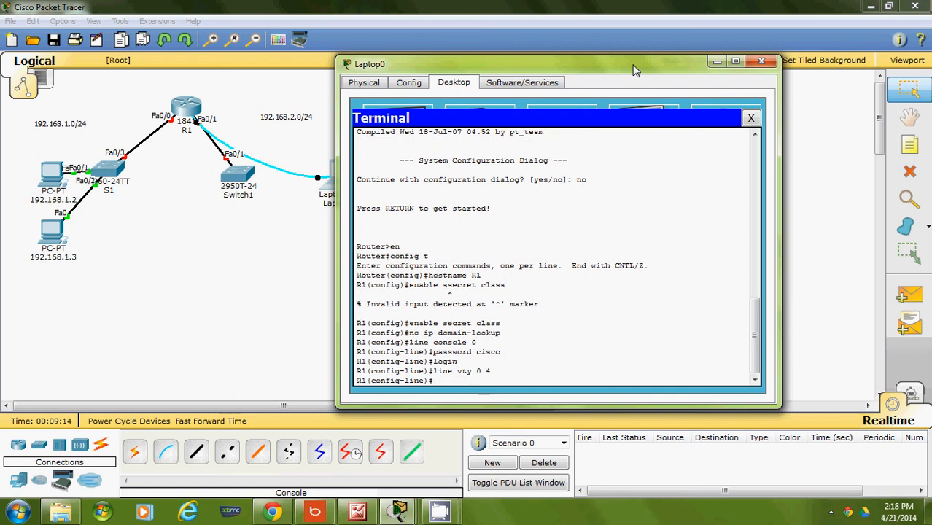
type("password")
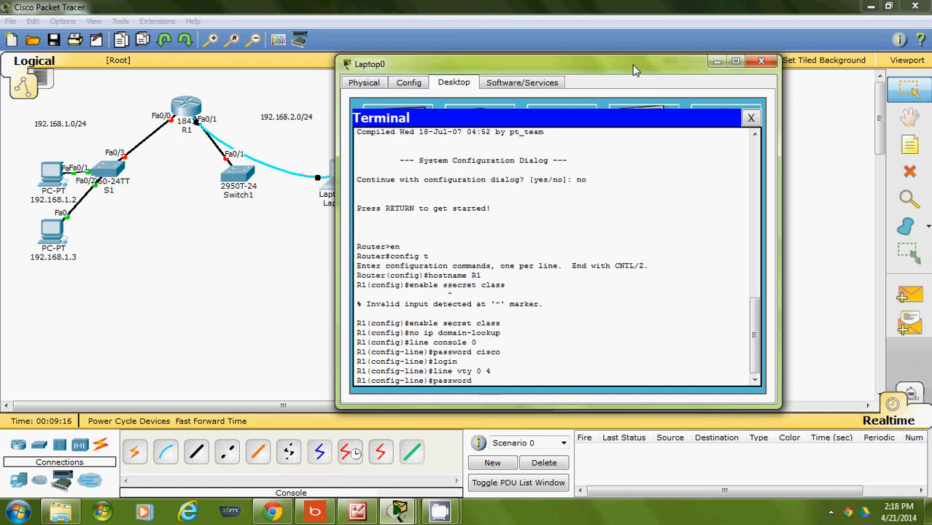
type("c")
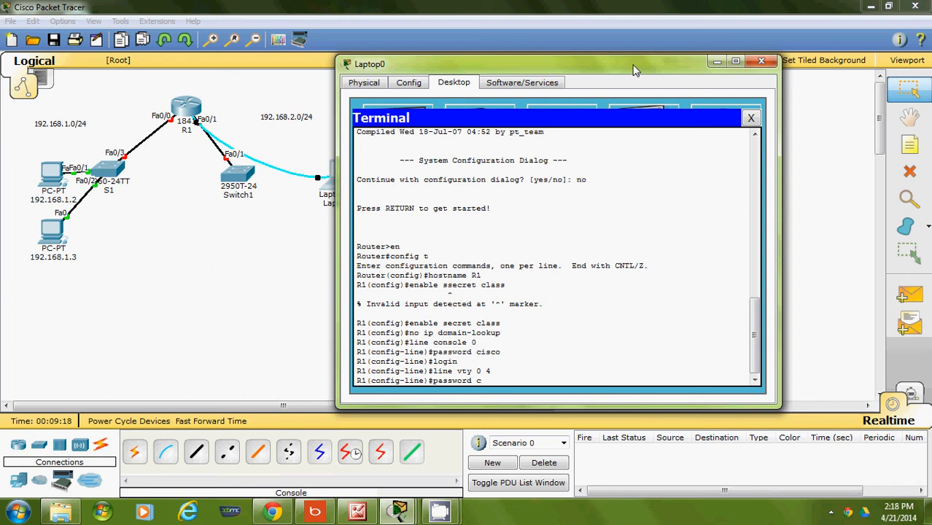
Step: Finish the vty password cisco and address interface Fa0/0 as 192.168.1.1 255.255.255.0
type("cisco")
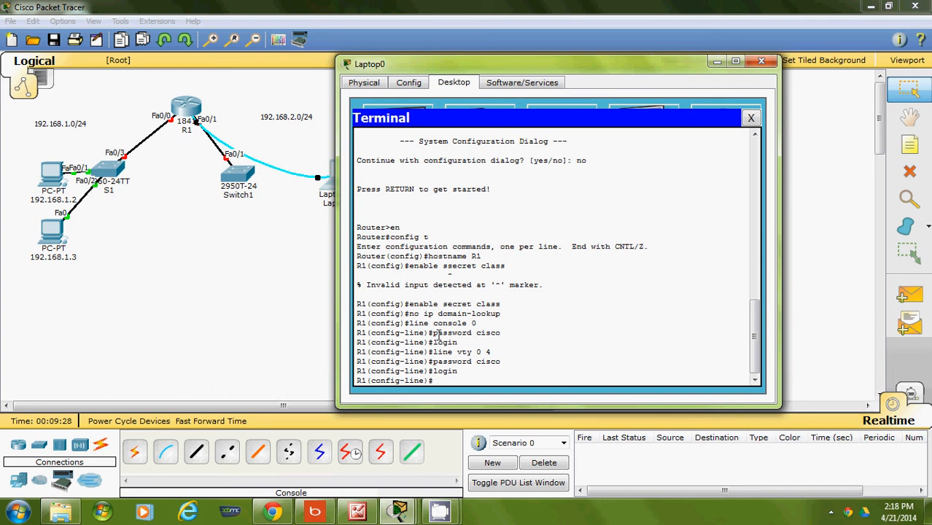
mouse_move(506, 382)
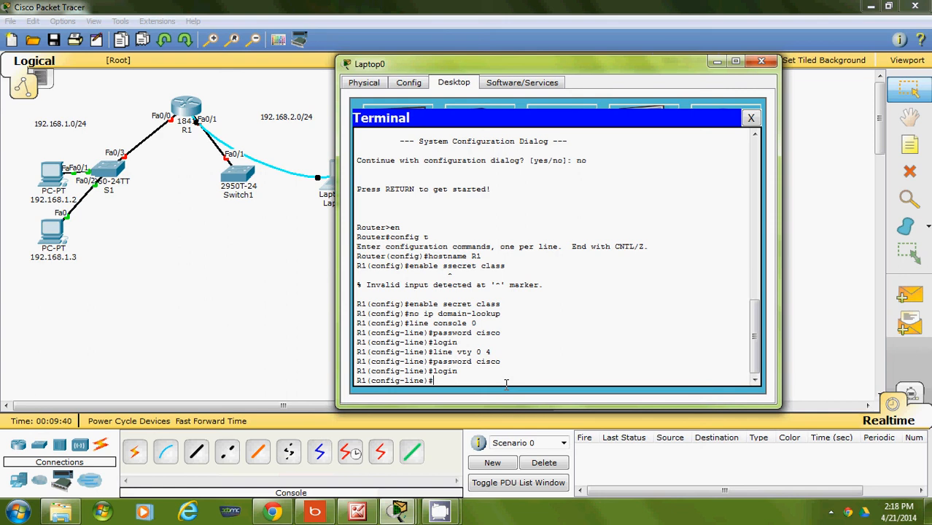
type("int")
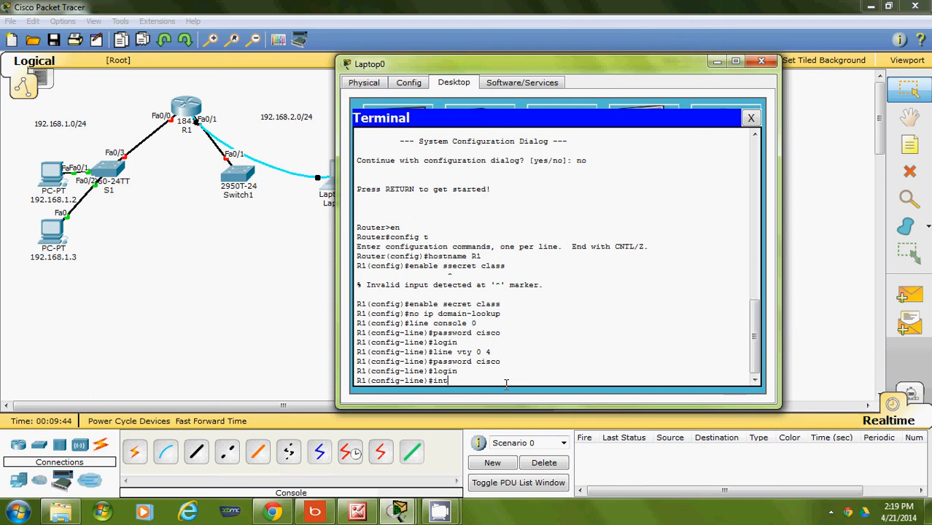
type("fa0/0")
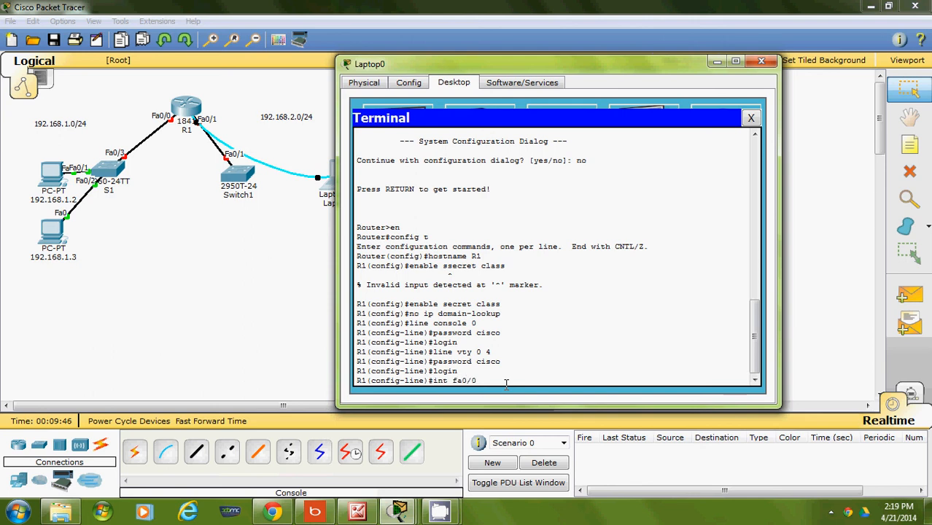
type("ip add")
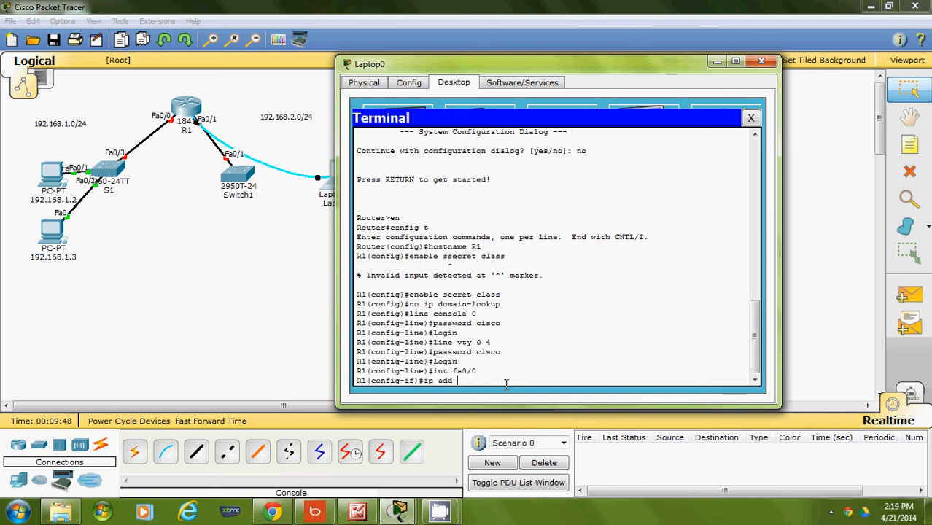
type("192.168.1.1 255.")
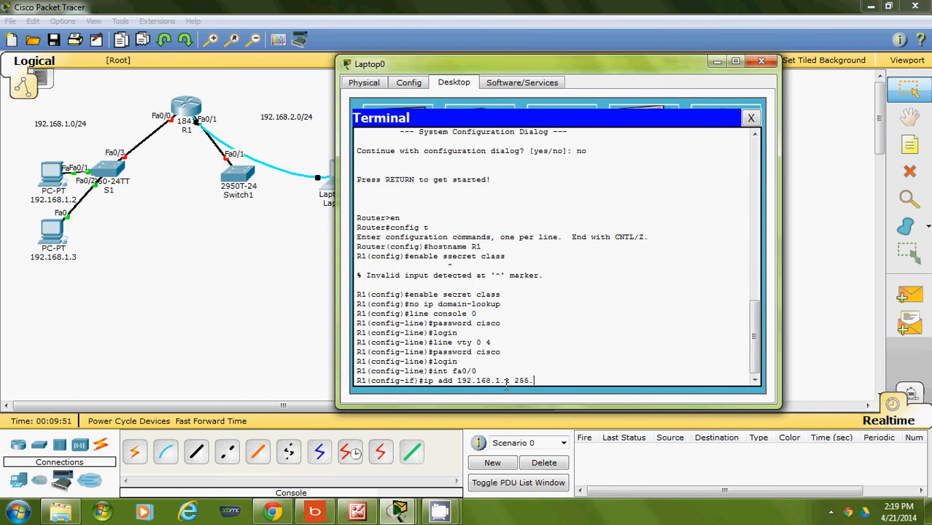
key("Return")
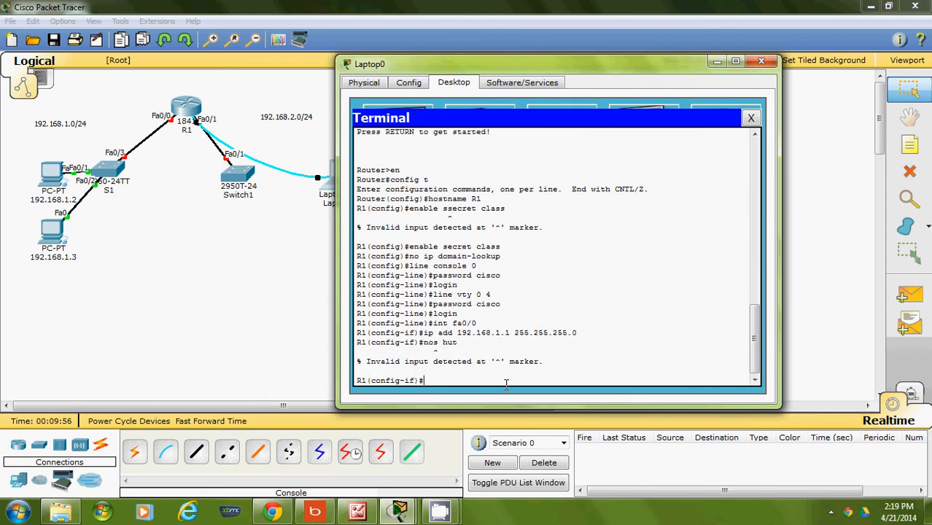
Step: Bring Fa0/0 up with no shut and enter interface Fa0/1 configuration
type("no shut")
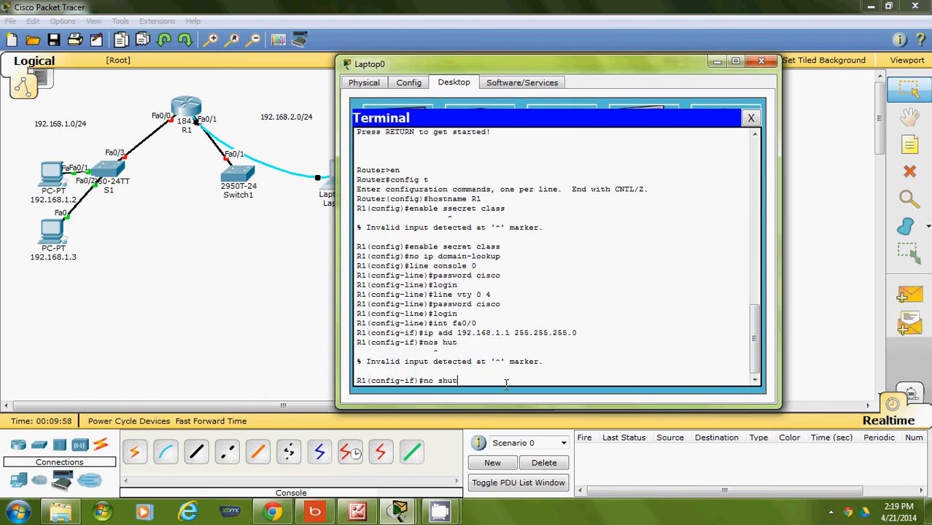
key("Return")
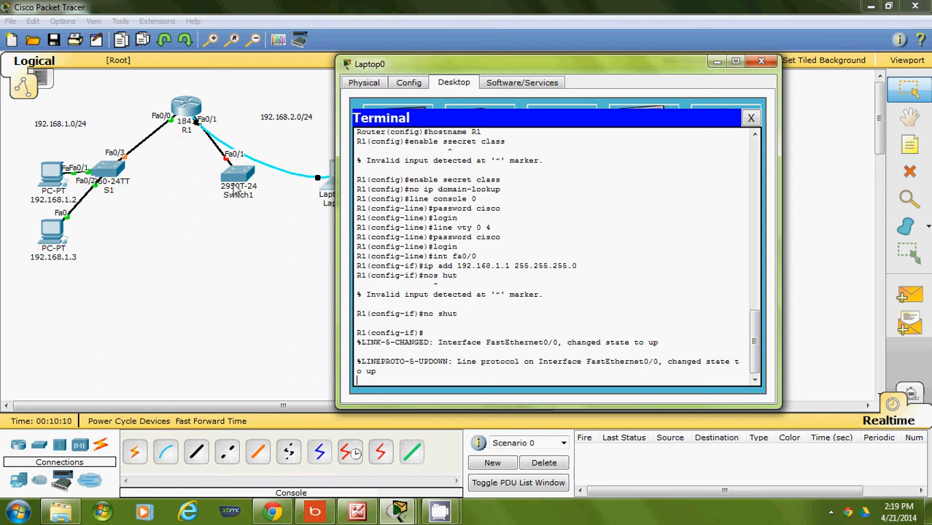
type("int fa0/1")
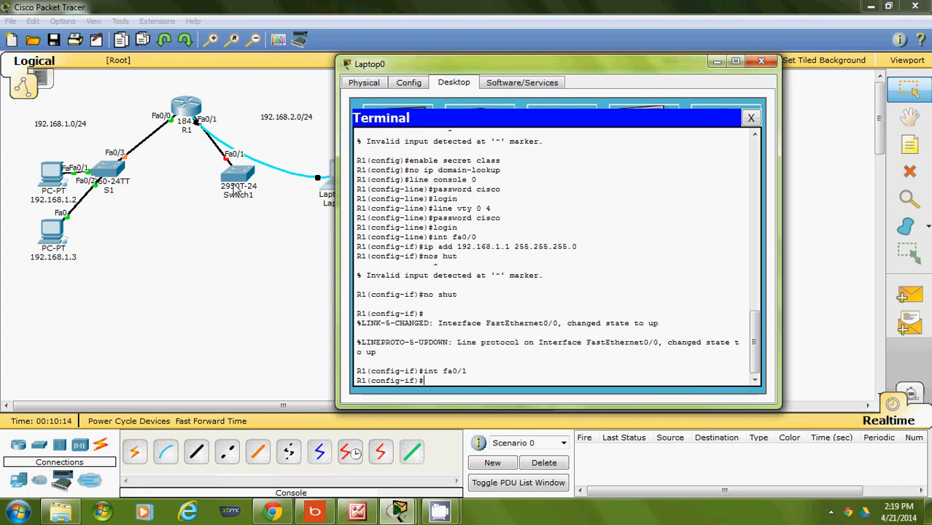
Step: Address interface Fa0/1 as 192.168.2.1 255.255.255.0 and bring it up
type("ip add")
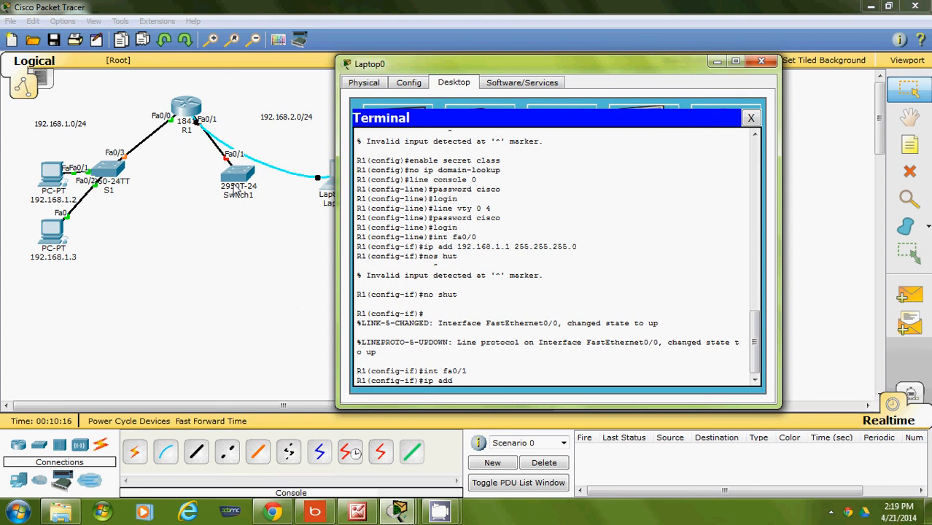
type("192.168")
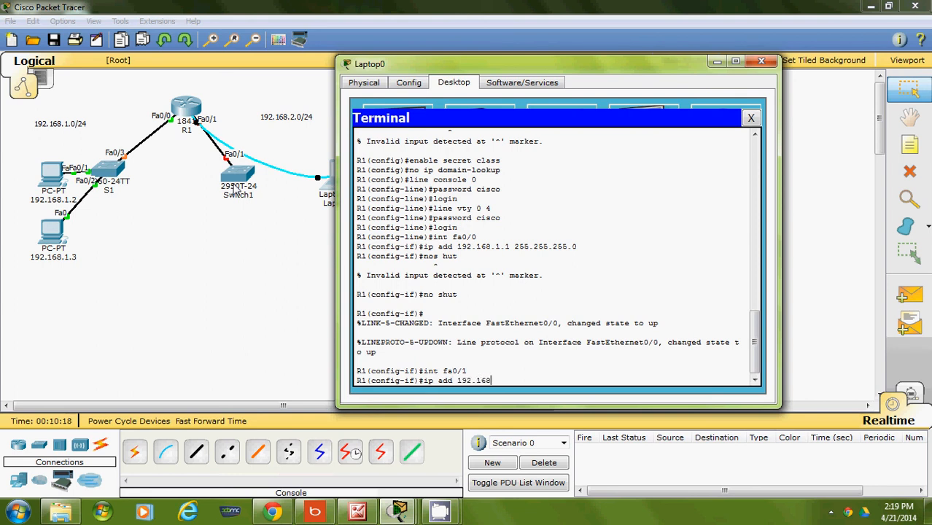
type(".2.1 255.255.255.0")
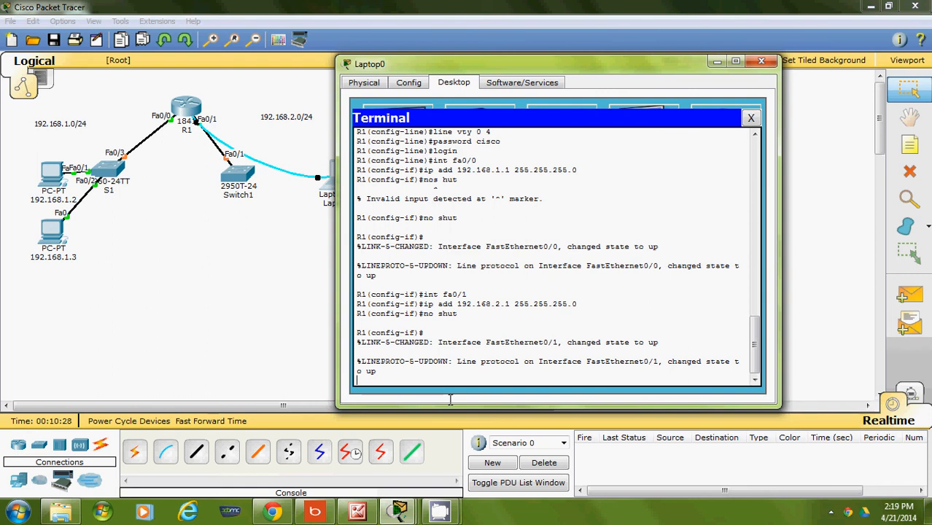
mouse_move(242, 188)
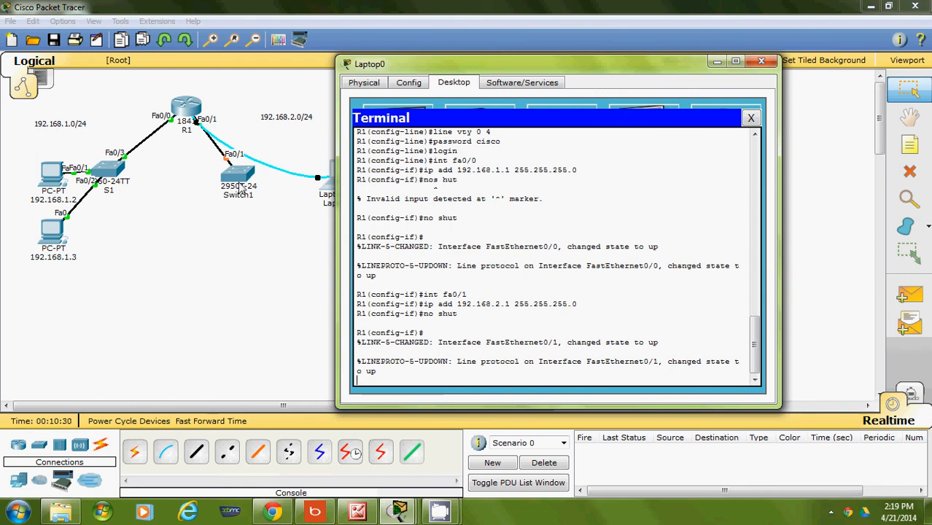
Step: Close Laptop0's terminal and rename the second switch to S2
left_click(762, 61)
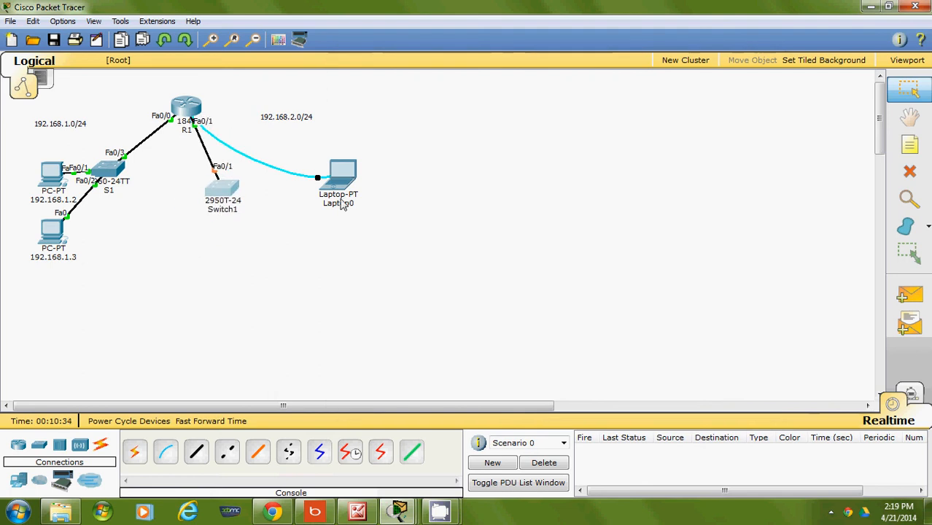
double_click(339, 178)
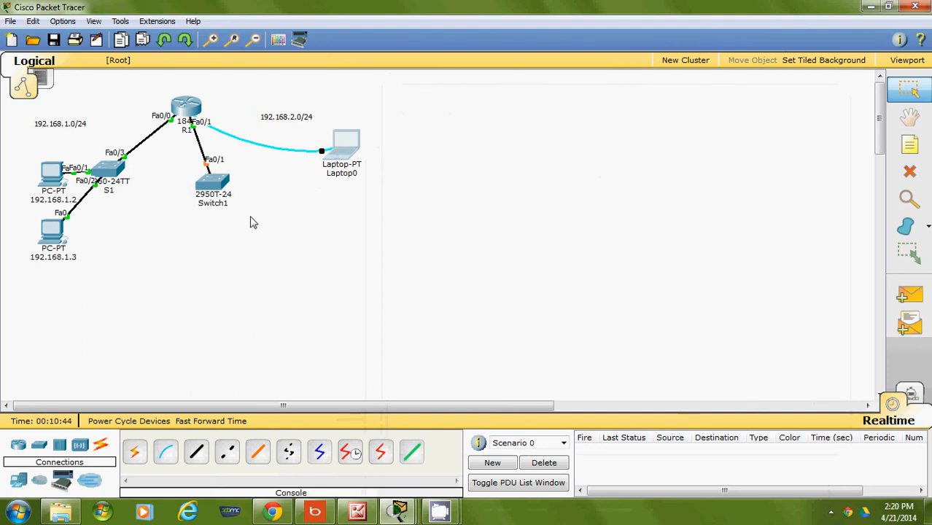
double_click(213, 203)
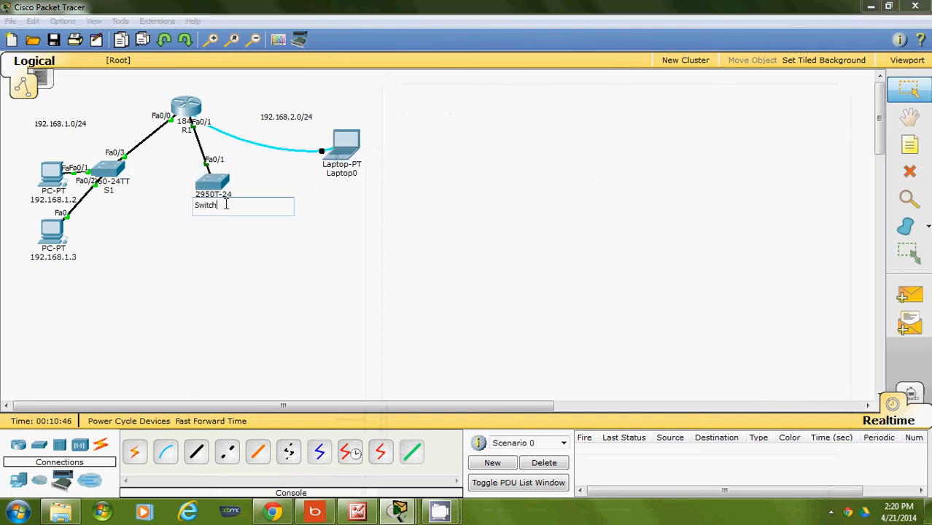
type("S2")
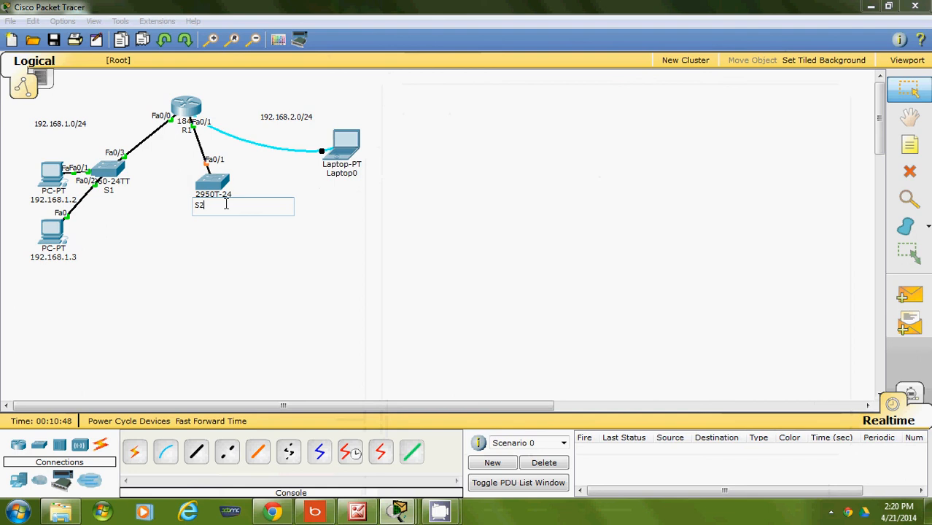
key("Return")
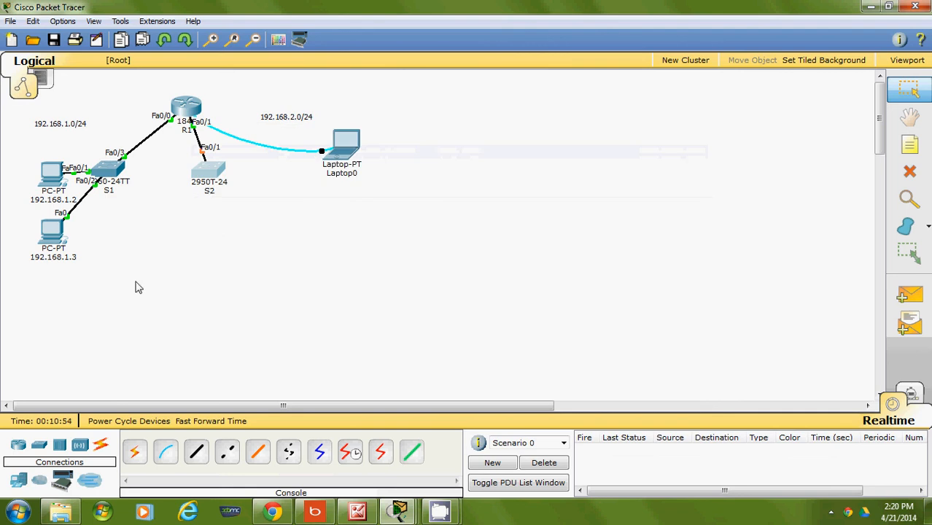
mouse_move(335, 211)
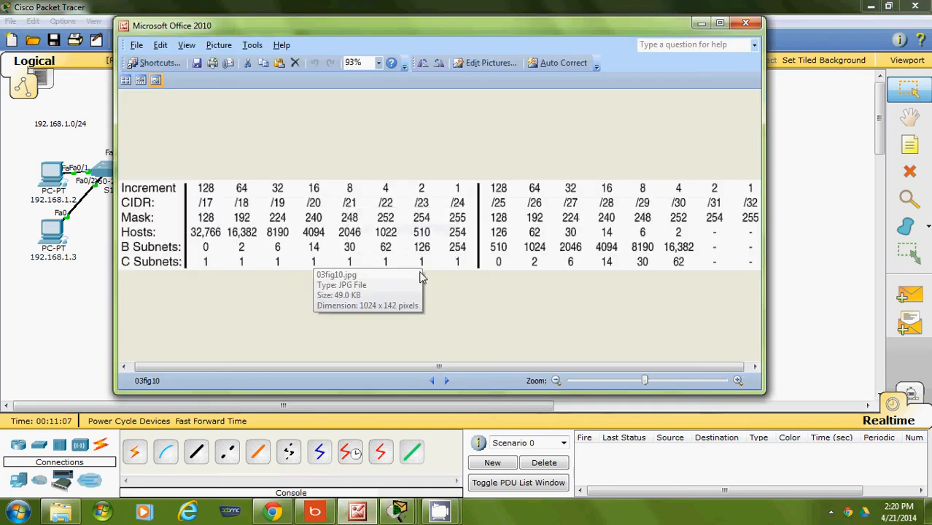
mouse_move(455, 202)
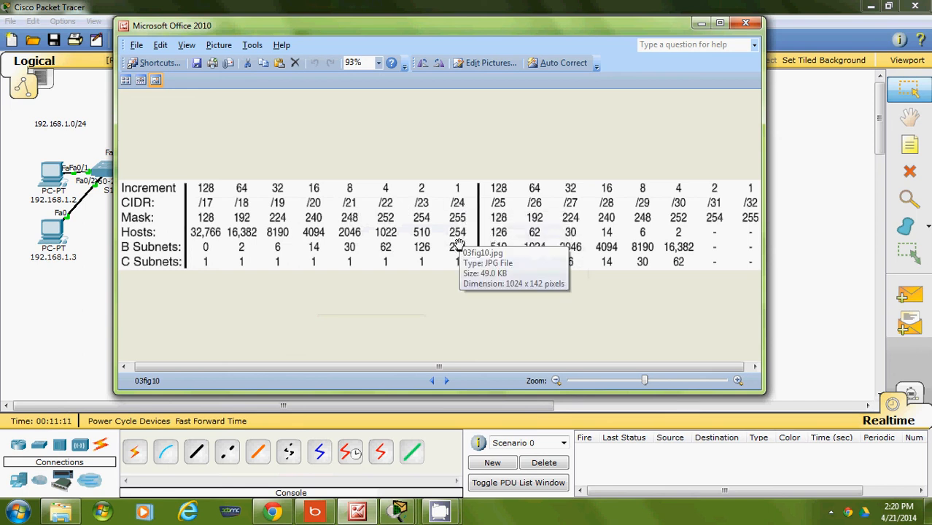
mouse_move(139, 245)
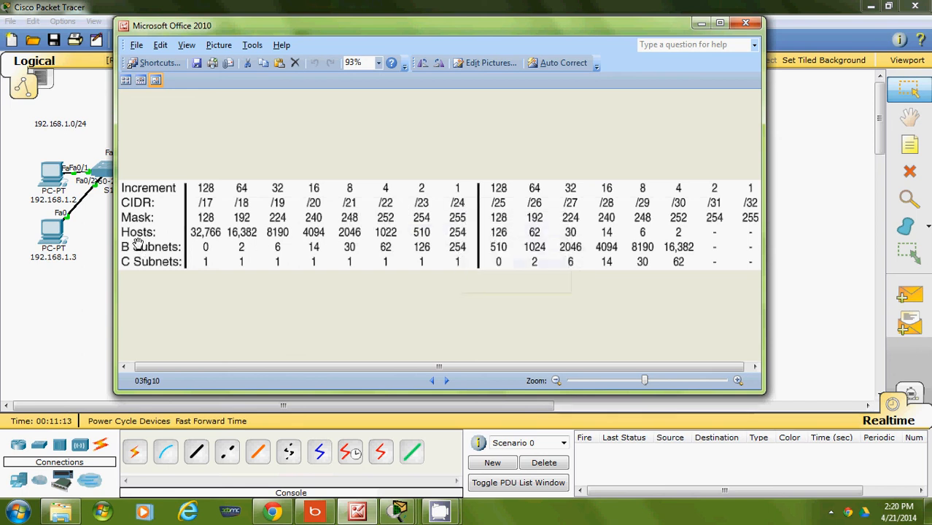
mouse_move(451, 247)
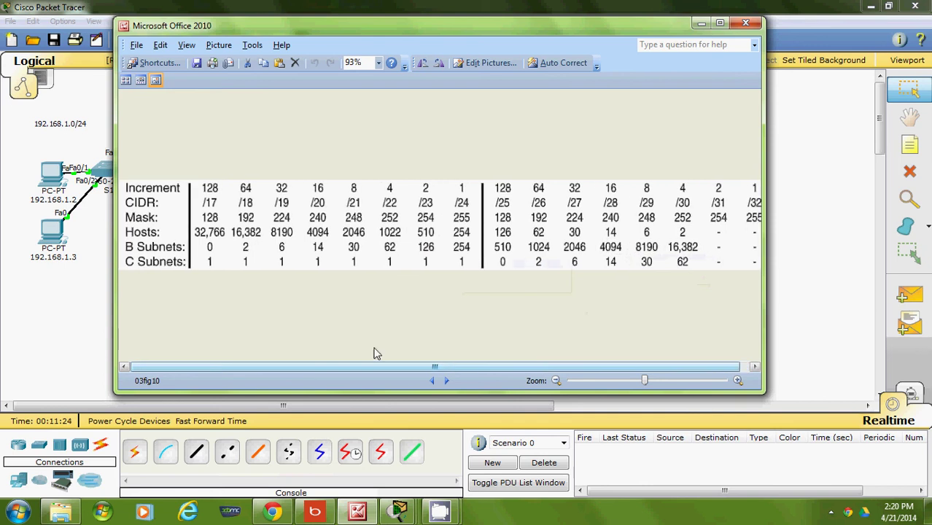
mouse_move(474, 205)
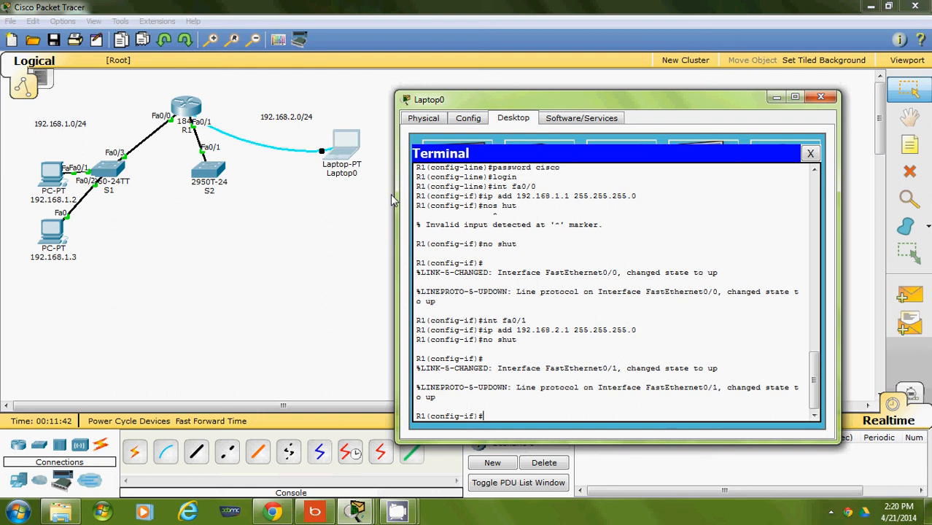
Step: Exit to global config and exclude 192.168.2.1-192.168.2.5 from DHCP assignment
type("e")
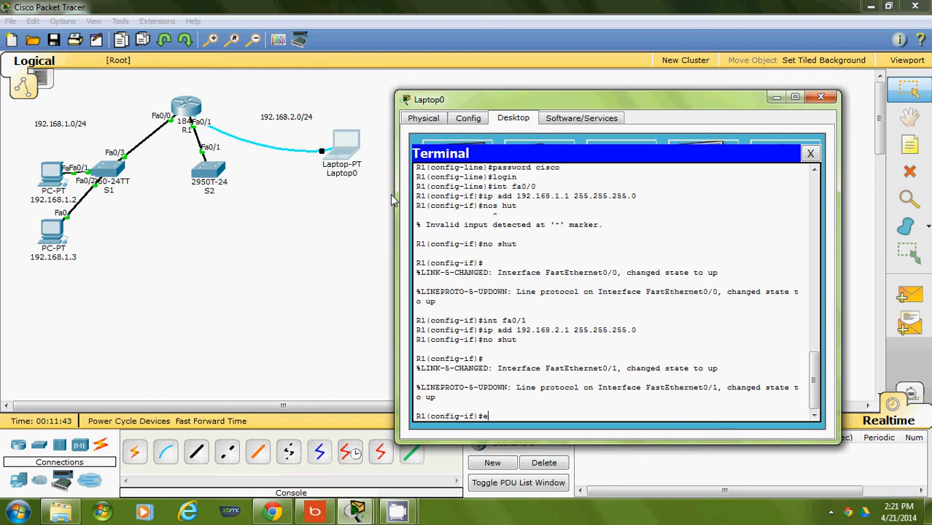
type("xit")
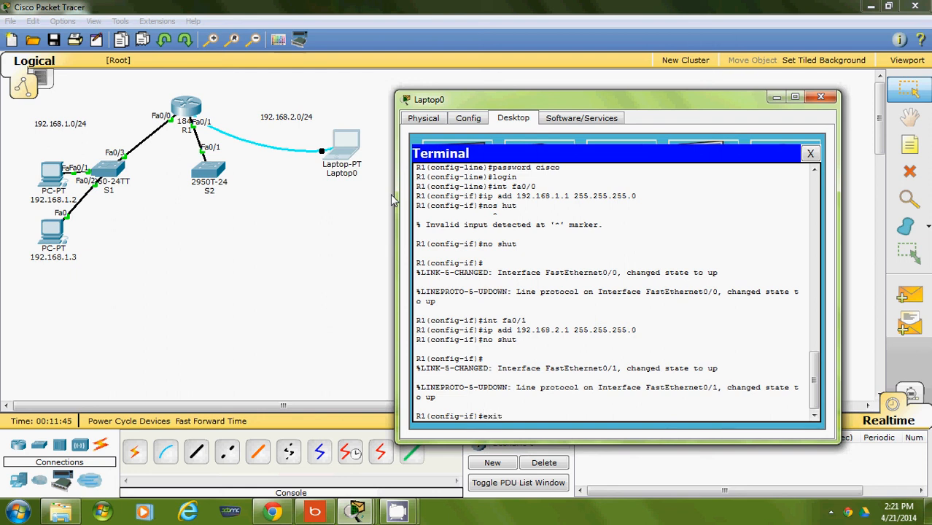
type("ip")
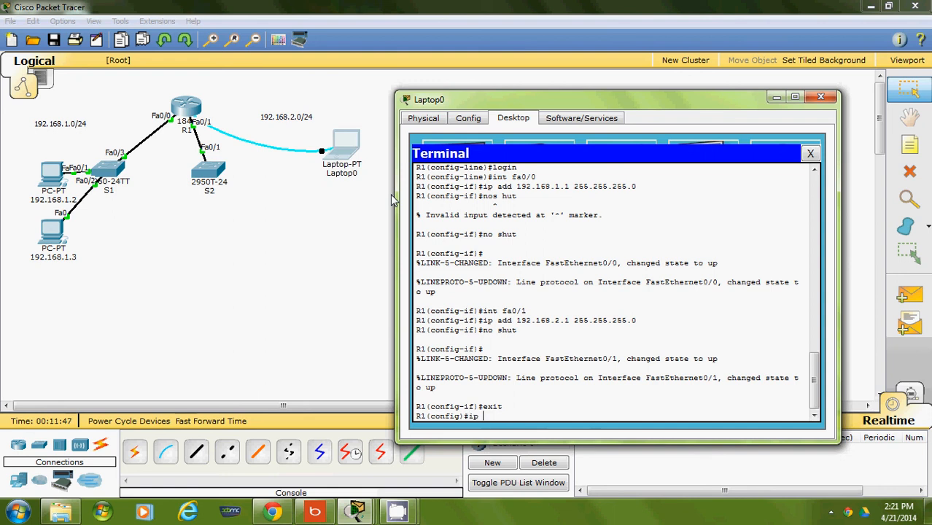
type("hdcp")
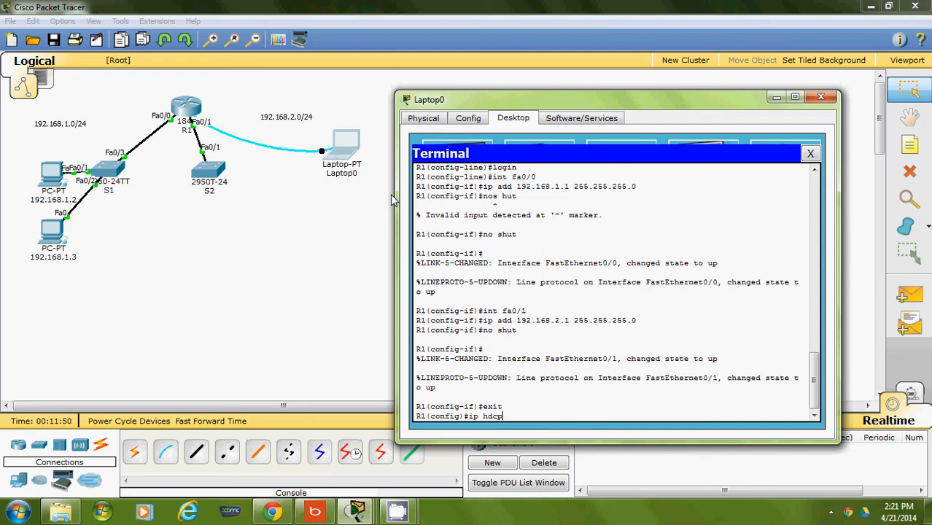
key("BackSpace")
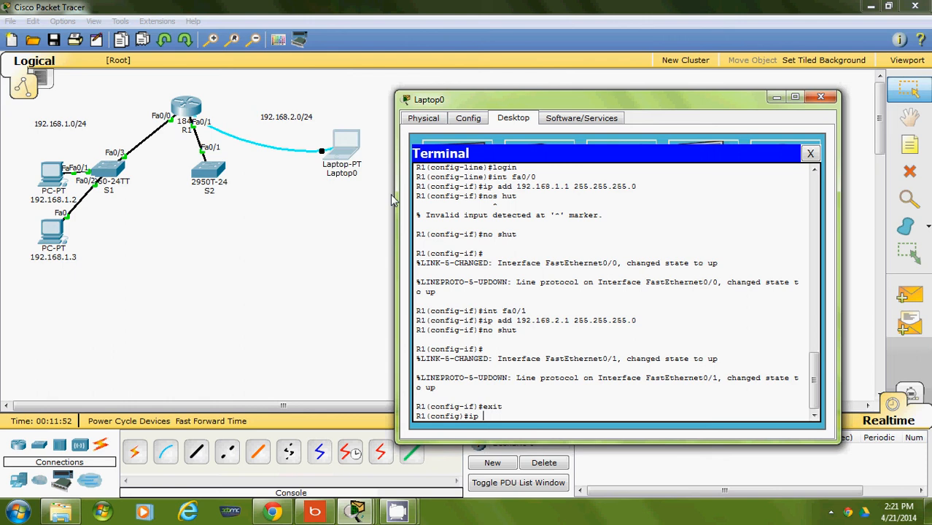
type("dhcp excluded-address")
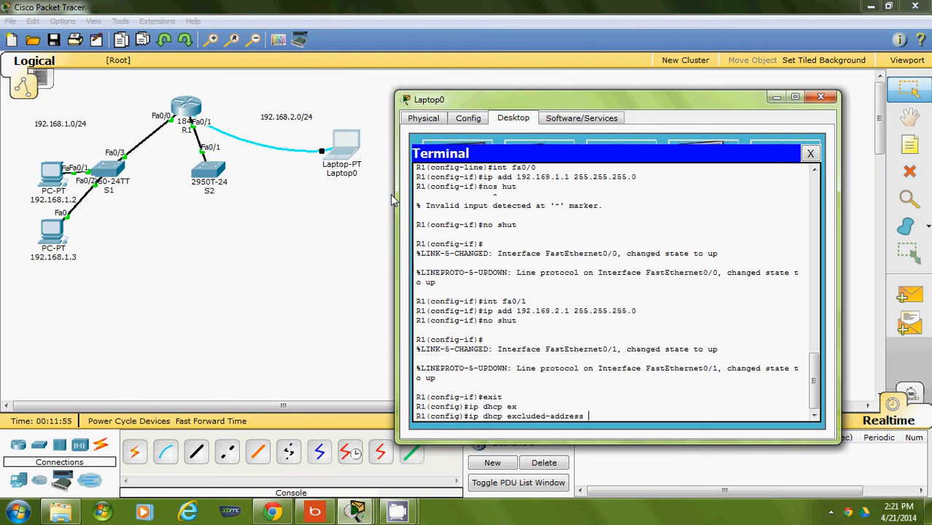
type("192.168.2.1 192.168.2.5")
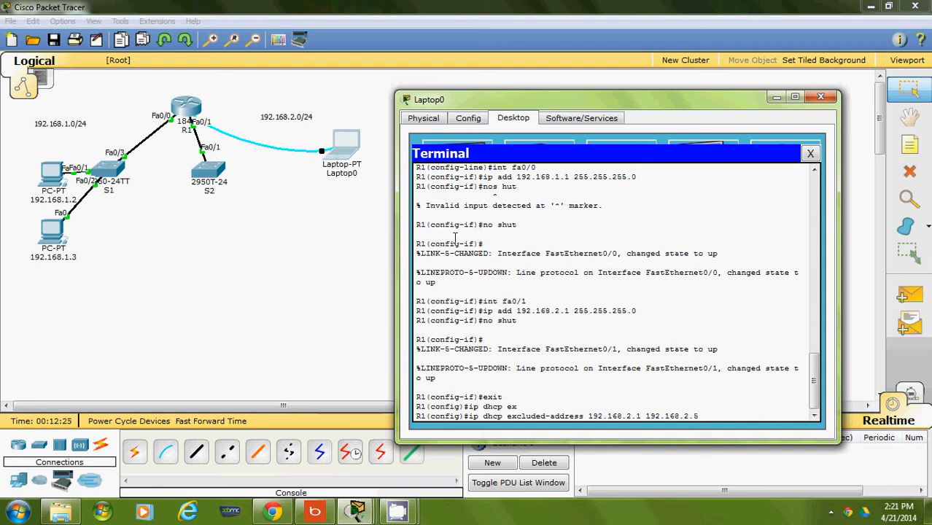
mouse_move(555, 313)
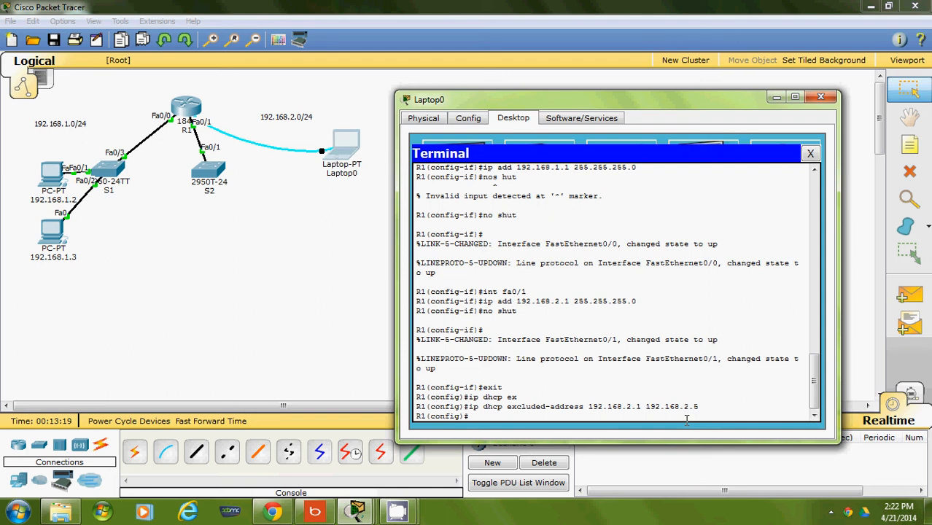
Step: Create DHCP pool POOLAN2 on R1
type("ip dhc")
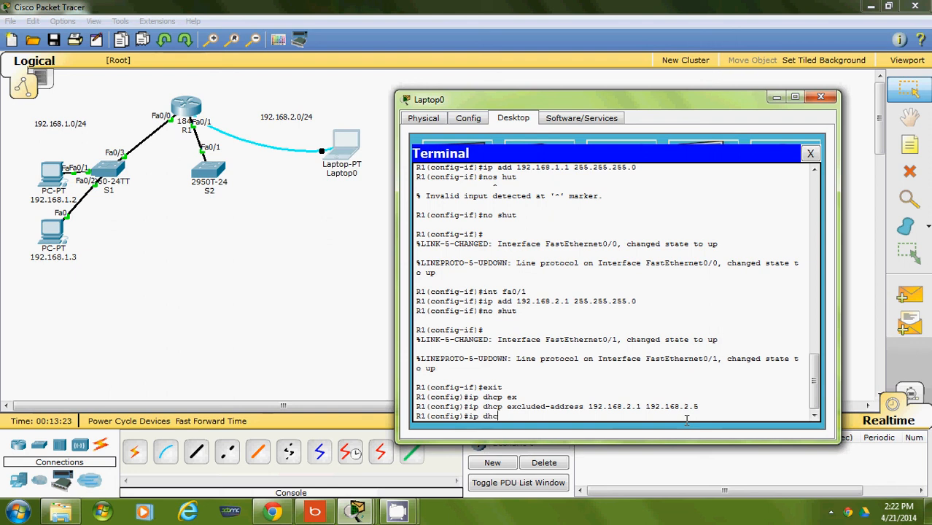
type("p pool")
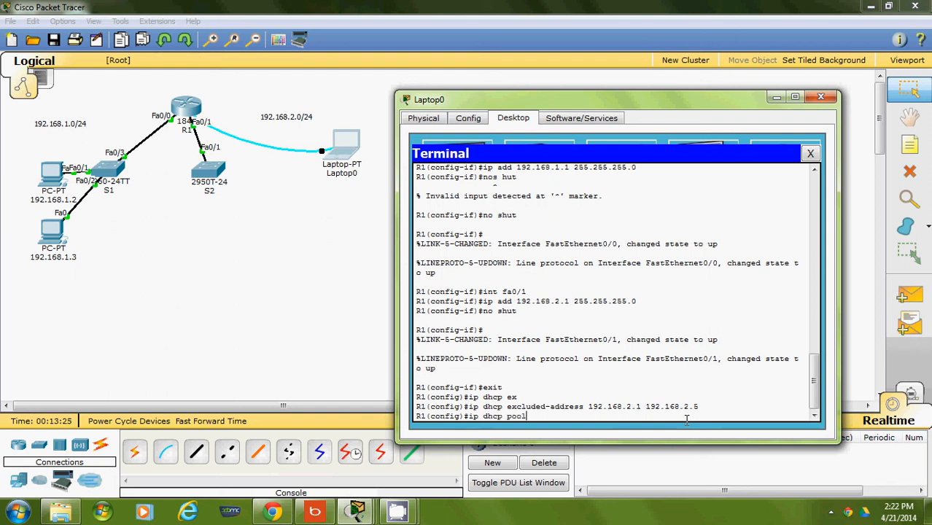
type("POOL")
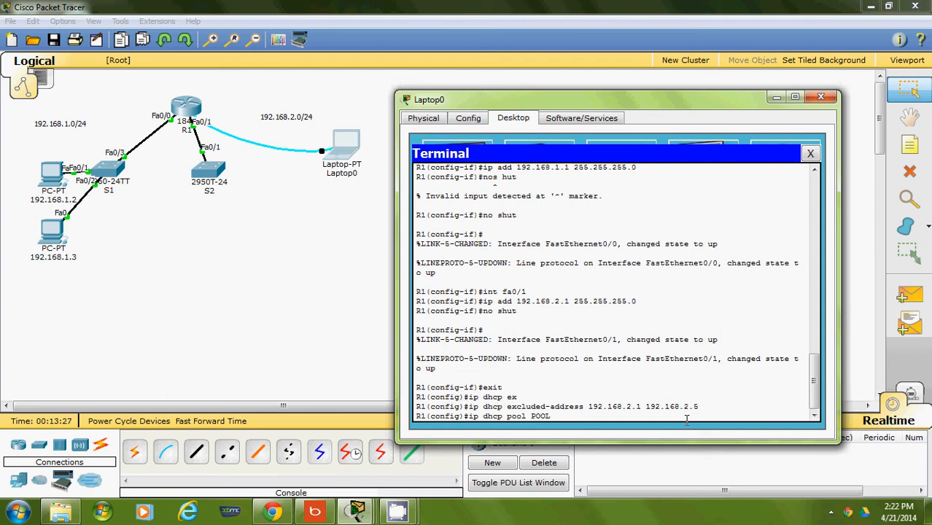
type("an")
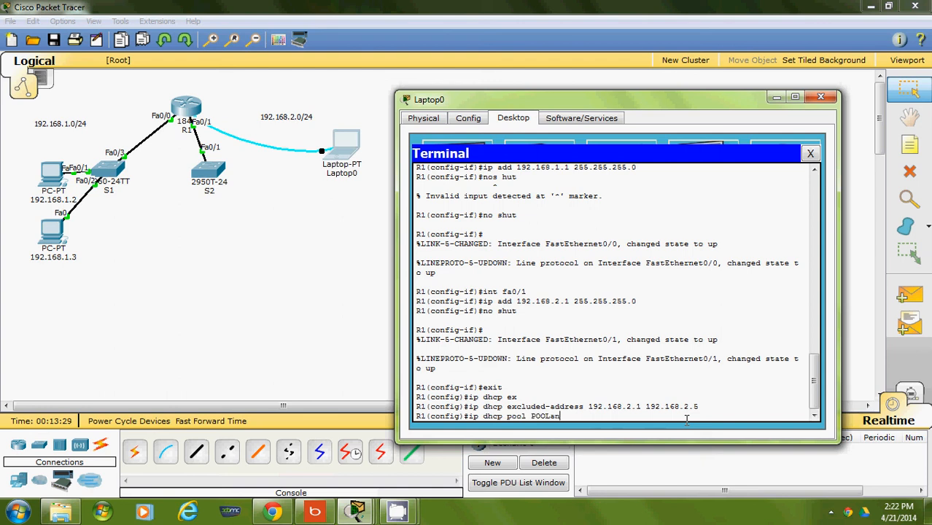
key("BackSpace")
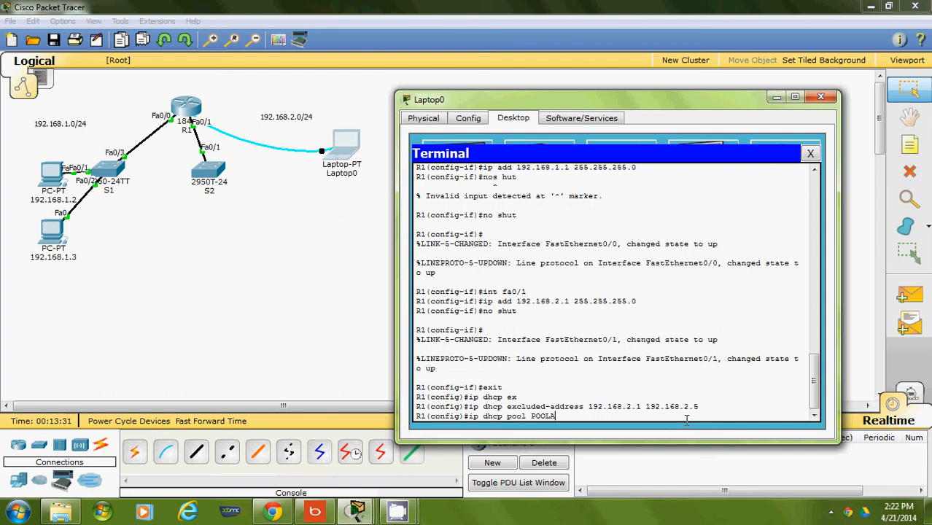
type("N2")
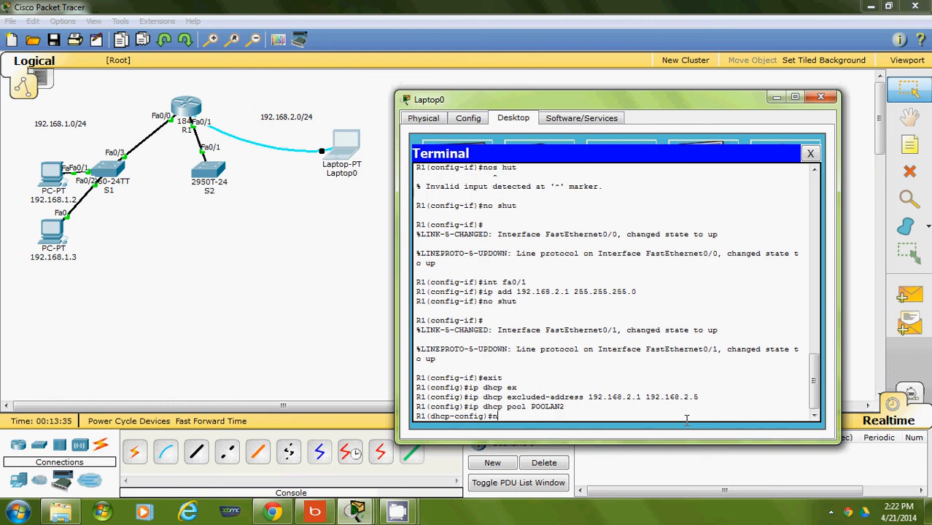
Step: Set pool network 192.168.2.0 255.255.255.0 with default-router 192.168.2.1 and copy running-config to startup-config
type("etwork")
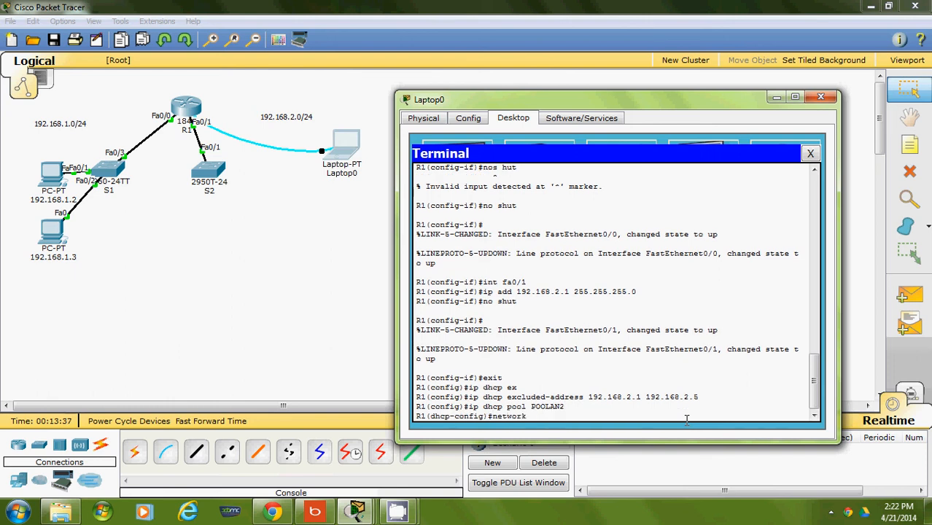
type("192.168.2")
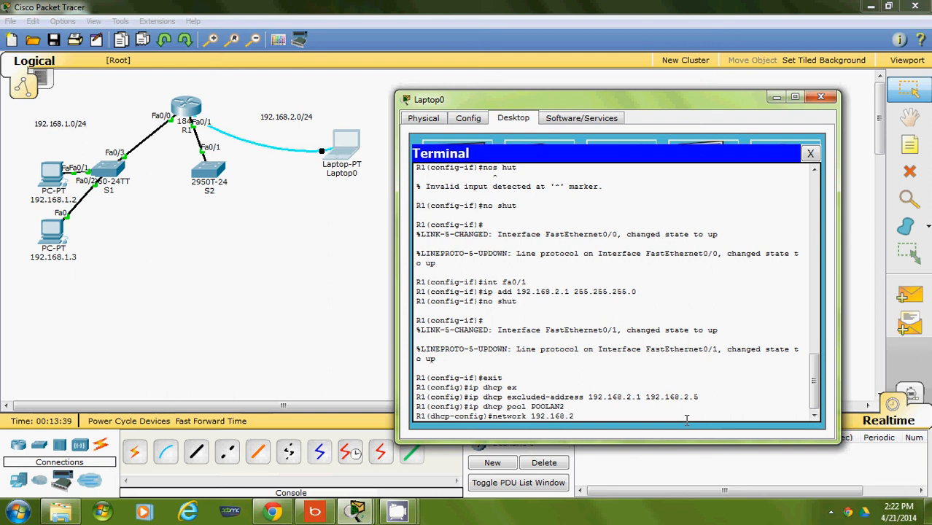
type(".0 2")
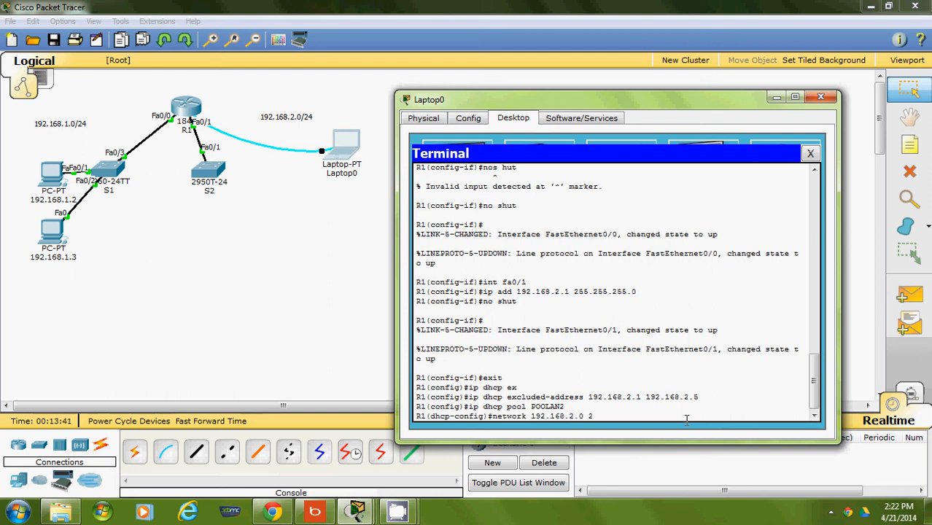
type("255.255.255.0")
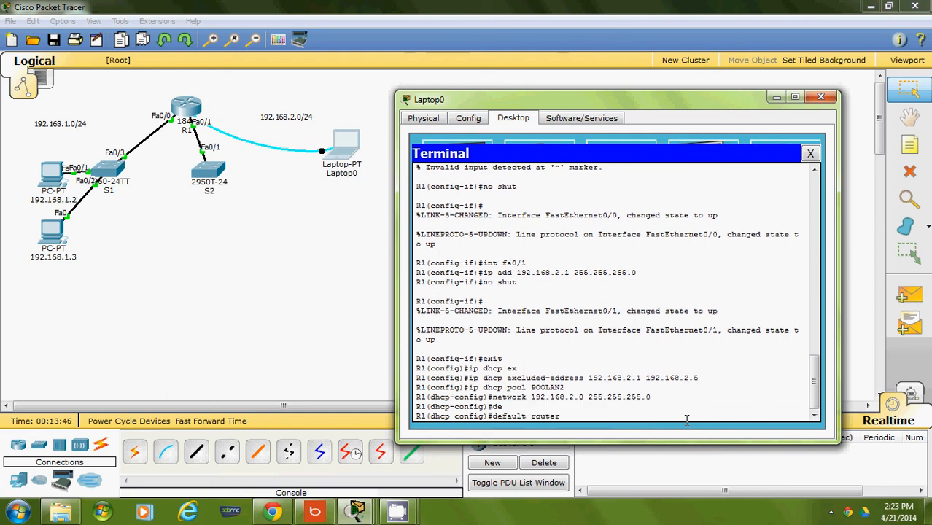
type("192.168.2.1")
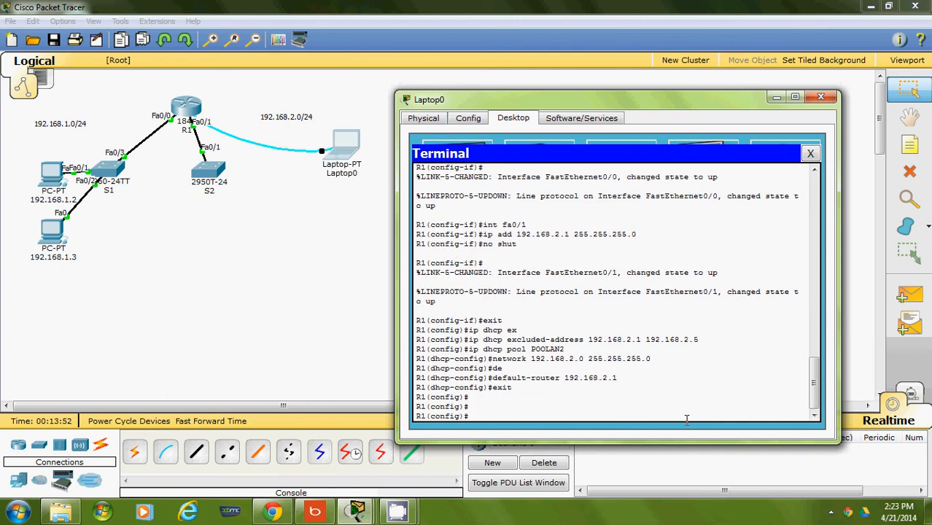
type("exit")
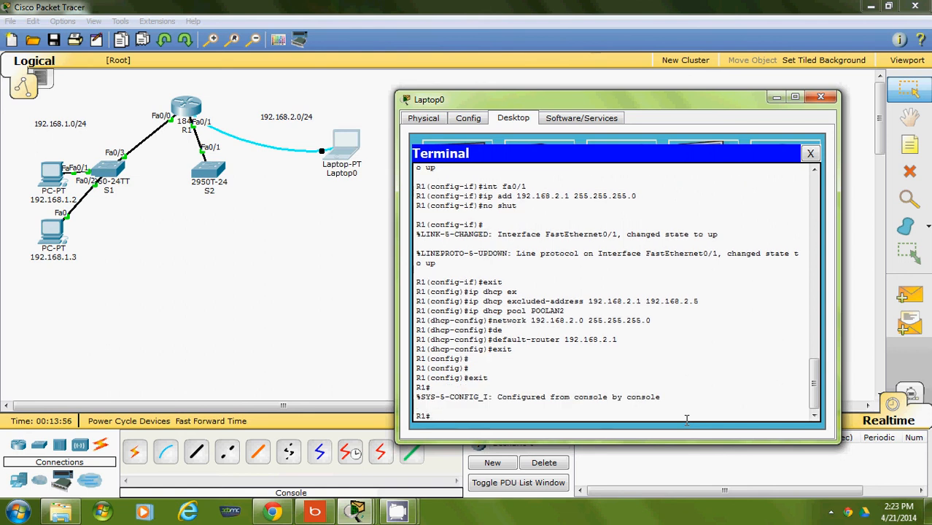
type("cop")
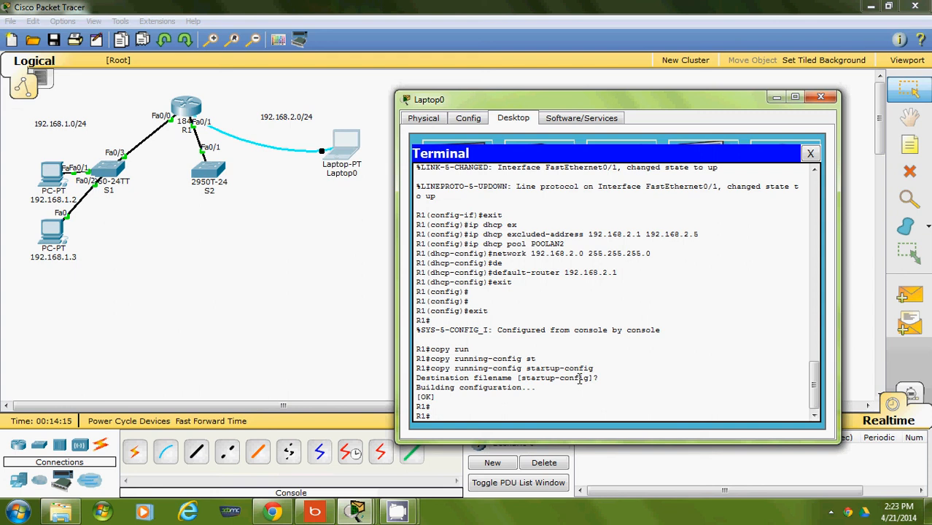
mouse_move(732, 242)
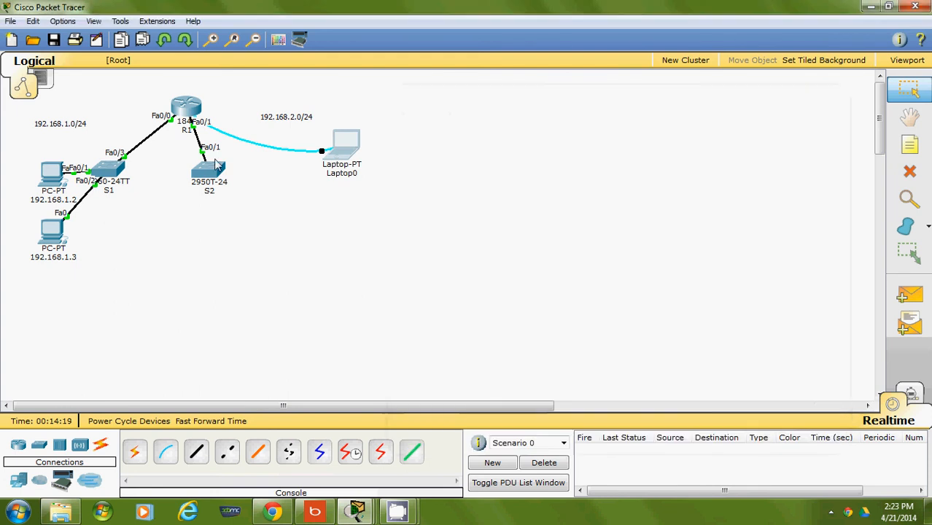
Step: Add generic PCs PC2 and PC3 below S2 and cable them to the switch with straight-through copper
left_click(18, 443)
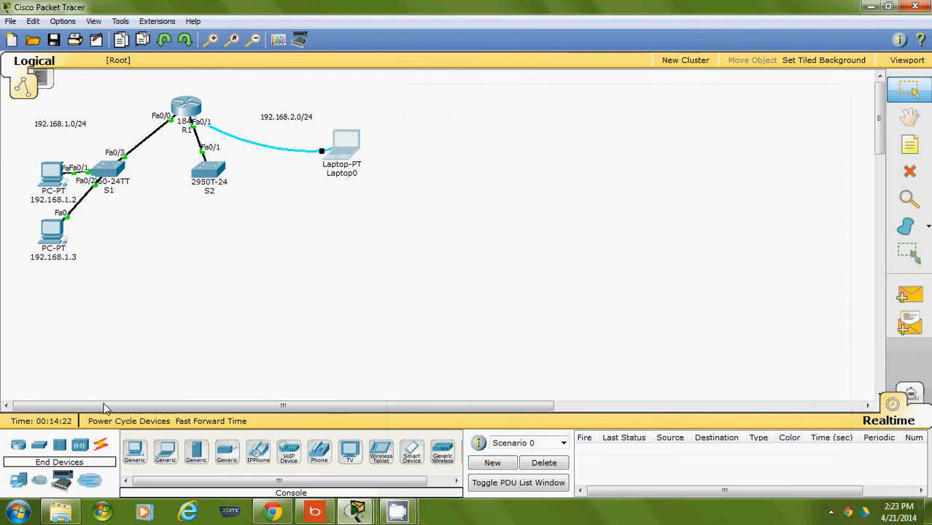
left_click(135, 450)
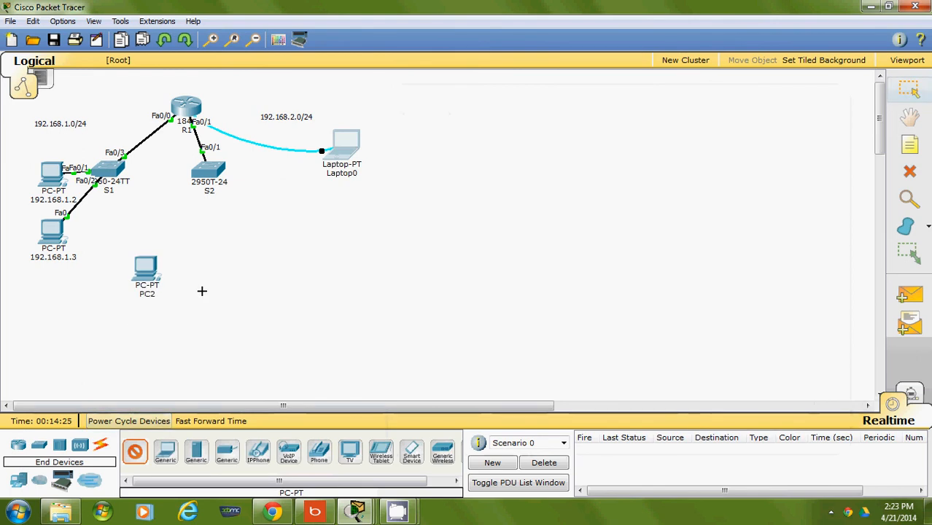
left_click(212, 277)
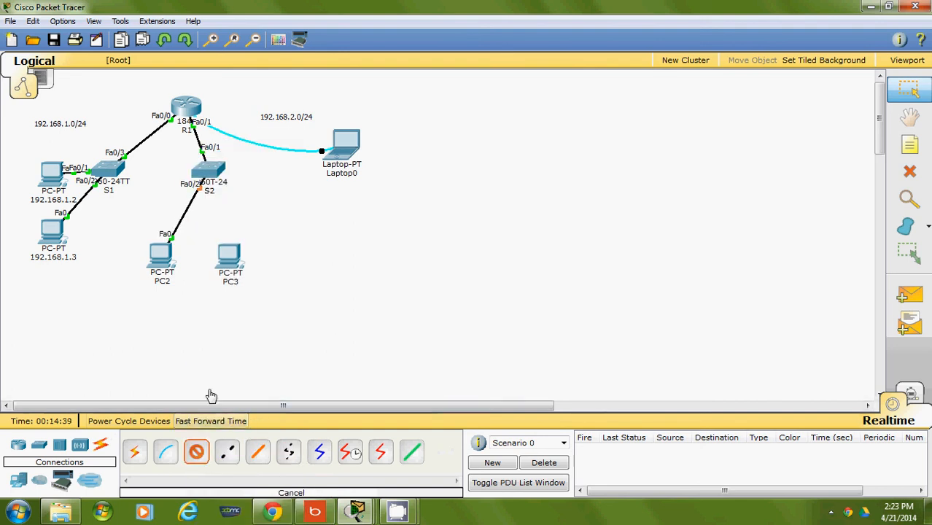
left_click(231, 263)
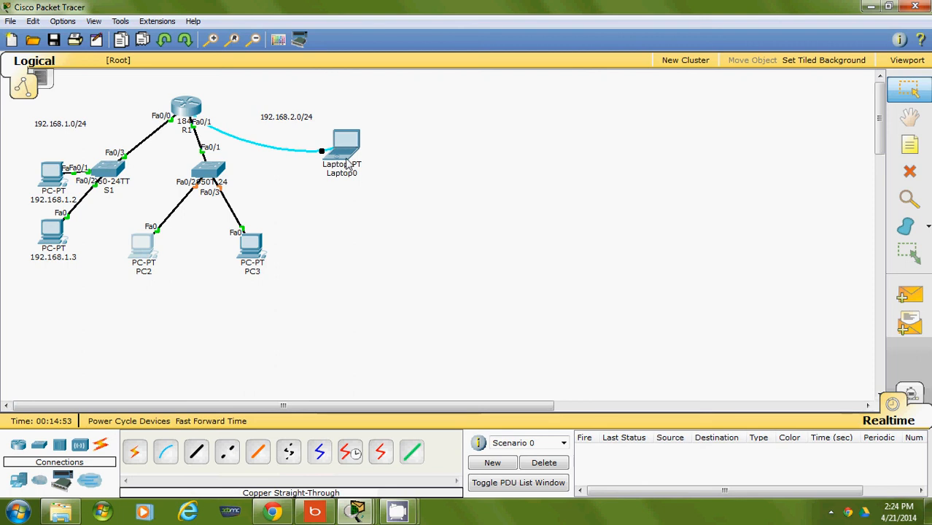
left_click_drag(347, 149, 341, 167)
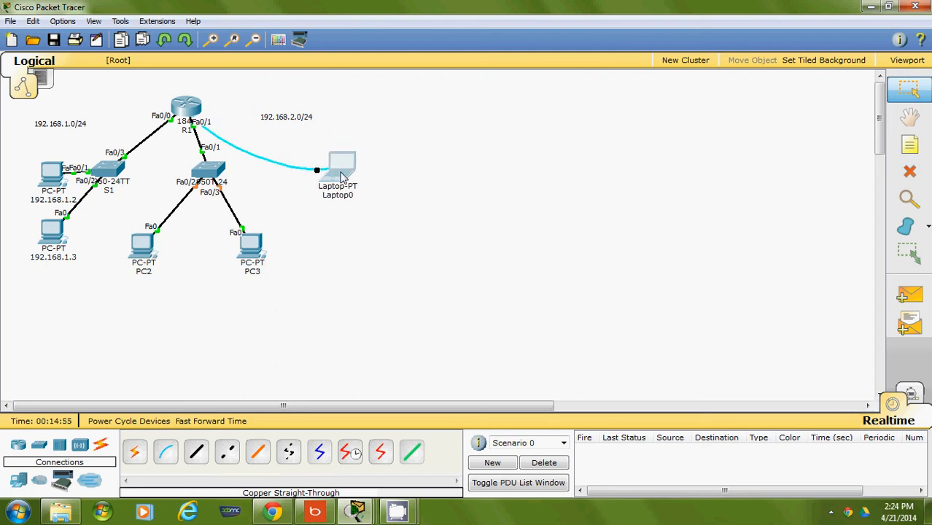
mouse_move(298, 114)
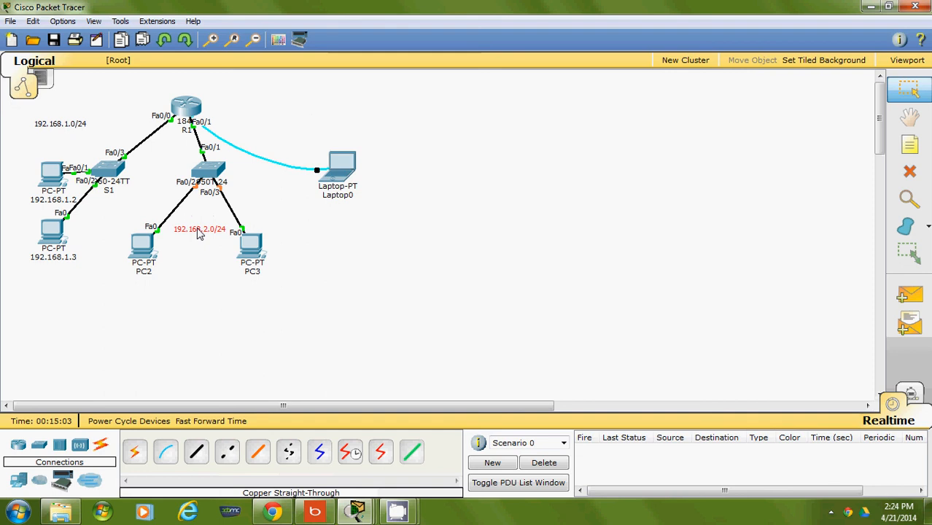
mouse_move(174, 248)
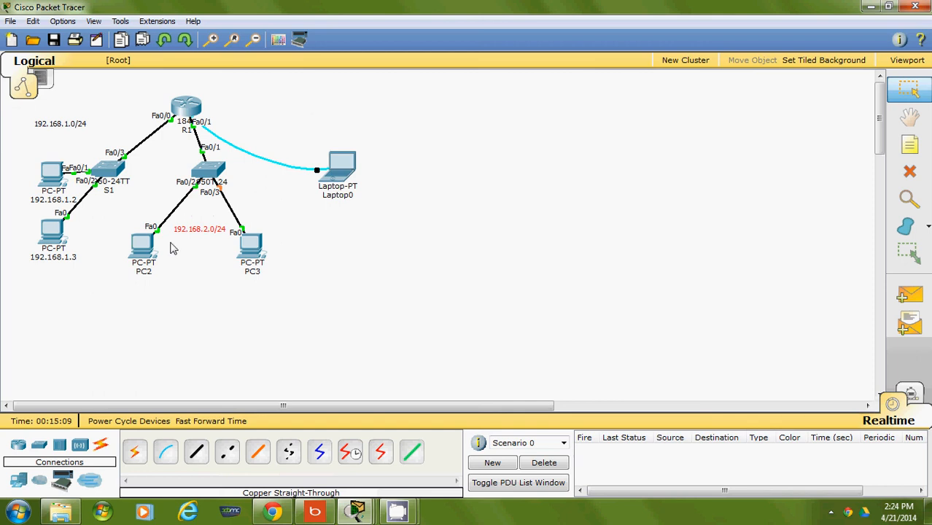
Step: Switch PC2 to DHCP so it obtains 192.168.2.6 from R1, then close its window
double_click(143, 248)
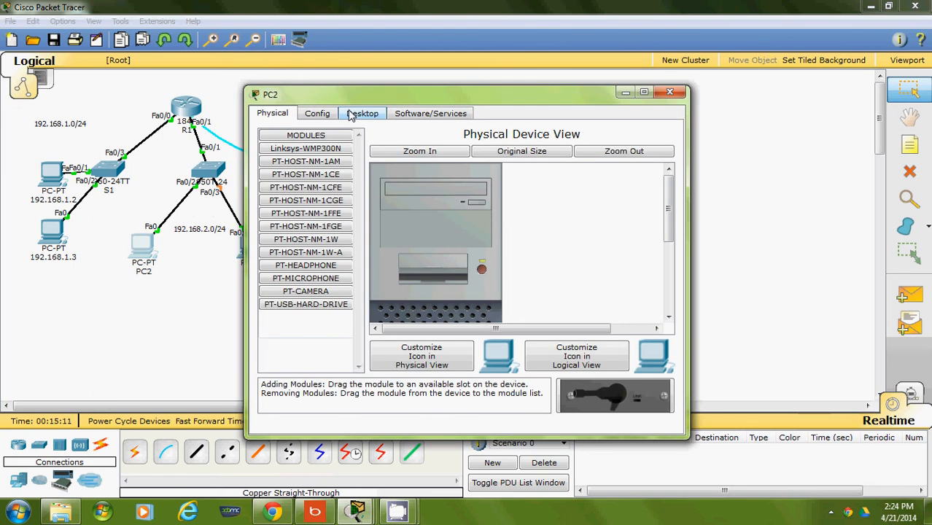
left_click(362, 113)
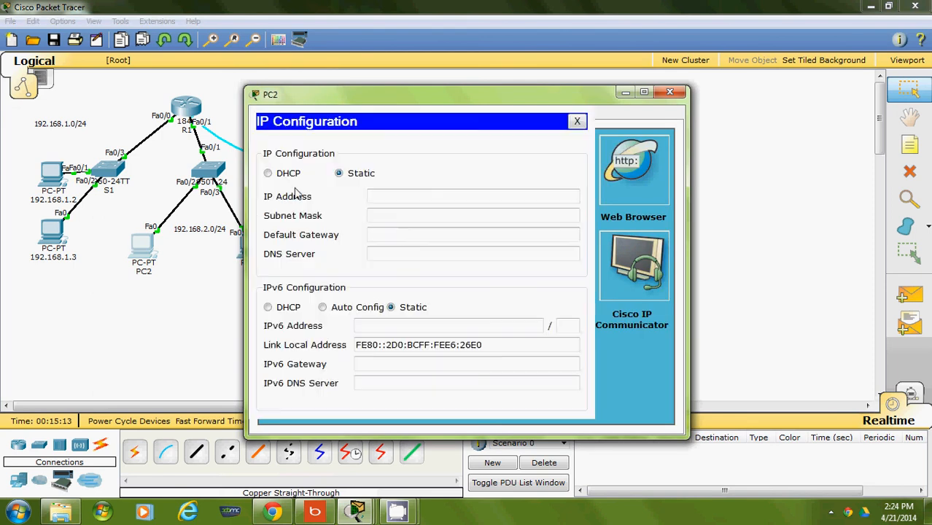
left_click(268, 172)
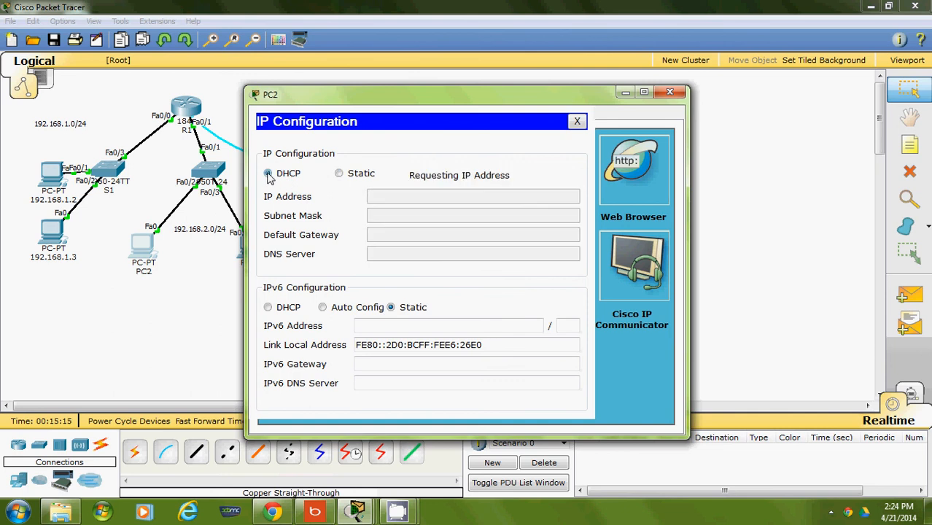
left_click(268, 172)
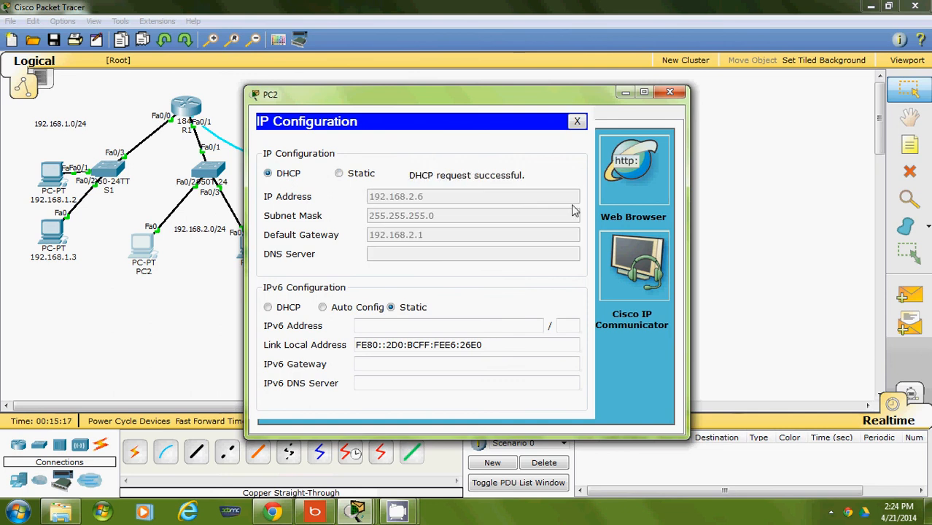
mouse_move(502, 190)
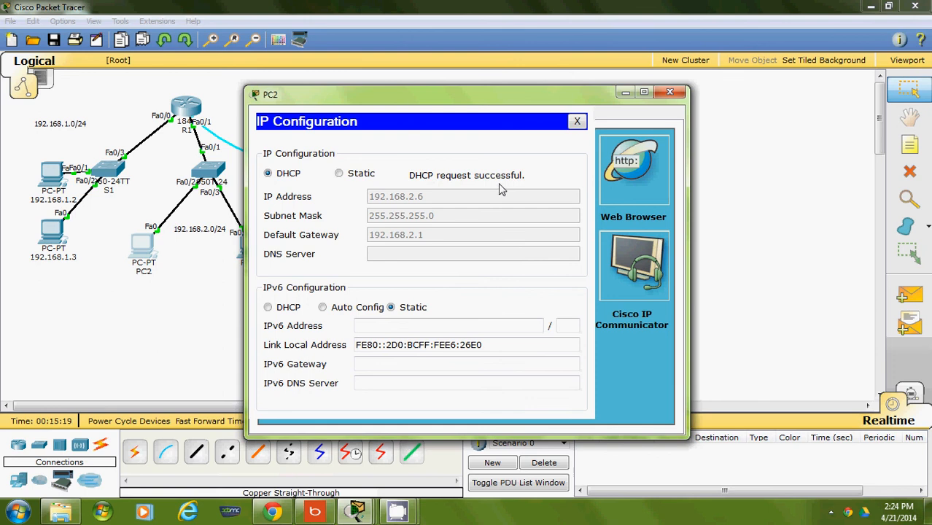
left_click(578, 122)
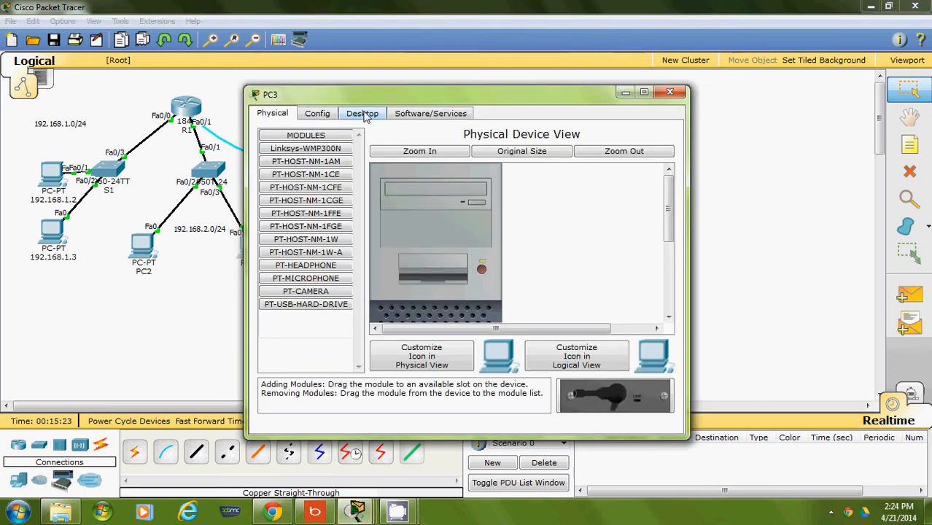
Step: Set PC3 to DHCP so it obtains 192.168.2.7, leaving its desktop applications showing
left_click(361, 114)
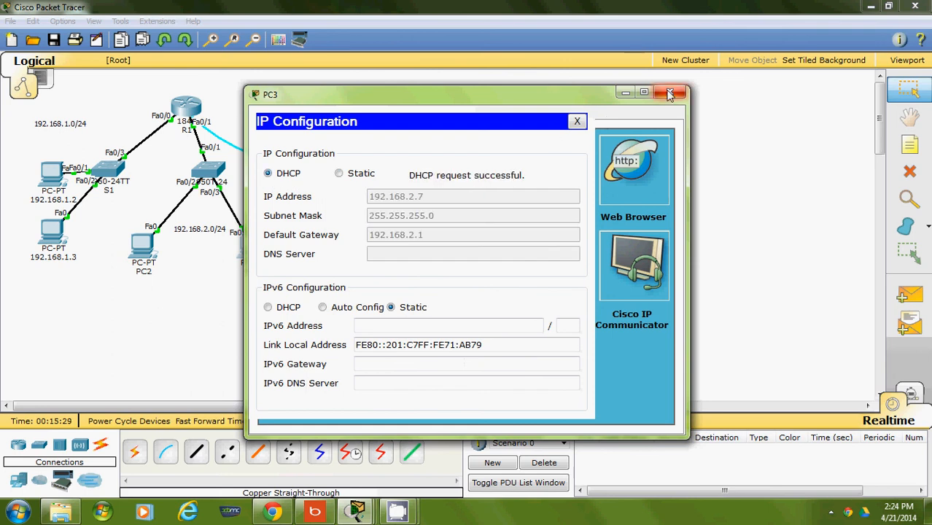
left_click(668, 93)
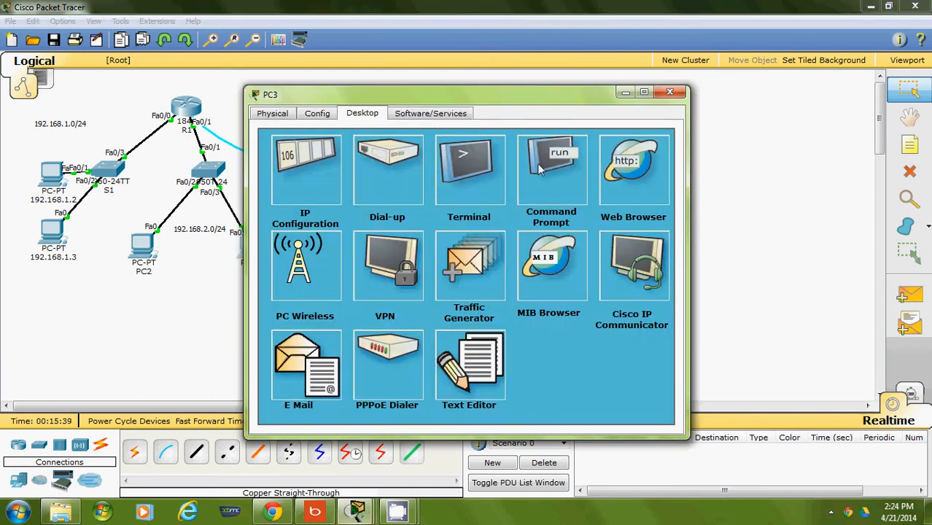
Step: From PC3's command prompt, ping 192.168.1.2 across R1, getting 3 of 4 replies
left_click(552, 170)
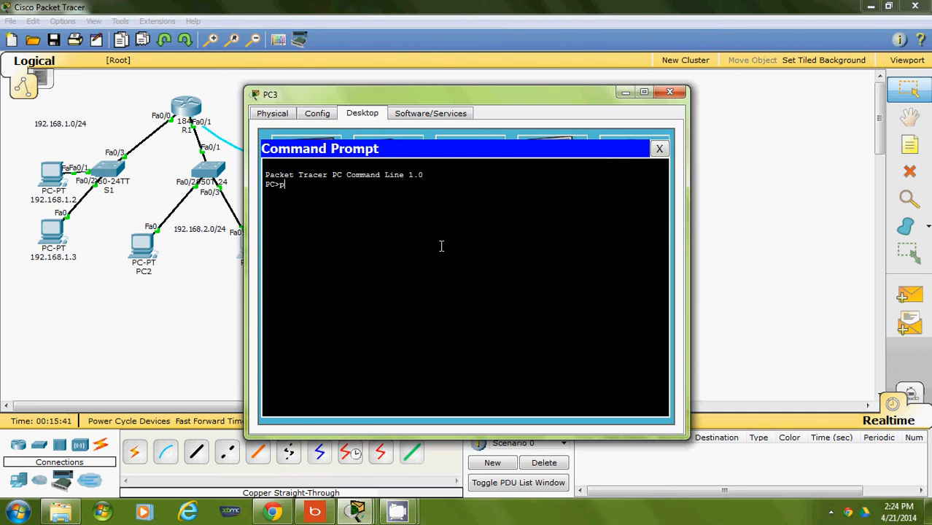
type("ing")
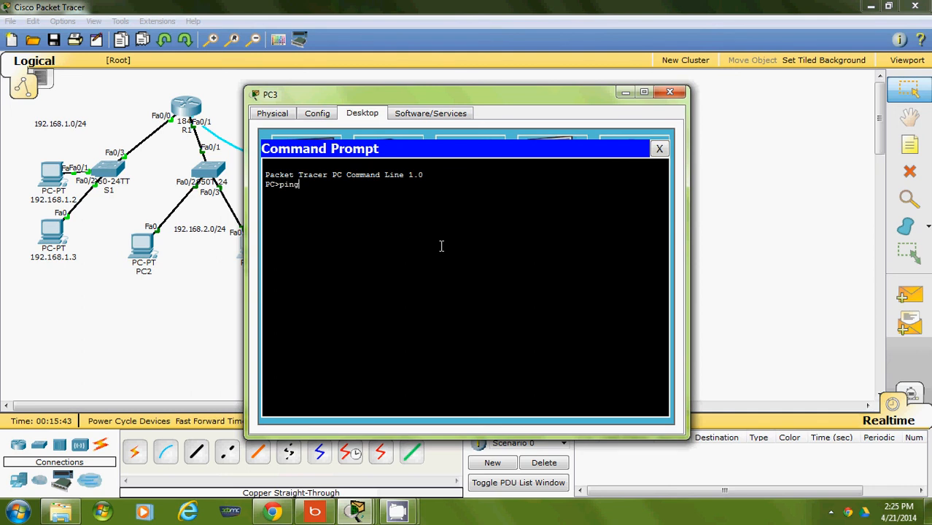
type("192.")
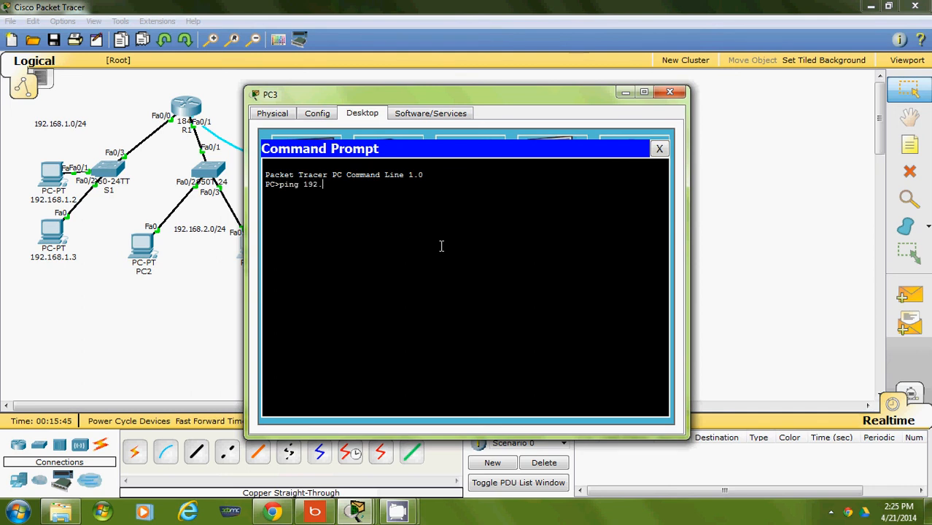
type("168.1")
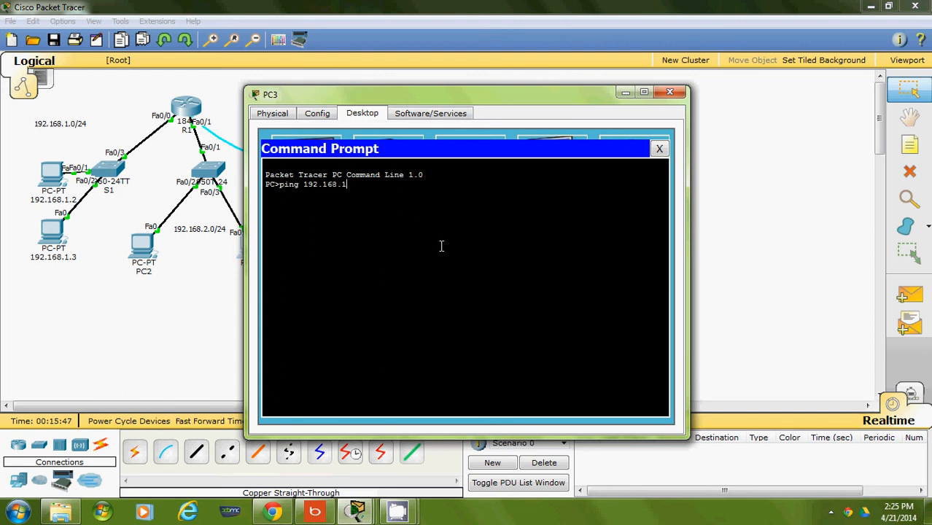
key("Return")
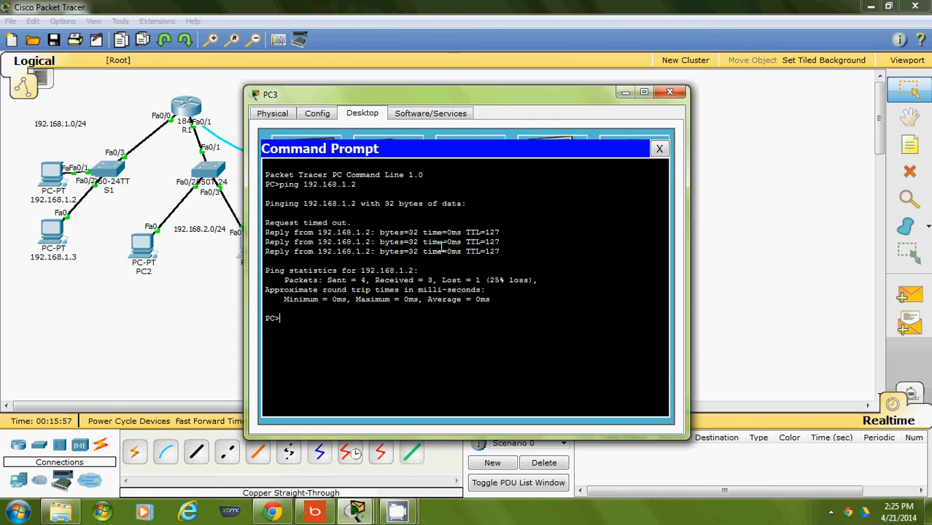
Step: Repeat ping 192.168.1.2 from PC3 for 4 of 4 replies with 0% loss, then close the prompt
type("ping 192.168.1.2")
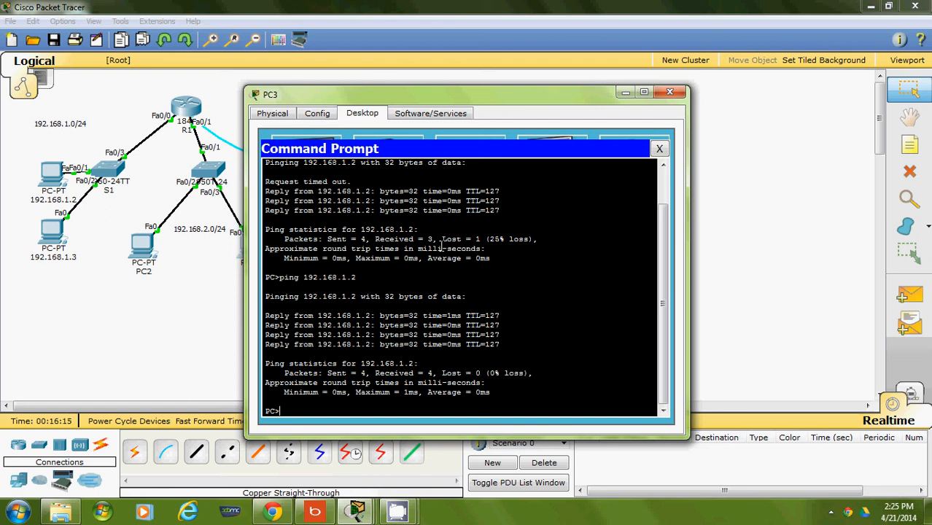
mouse_move(507, 218)
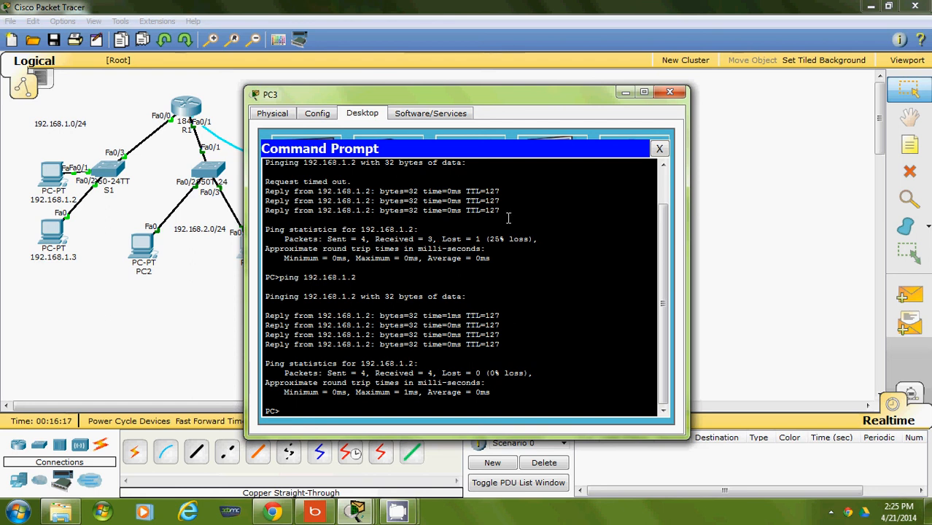
left_click(660, 149)
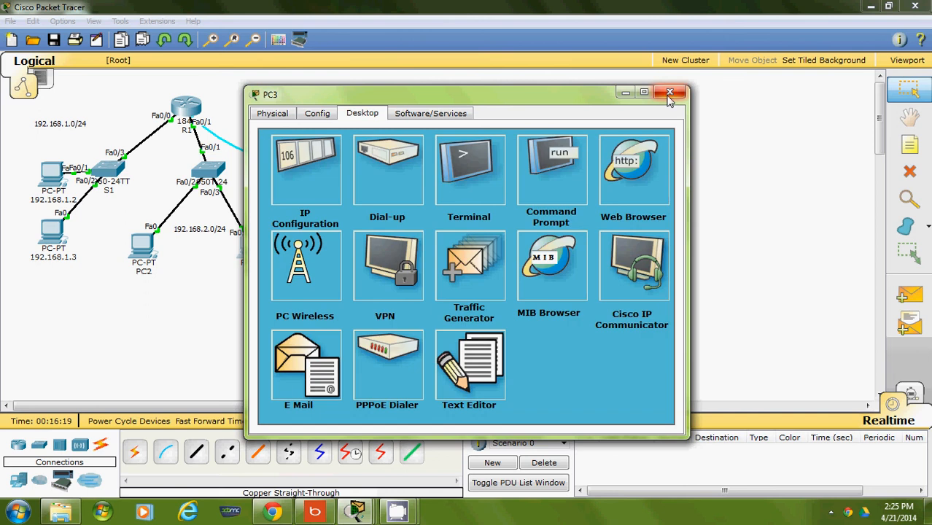
Step: Close PC3's window and move the laptop to the lower-left of the workspace
left_click(672, 93)
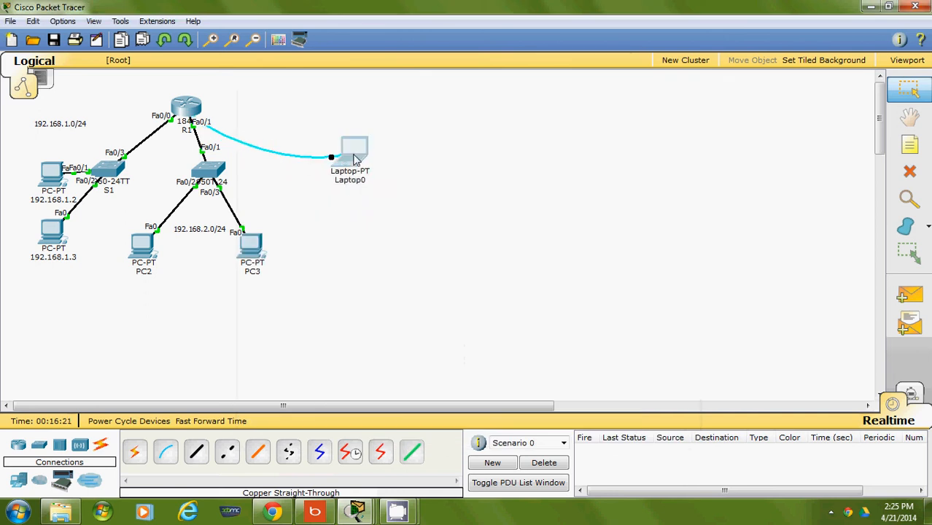
left_click_drag(353, 158, 343, 83)
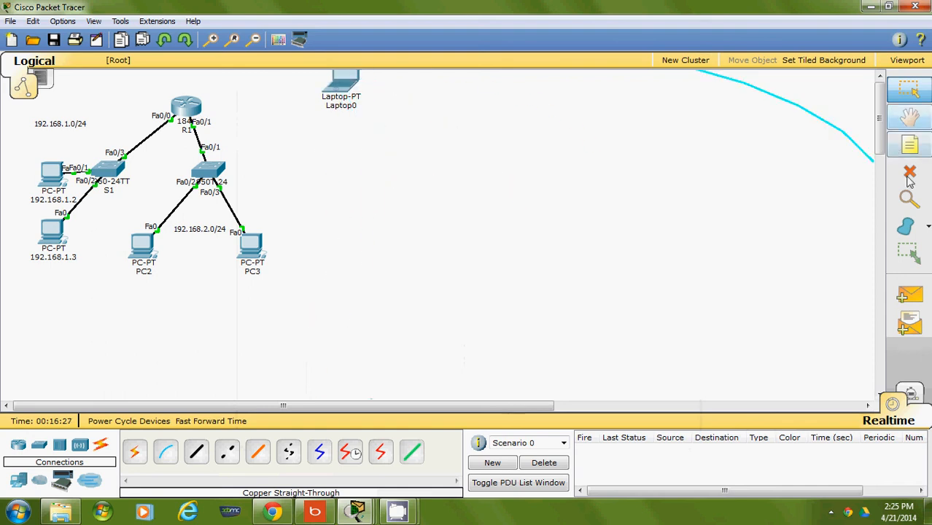
left_click(910, 172)
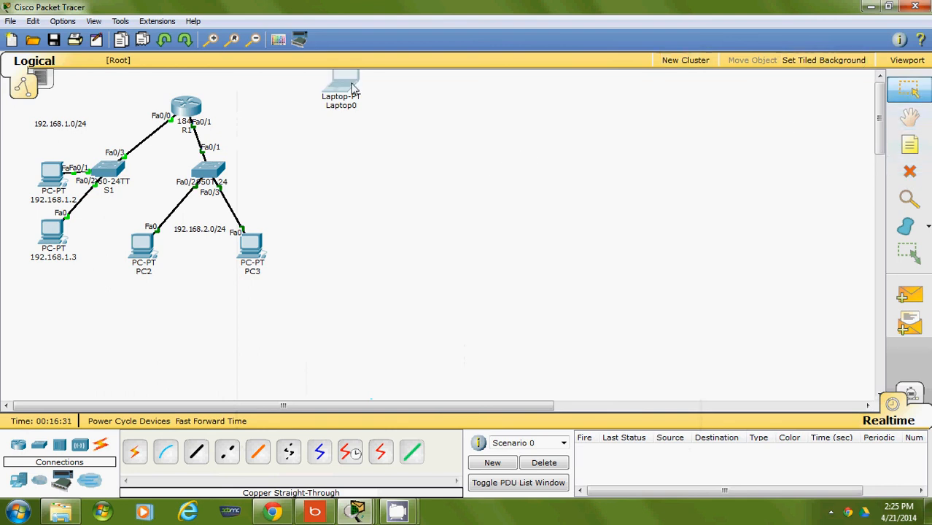
left_click_drag(341, 83, 50, 321)
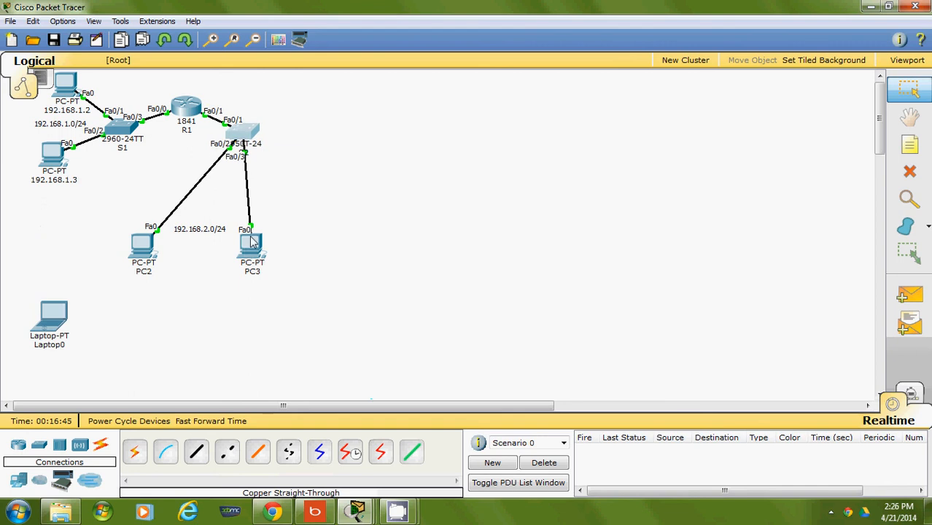
Step: Place PC3 to the right of S2 and PC2 just below S2 to tidy the topology
left_click_drag(251, 246, 306, 87)
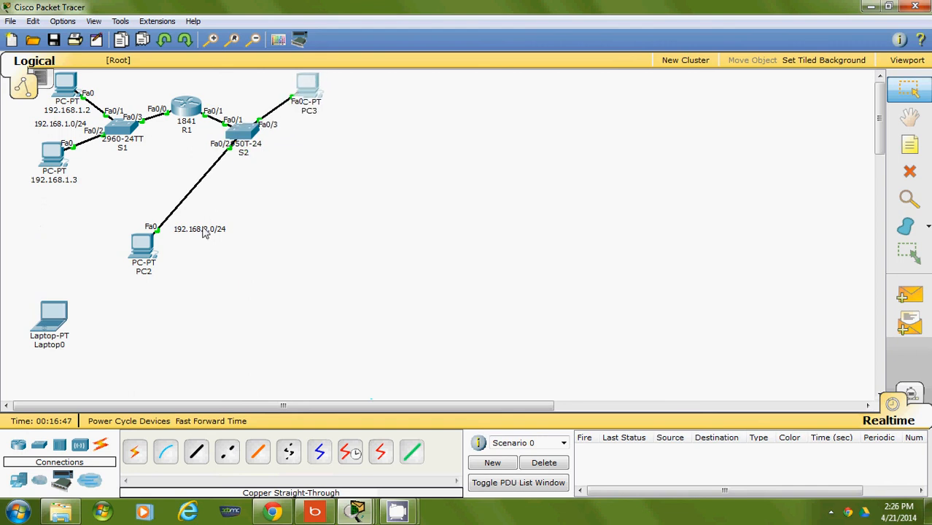
left_click_drag(143, 248, 270, 202)
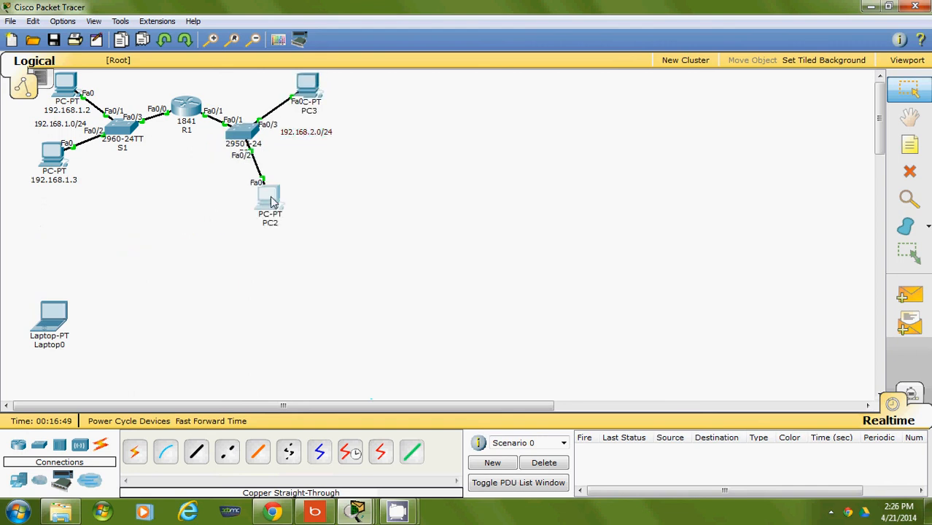
left_click_drag(270, 202, 292, 168)
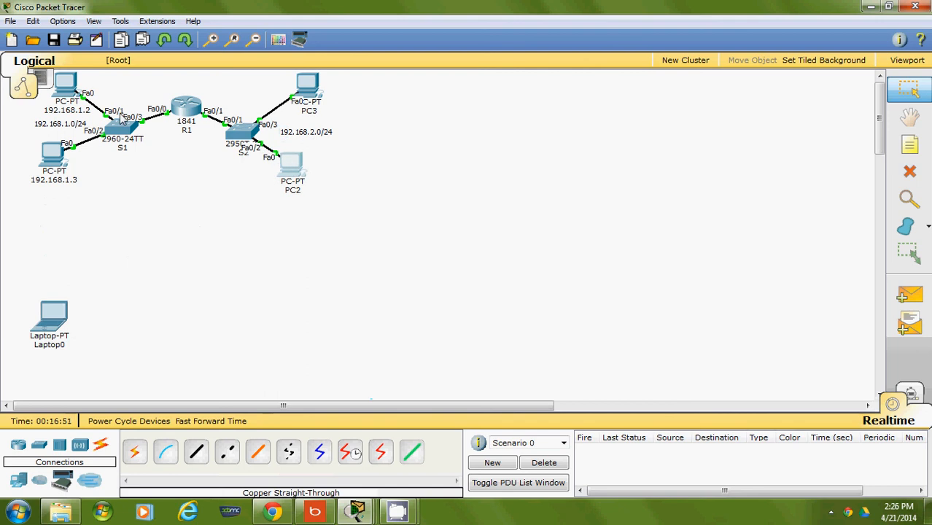
mouse_move(537, 297)
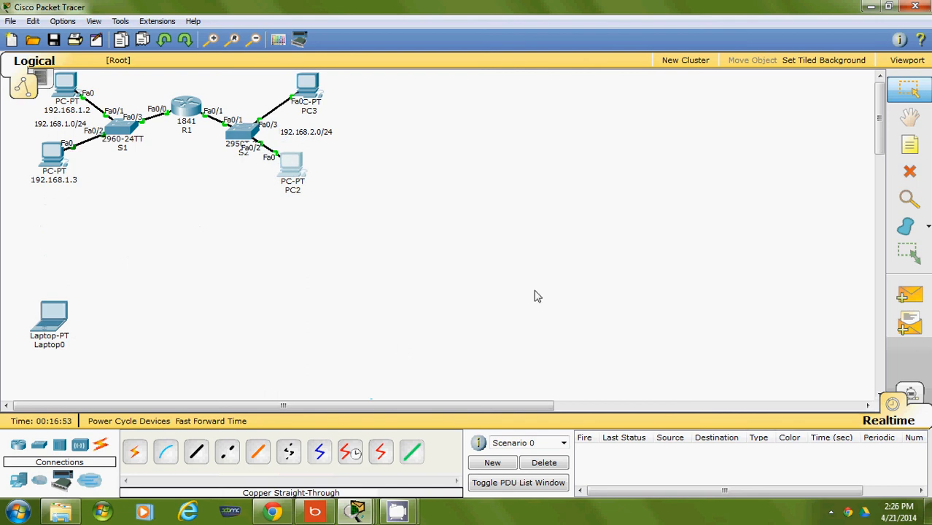
mouse_move(405, 222)
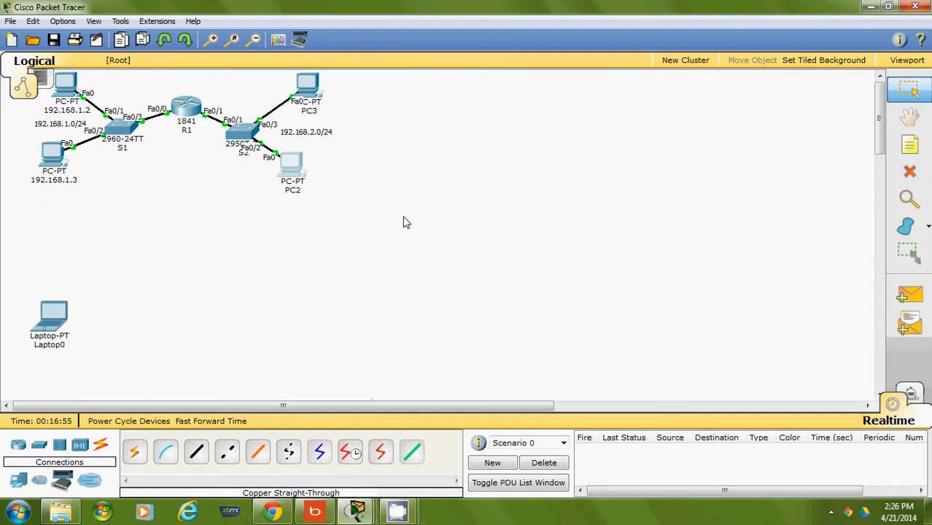
mouse_move(441, 323)
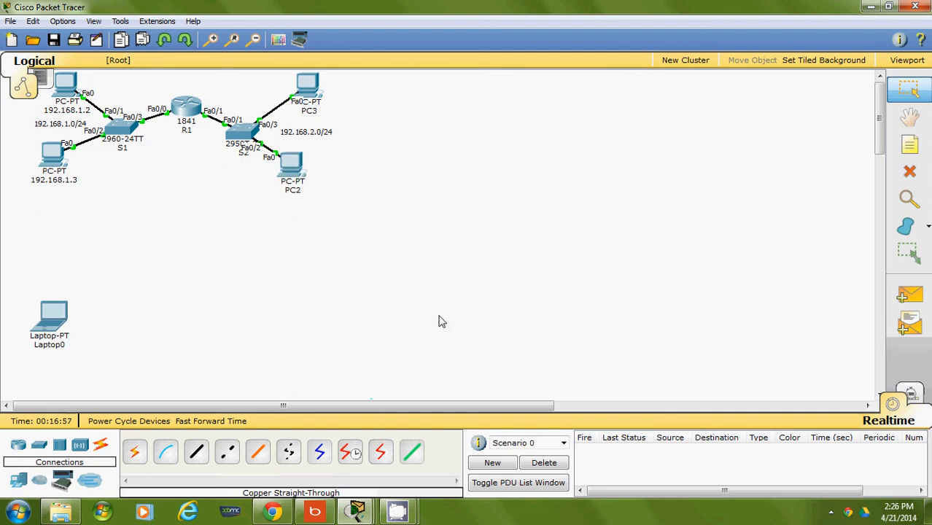
mouse_move(379, 296)
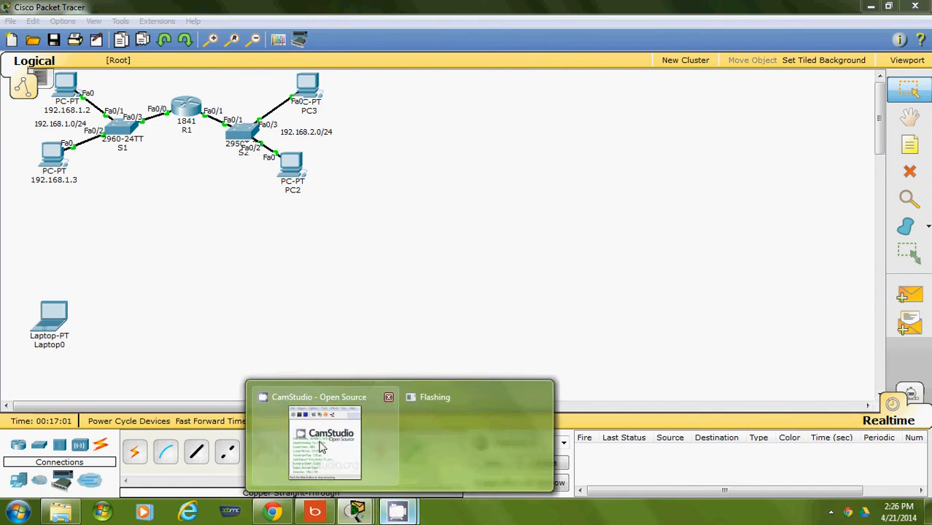
left_click(324, 445)
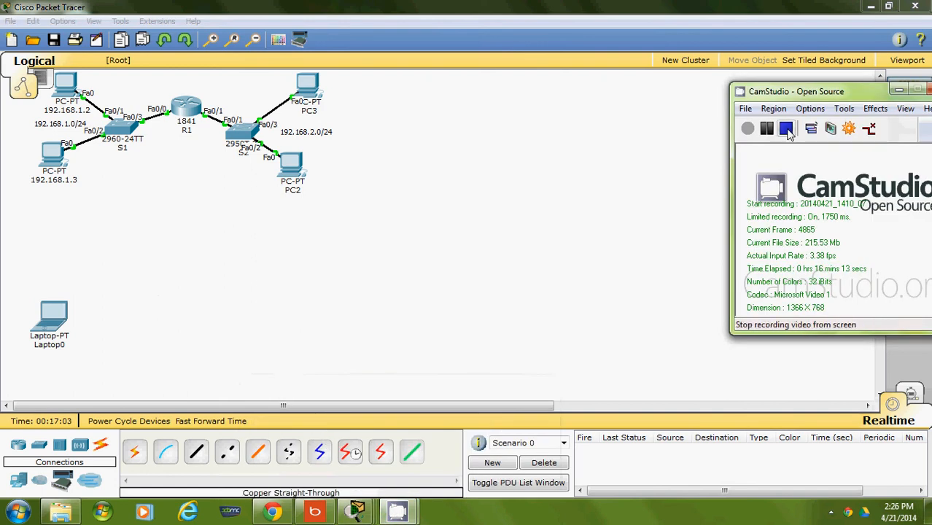